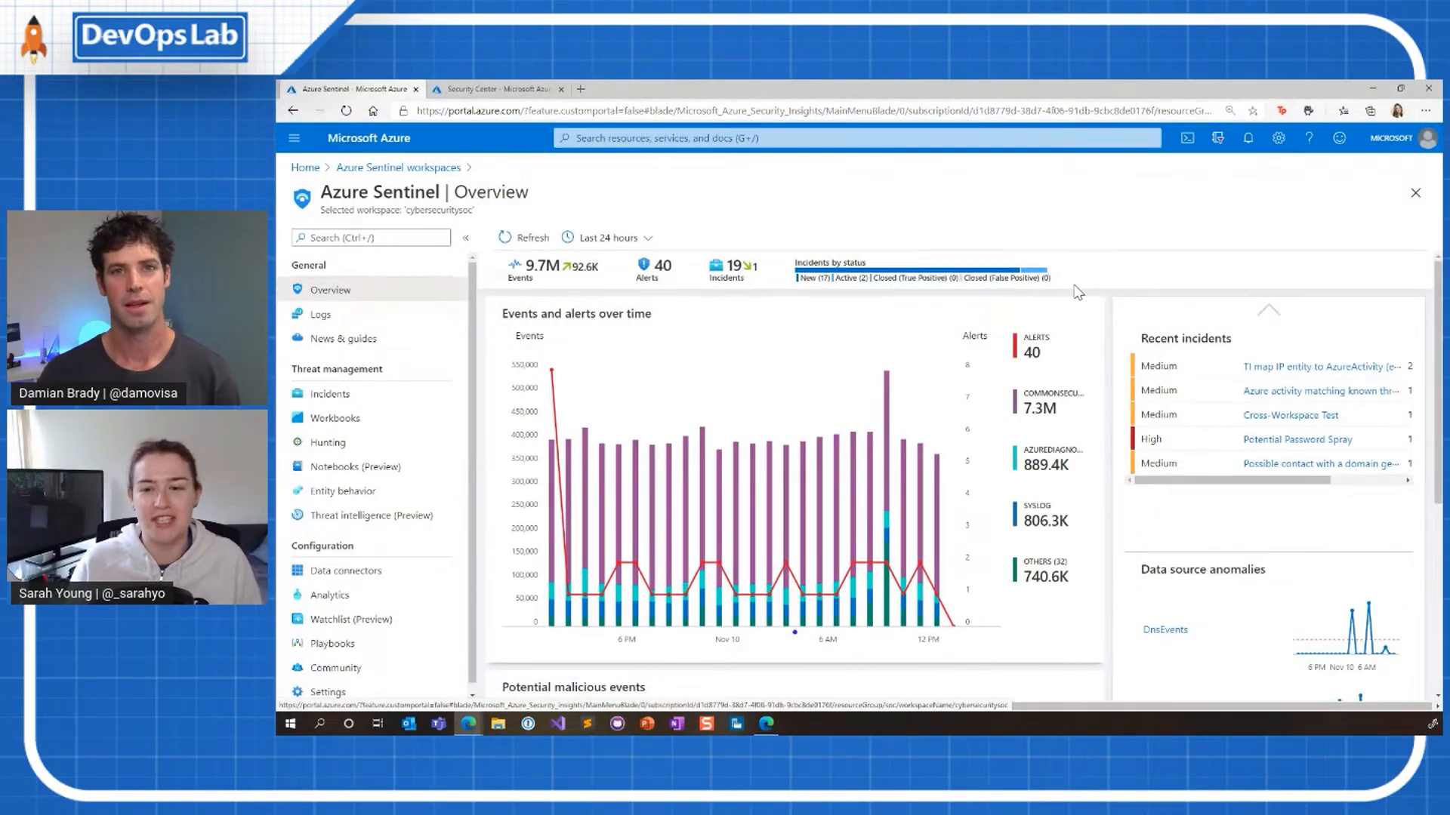
{"action": "mouse_move", "coordinate": [663, 255]}
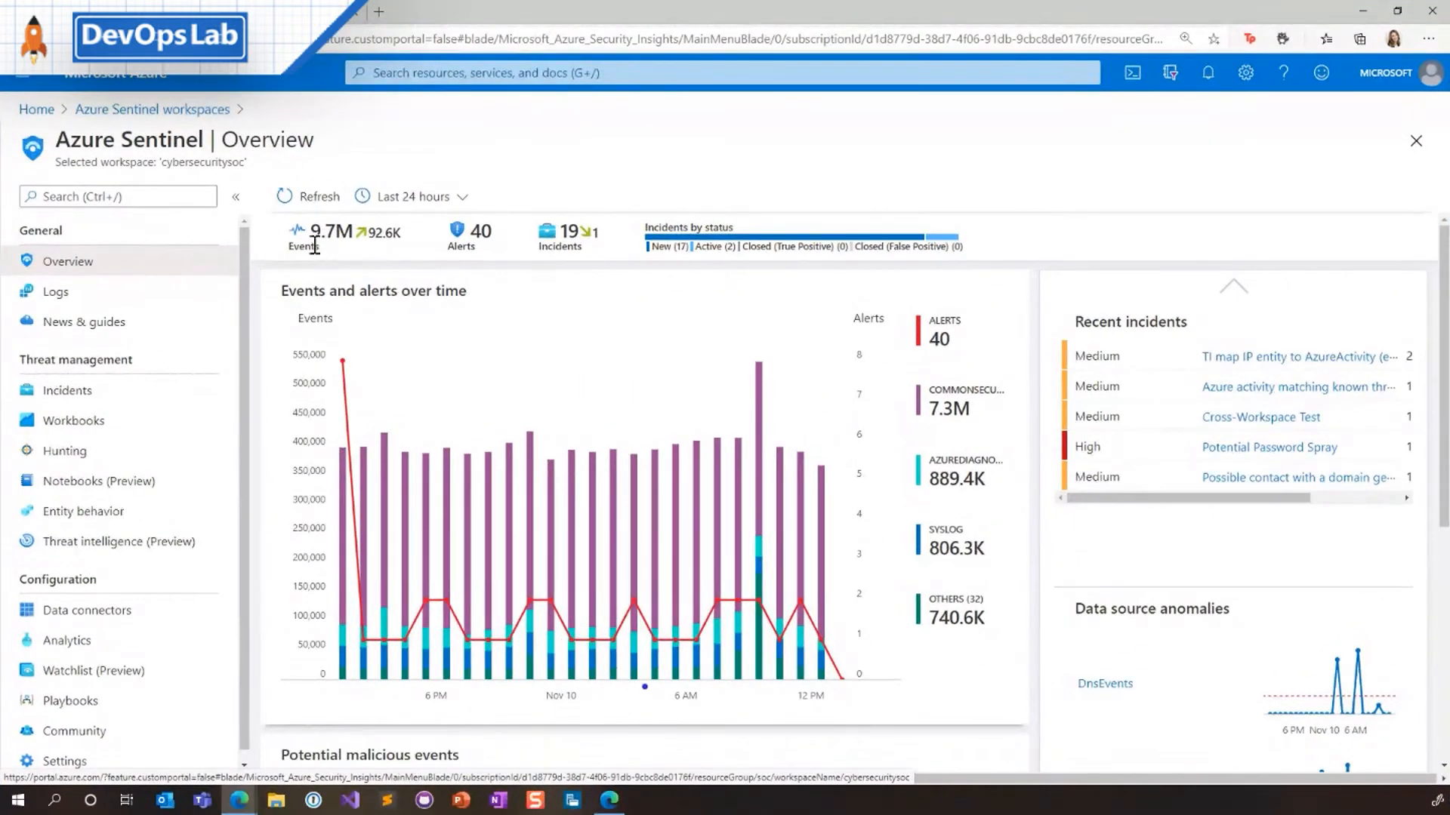
{"action": "mouse_move", "coordinate": [328, 231]}
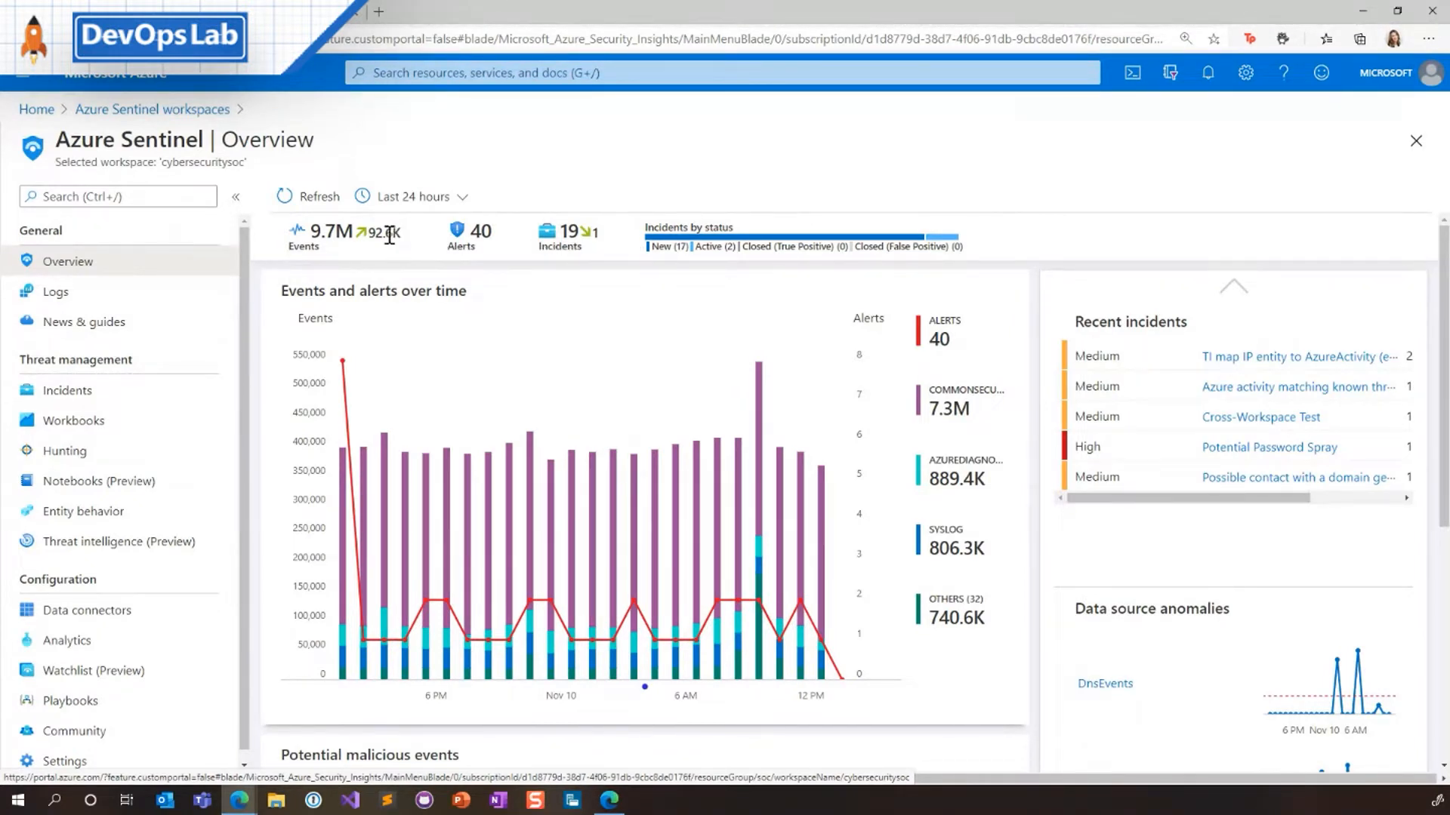
{"action": "mouse_move", "coordinate": [384, 220]}
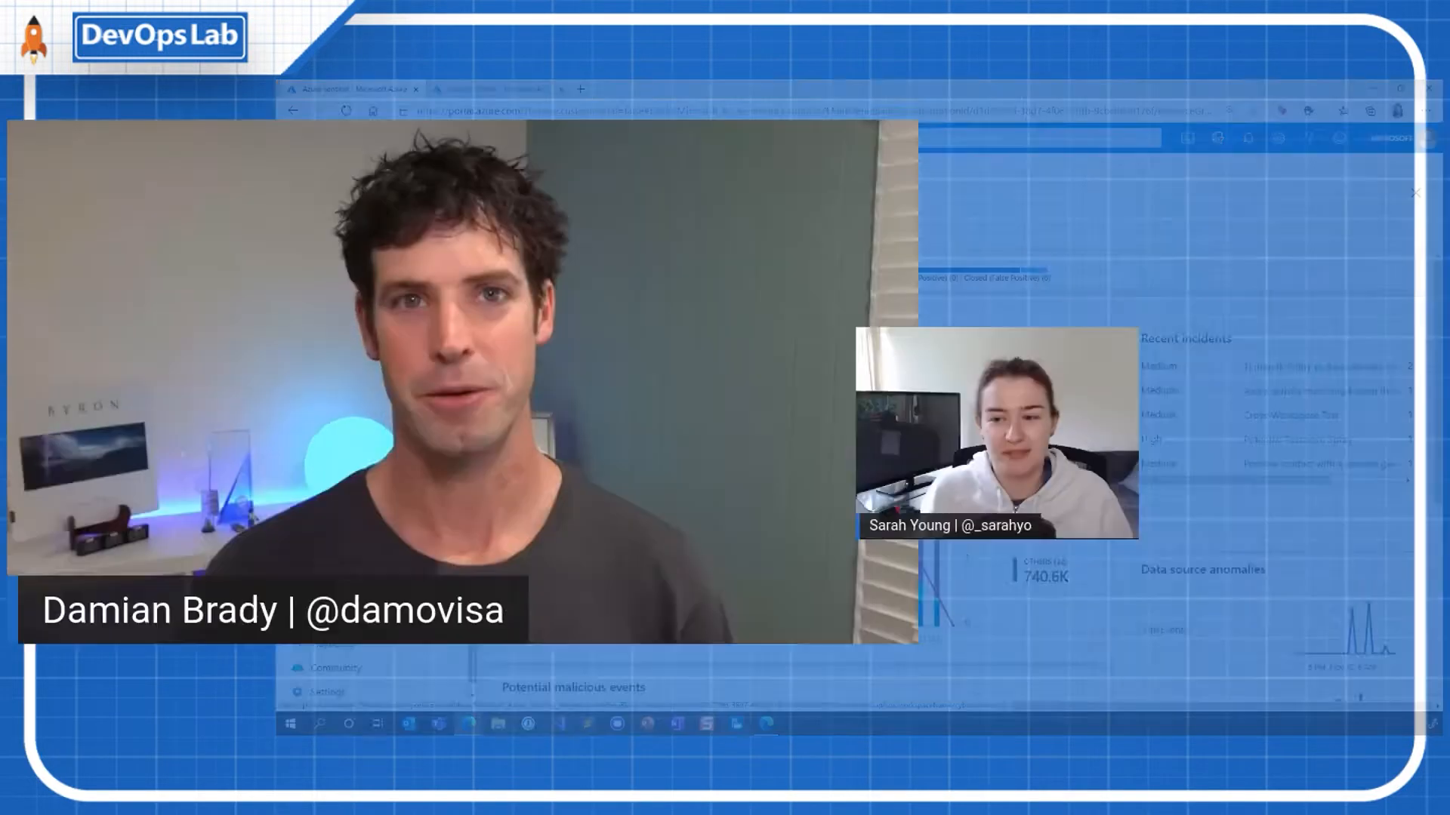
Bring up the Kubernetes services list to reach the Sarah-AKS-Test cluster
{"action": "left_click", "coordinate": [344, 320]}
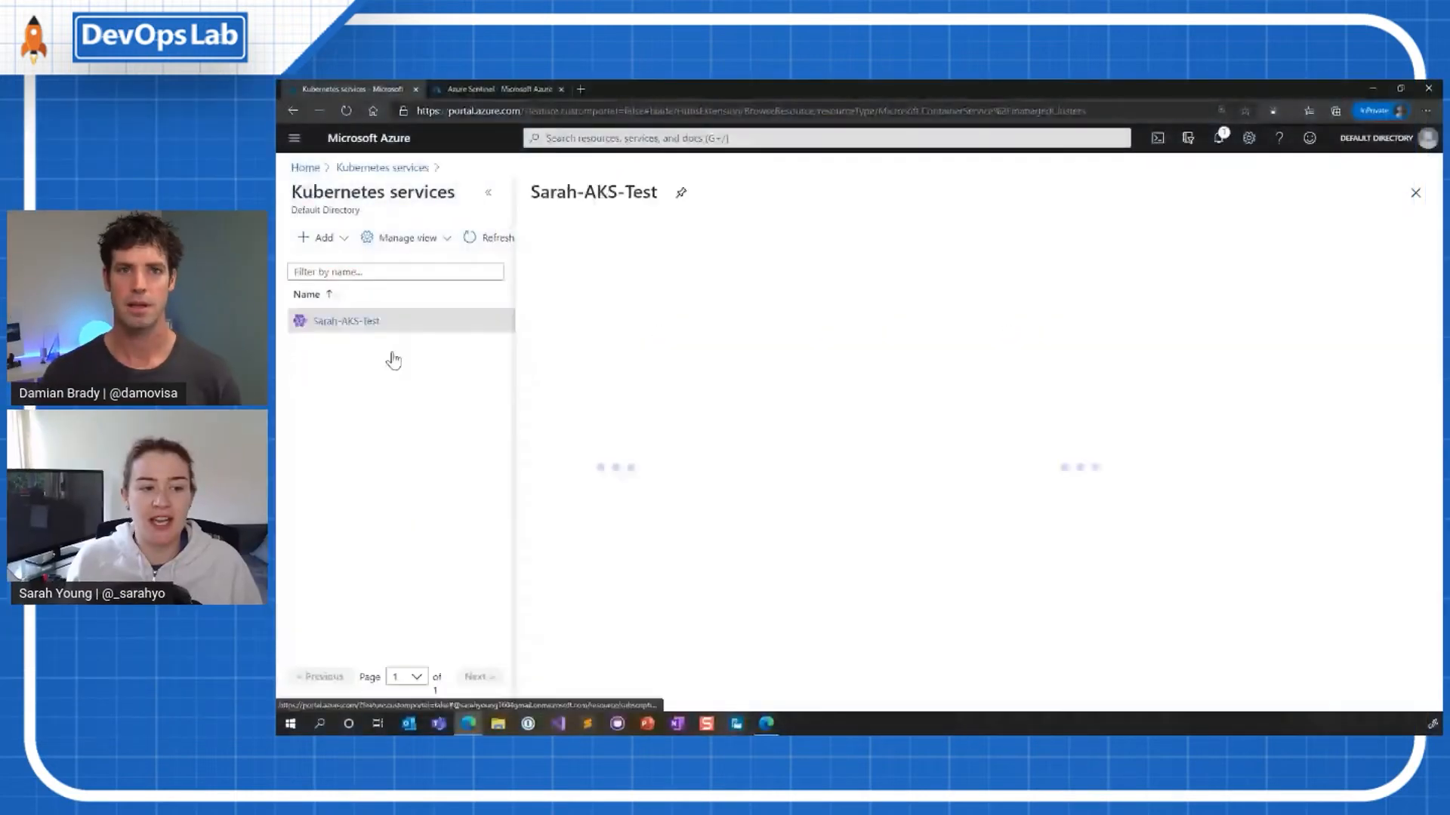
Open the Sarah-AKS-Test cluster and its Diagnostic settings under Monitoring, showing Send to Sentinel
{"action": "left_click", "coordinate": [344, 320]}
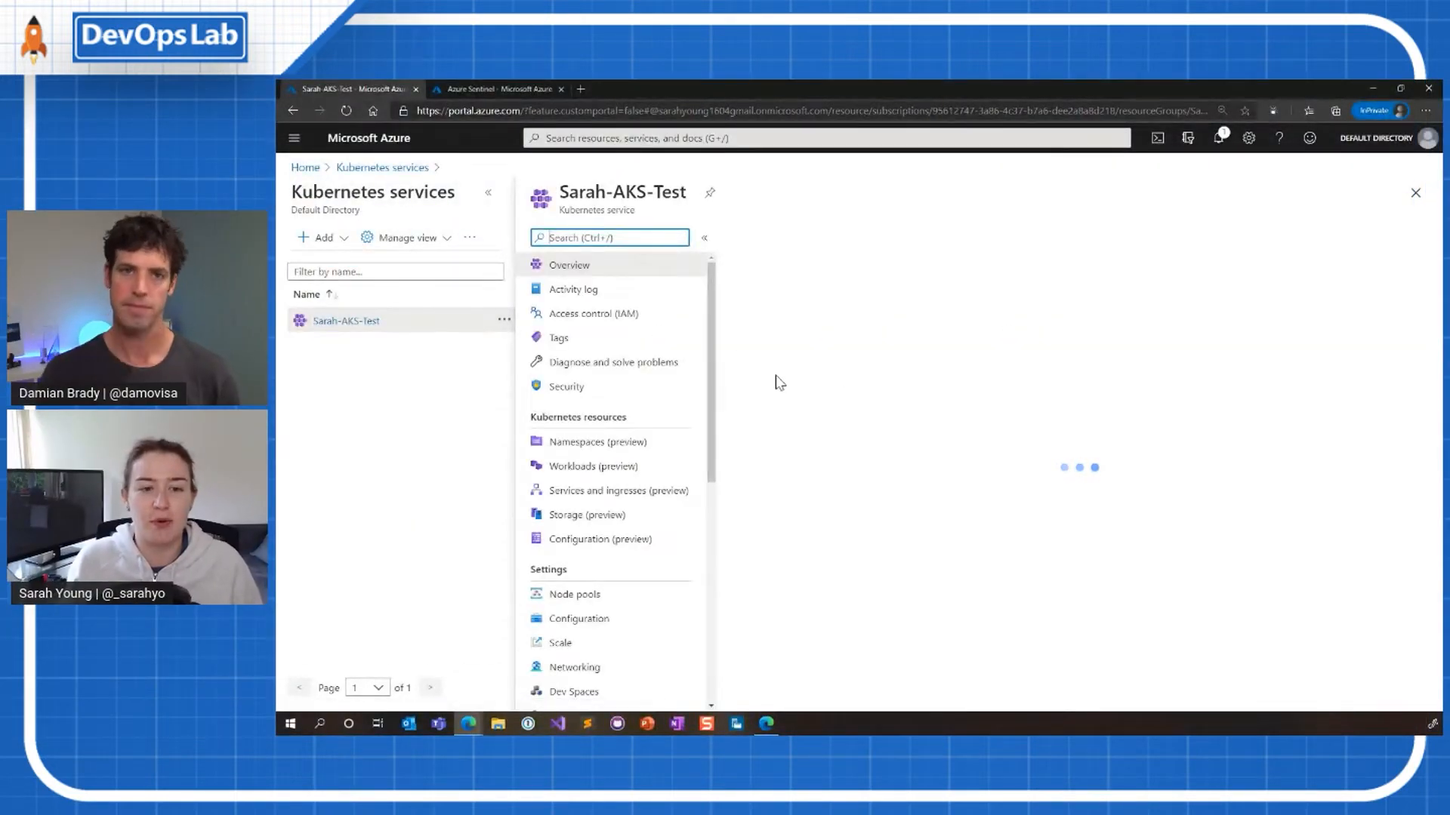
{"action": "scroll", "scroll_direction": "down", "scroll_amount": 3}
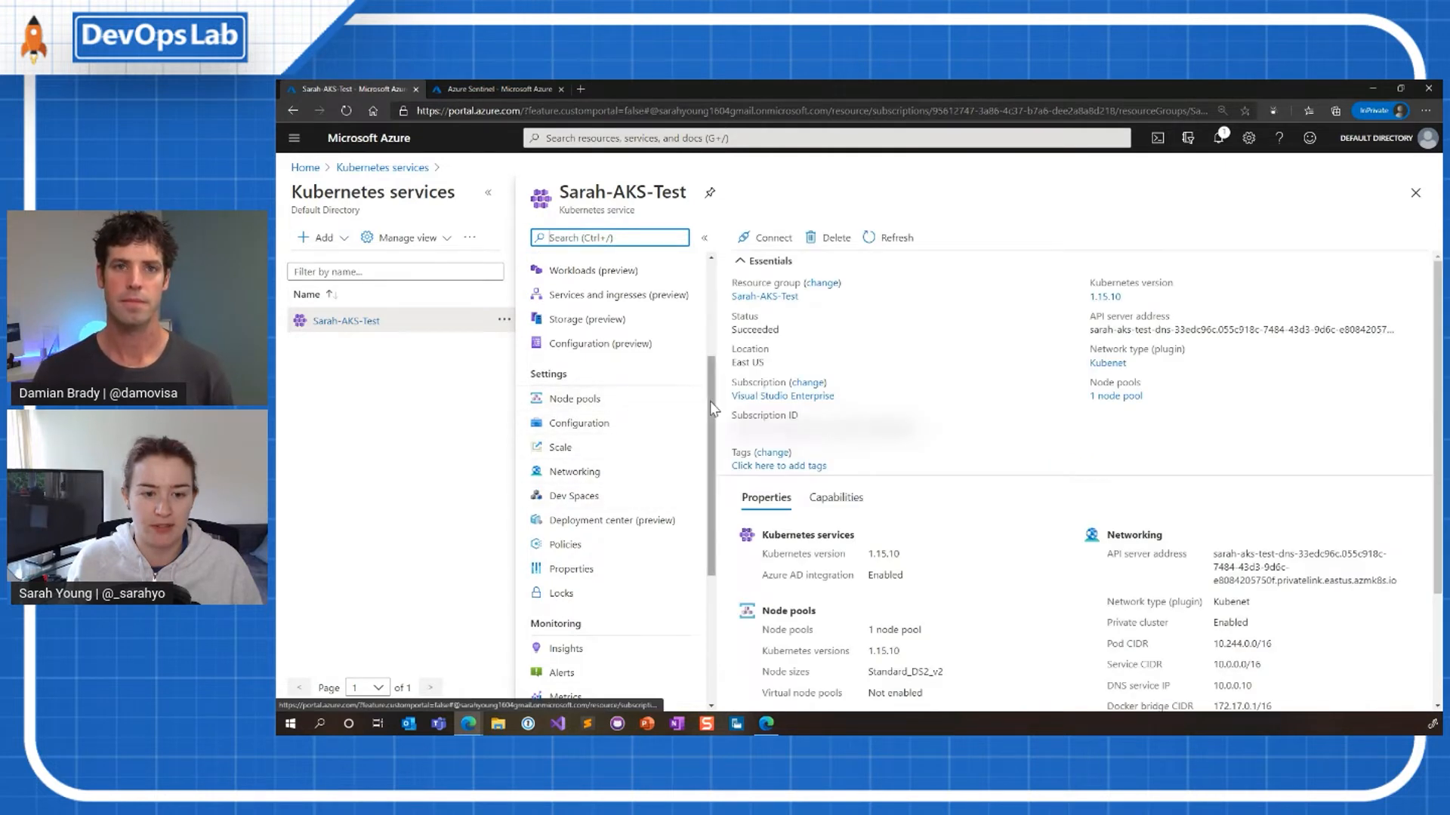
{"action": "left_click", "coordinate": [590, 524]}
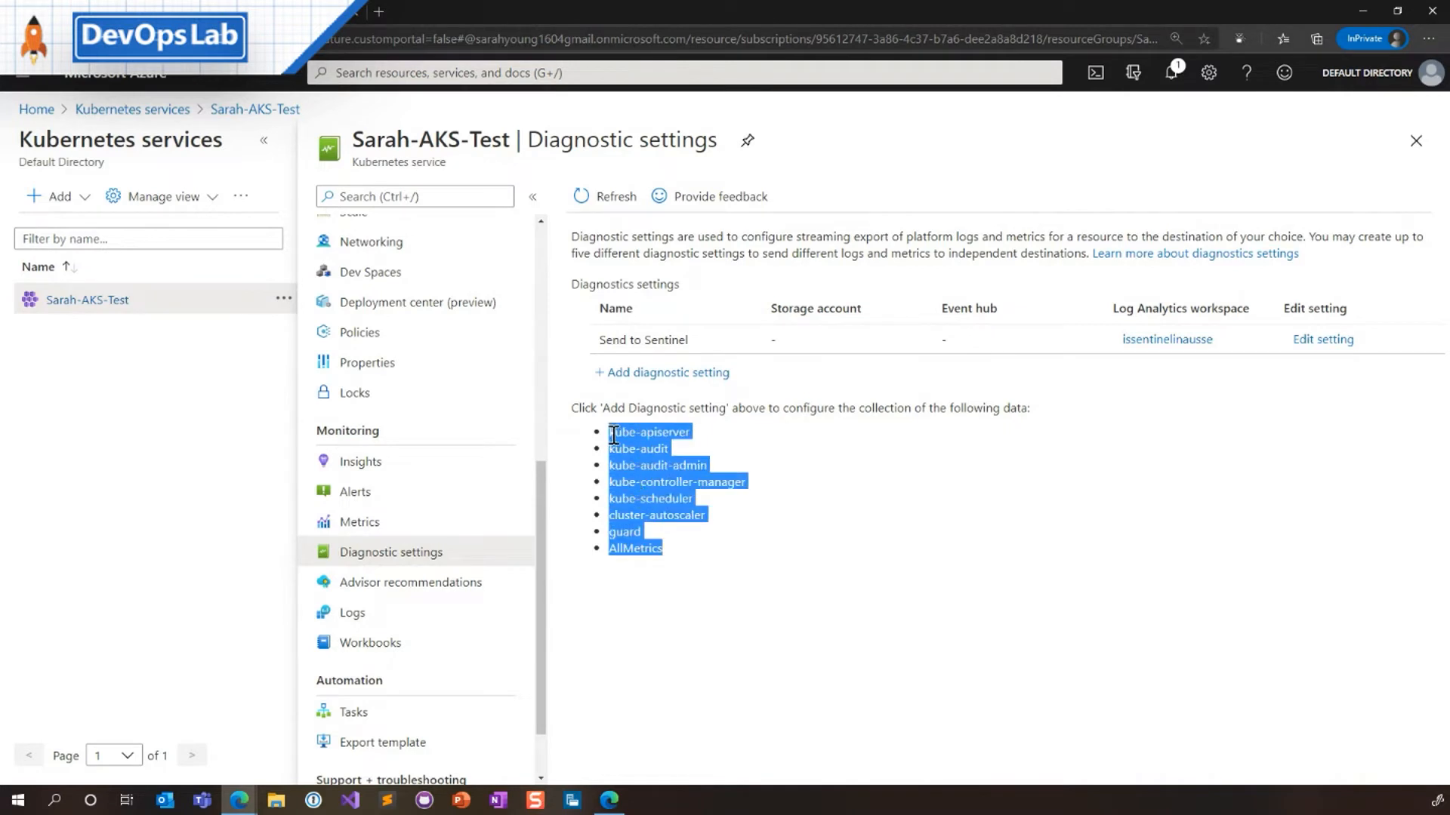
{"action": "mouse_move", "coordinate": [906, 500]}
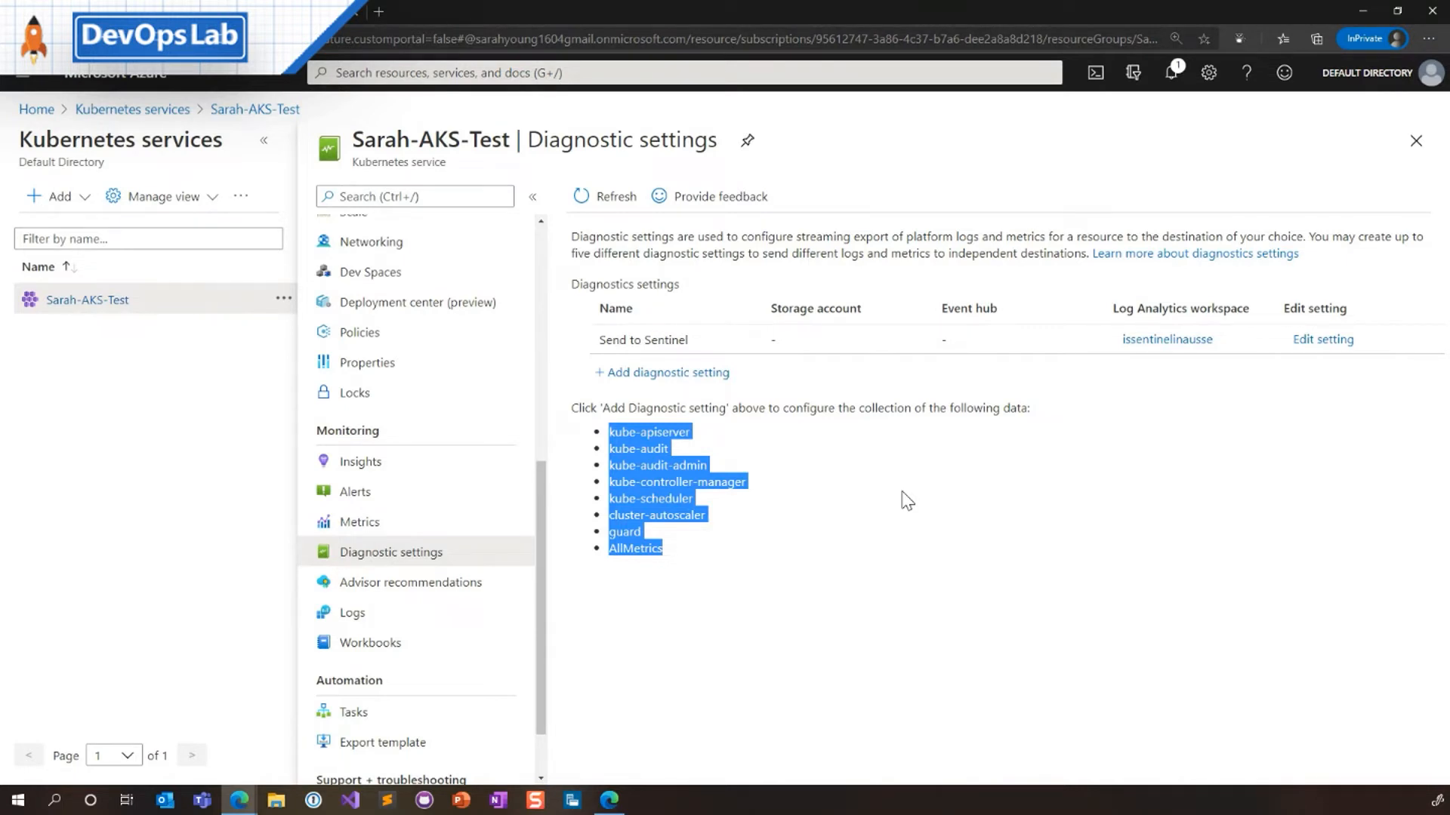
{"action": "mouse_move", "coordinate": [658, 411]}
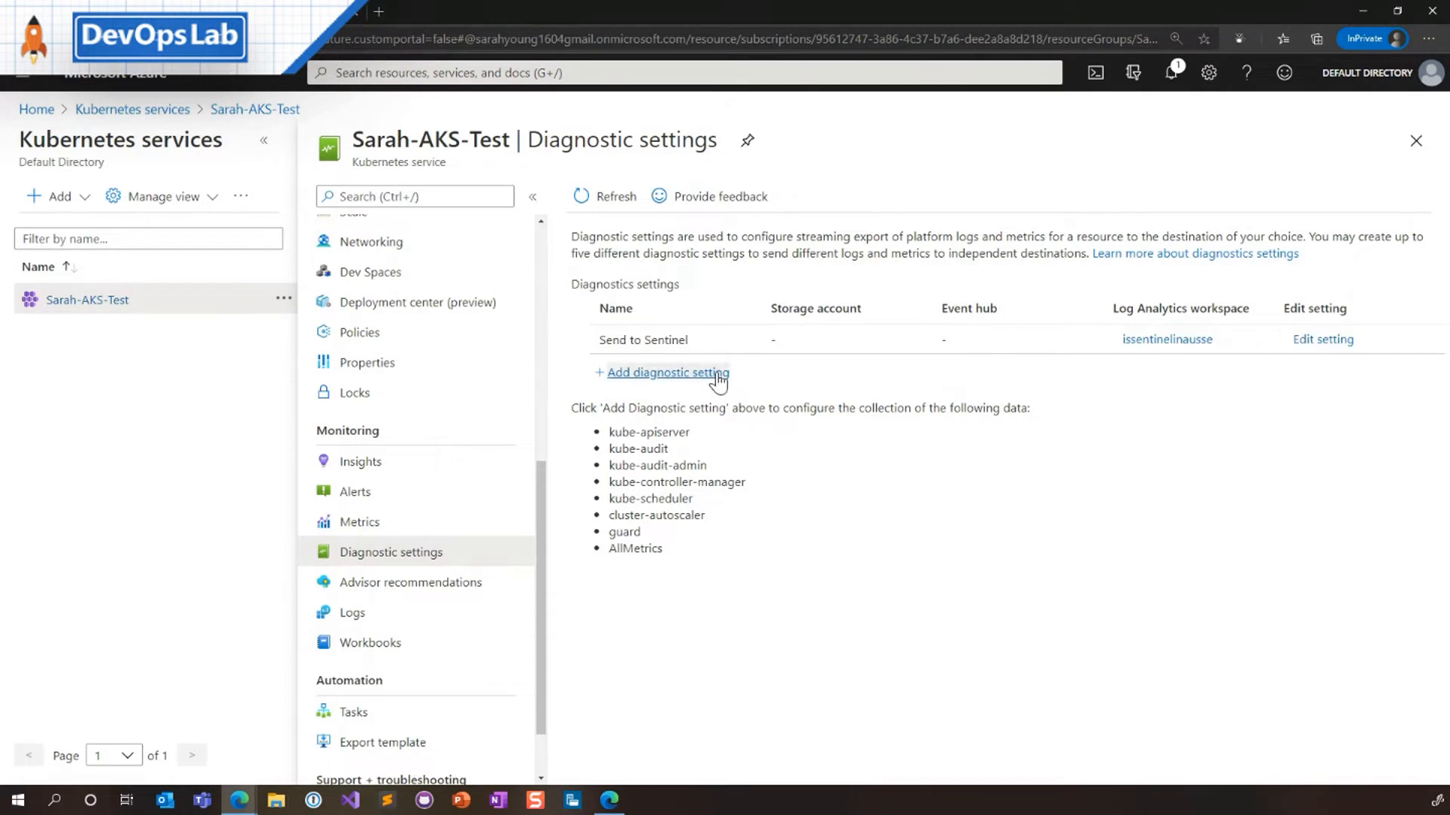
Start a new diagnostic setting and toggle the Log Analytics destination on and off
{"action": "left_click", "coordinate": [666, 372]}
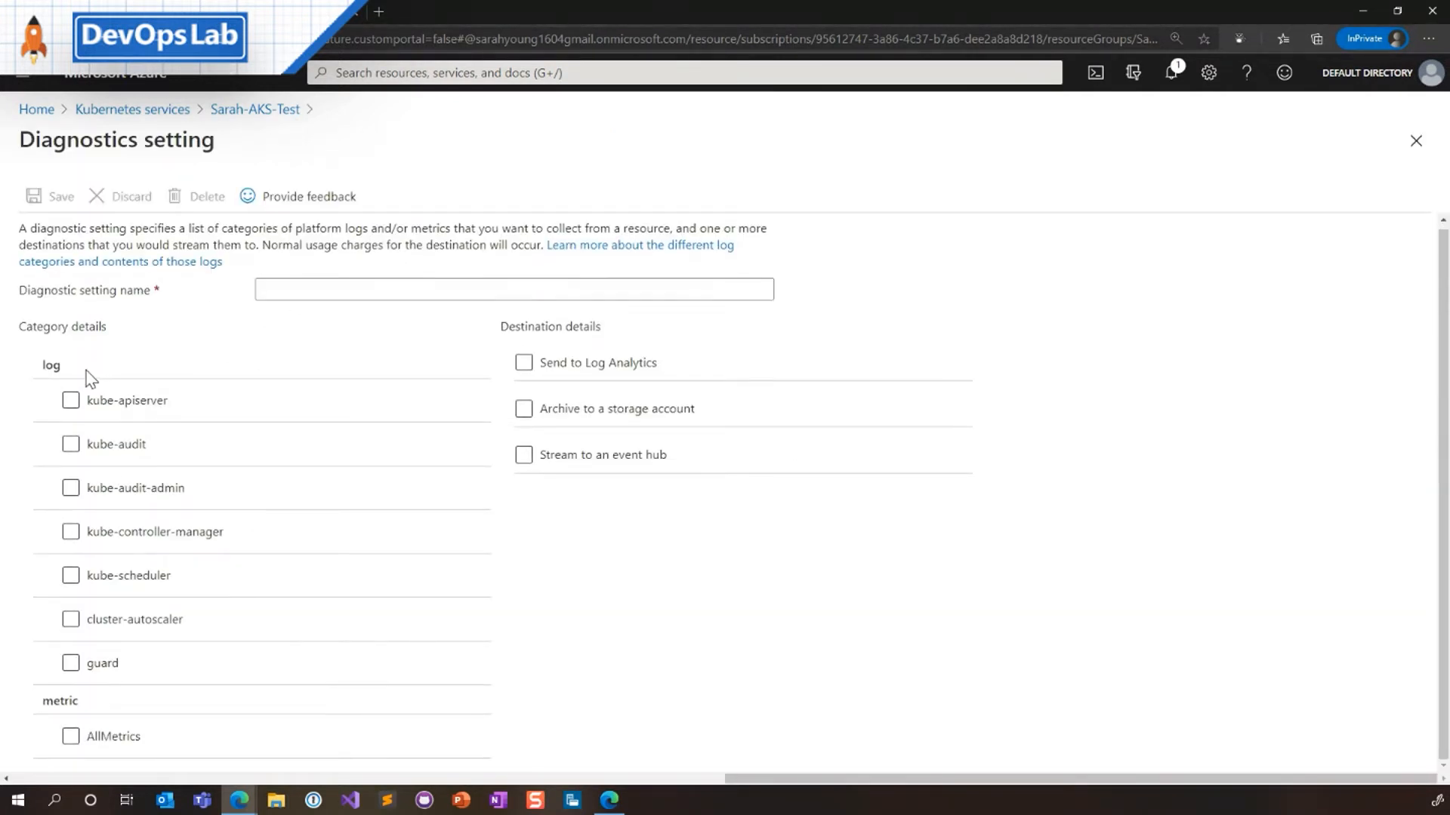
{"action": "mouse_move", "coordinate": [100, 619]}
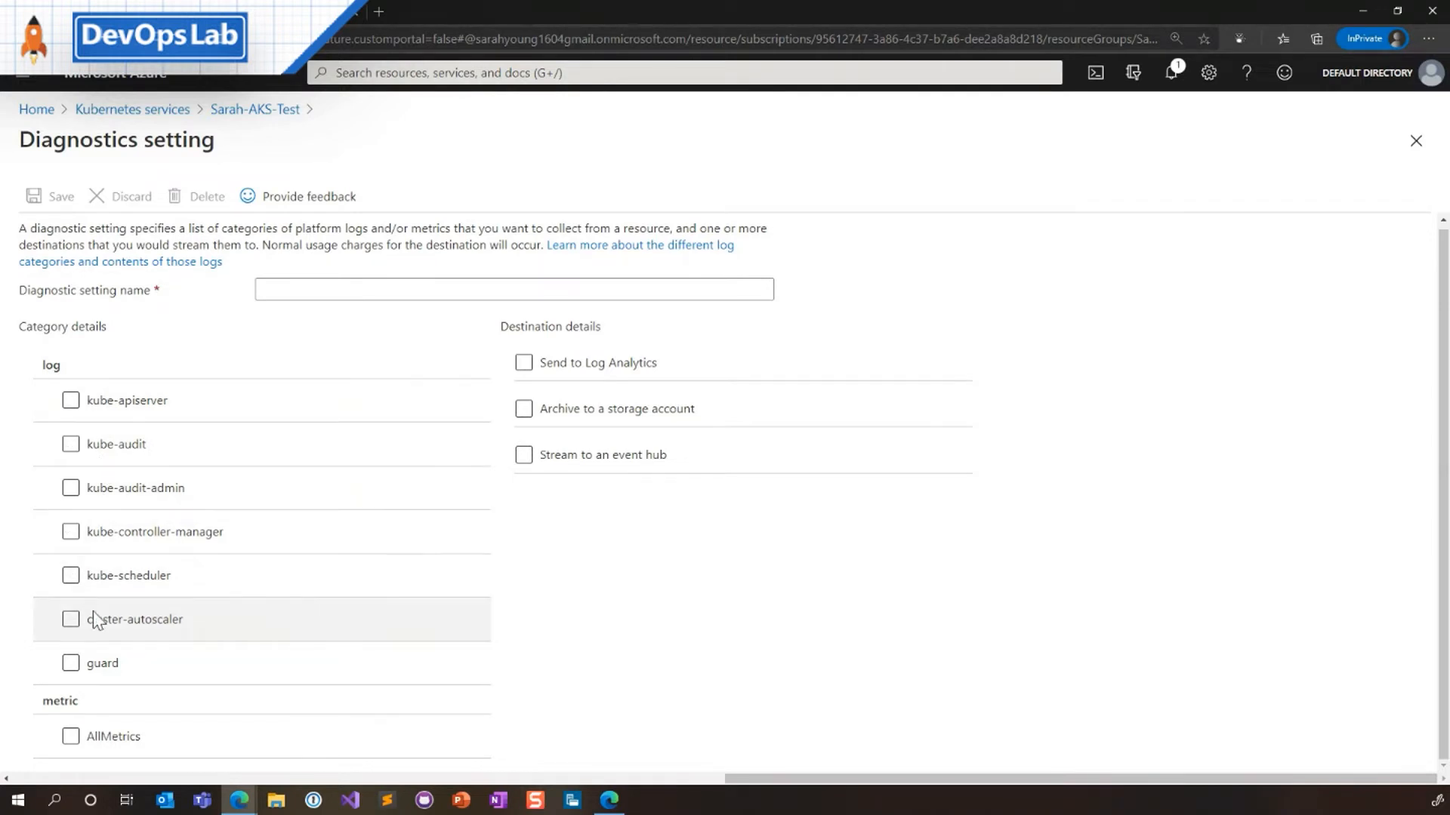
{"action": "mouse_move", "coordinate": [72, 670]}
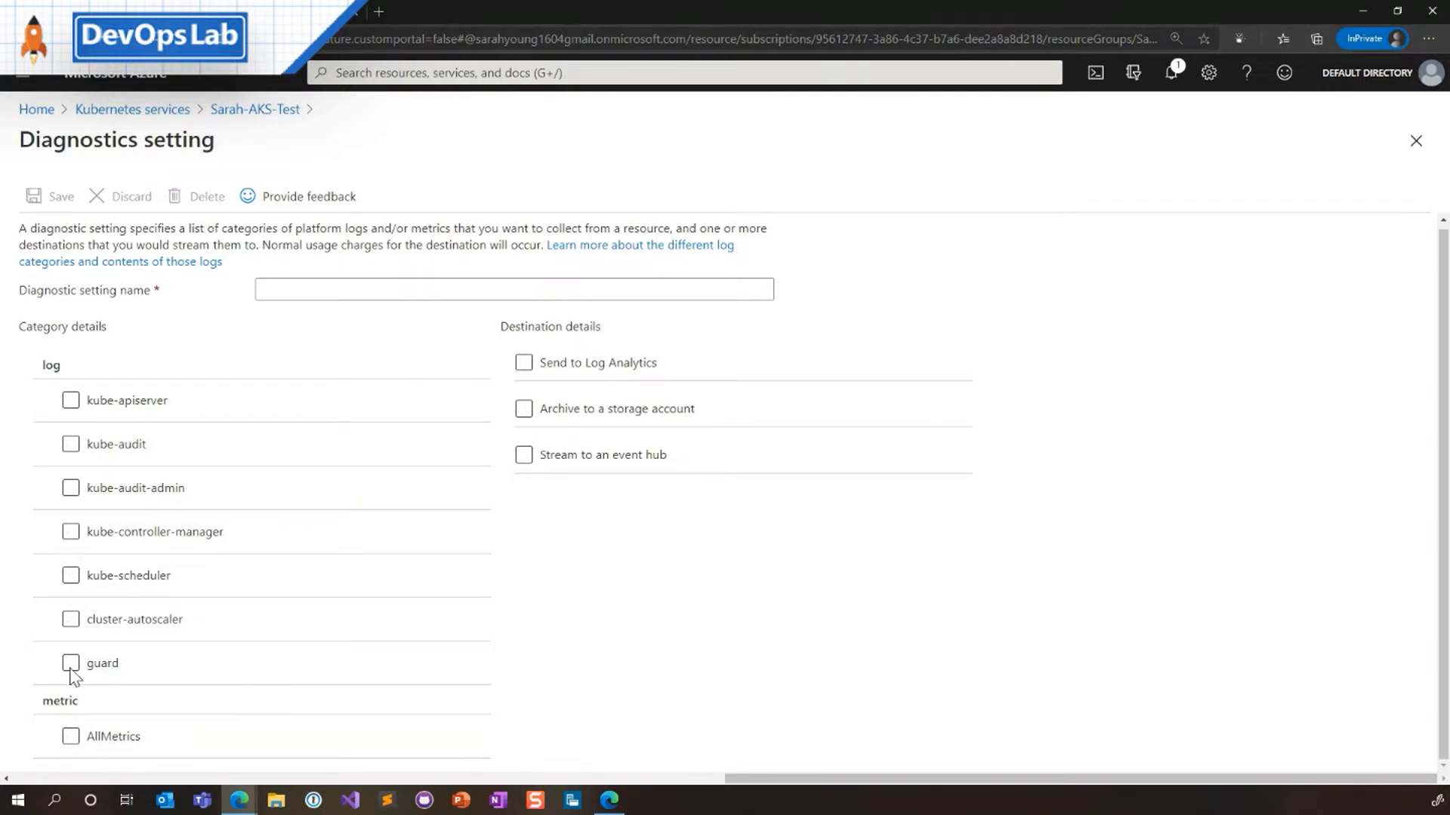
{"action": "mouse_move", "coordinate": [489, 370]}
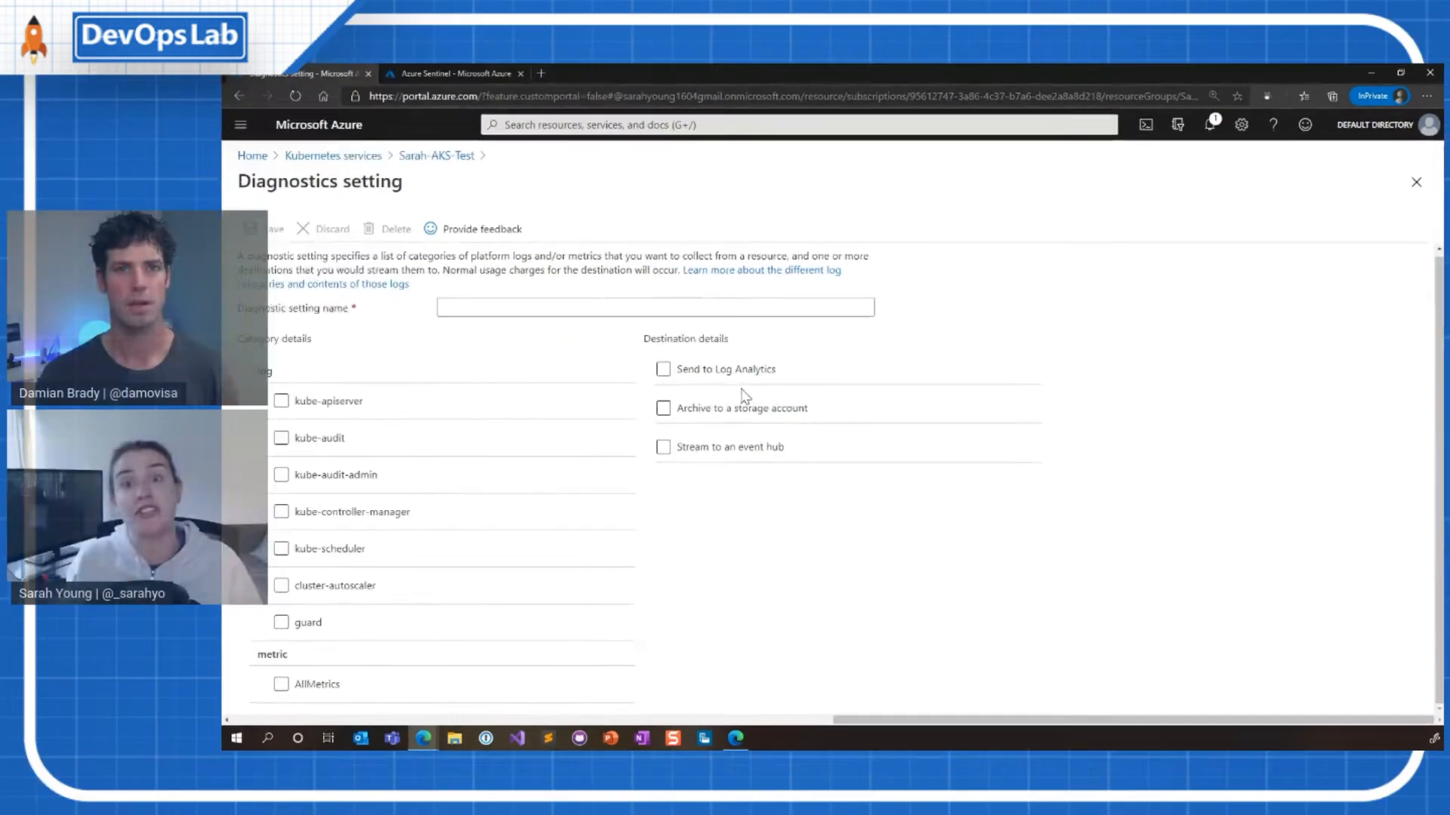
{"action": "left_click", "coordinate": [663, 368]}
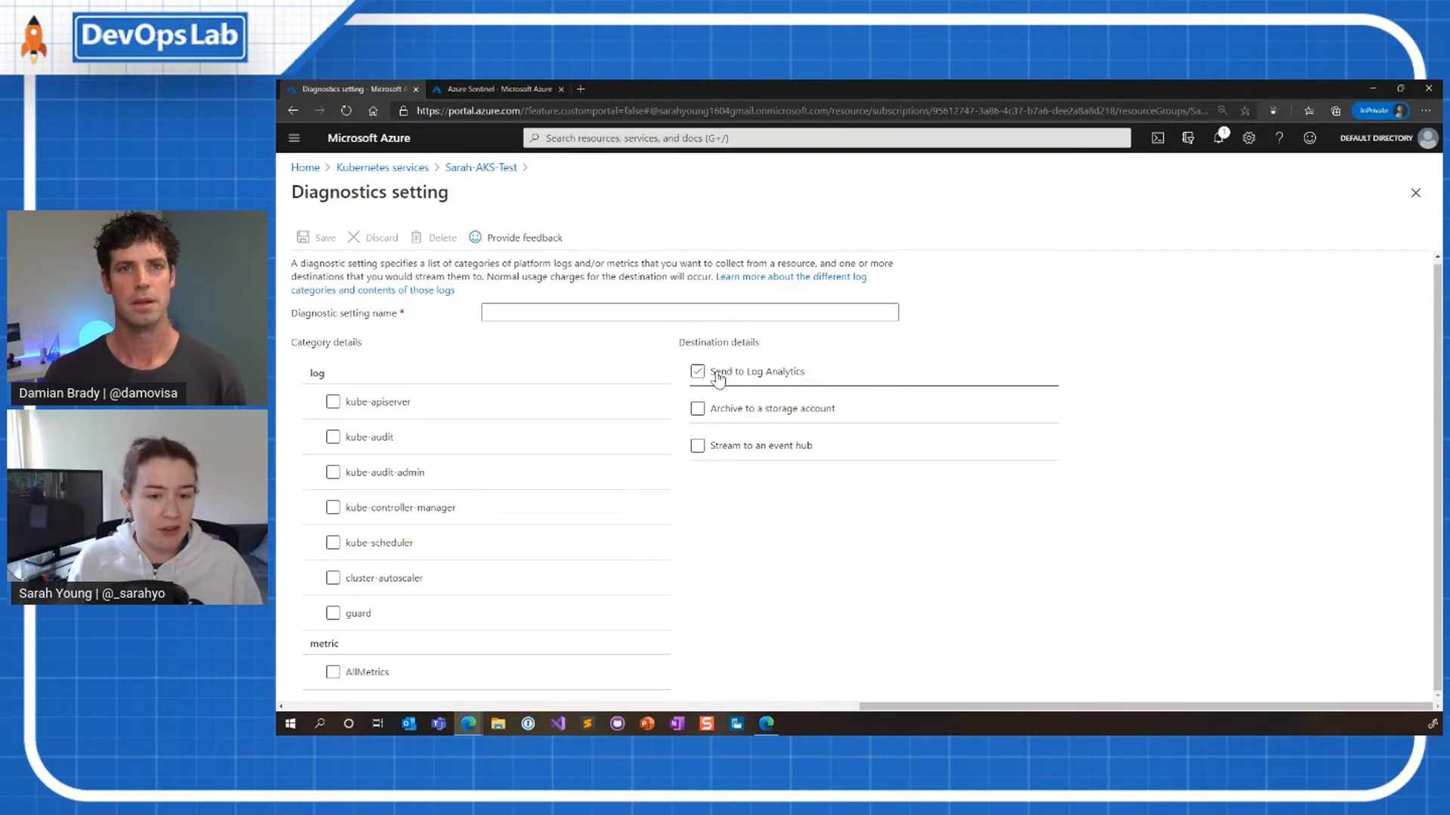
{"action": "left_click", "coordinate": [698, 371]}
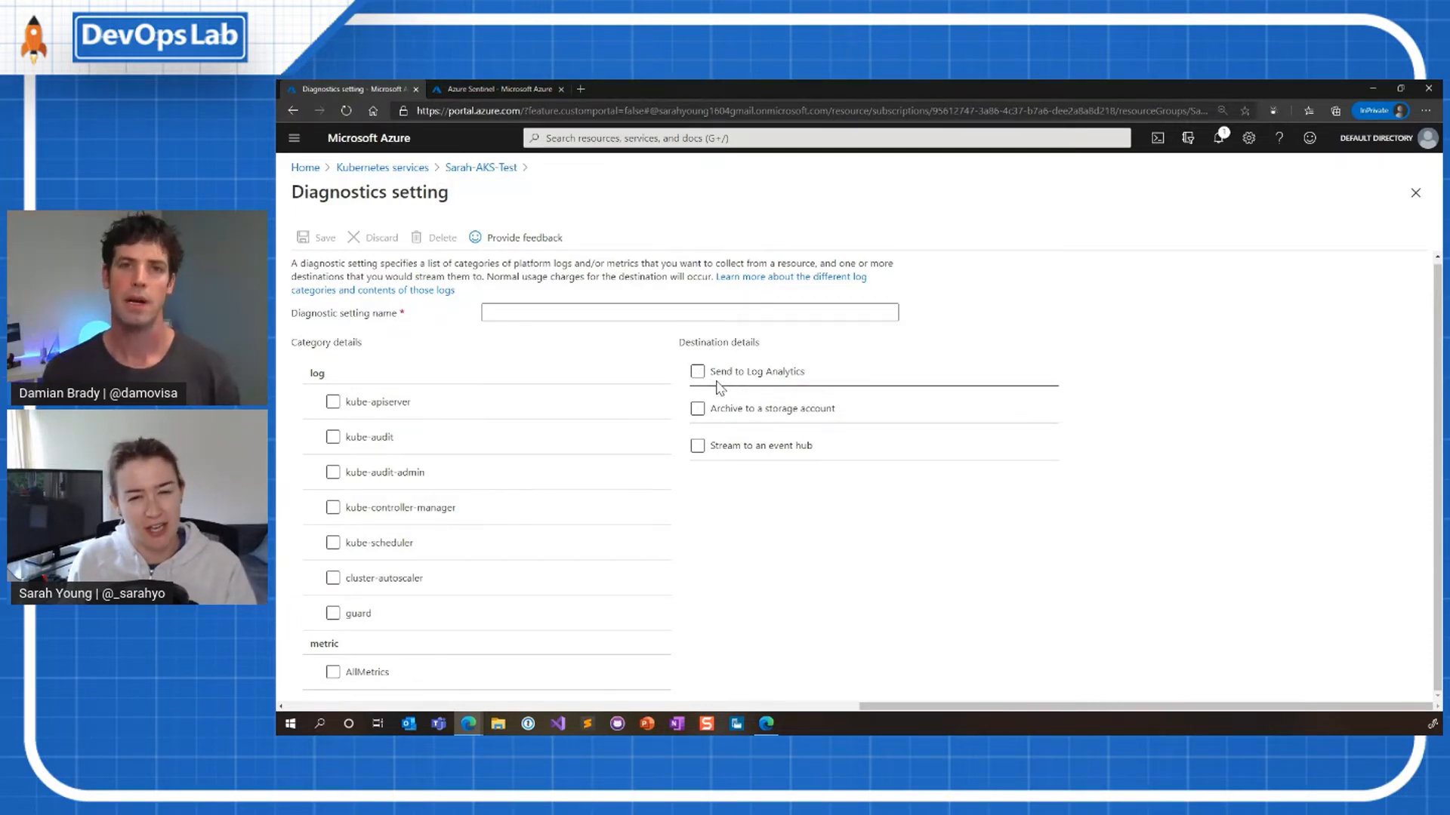
{"action": "left_click", "coordinate": [697, 372]}
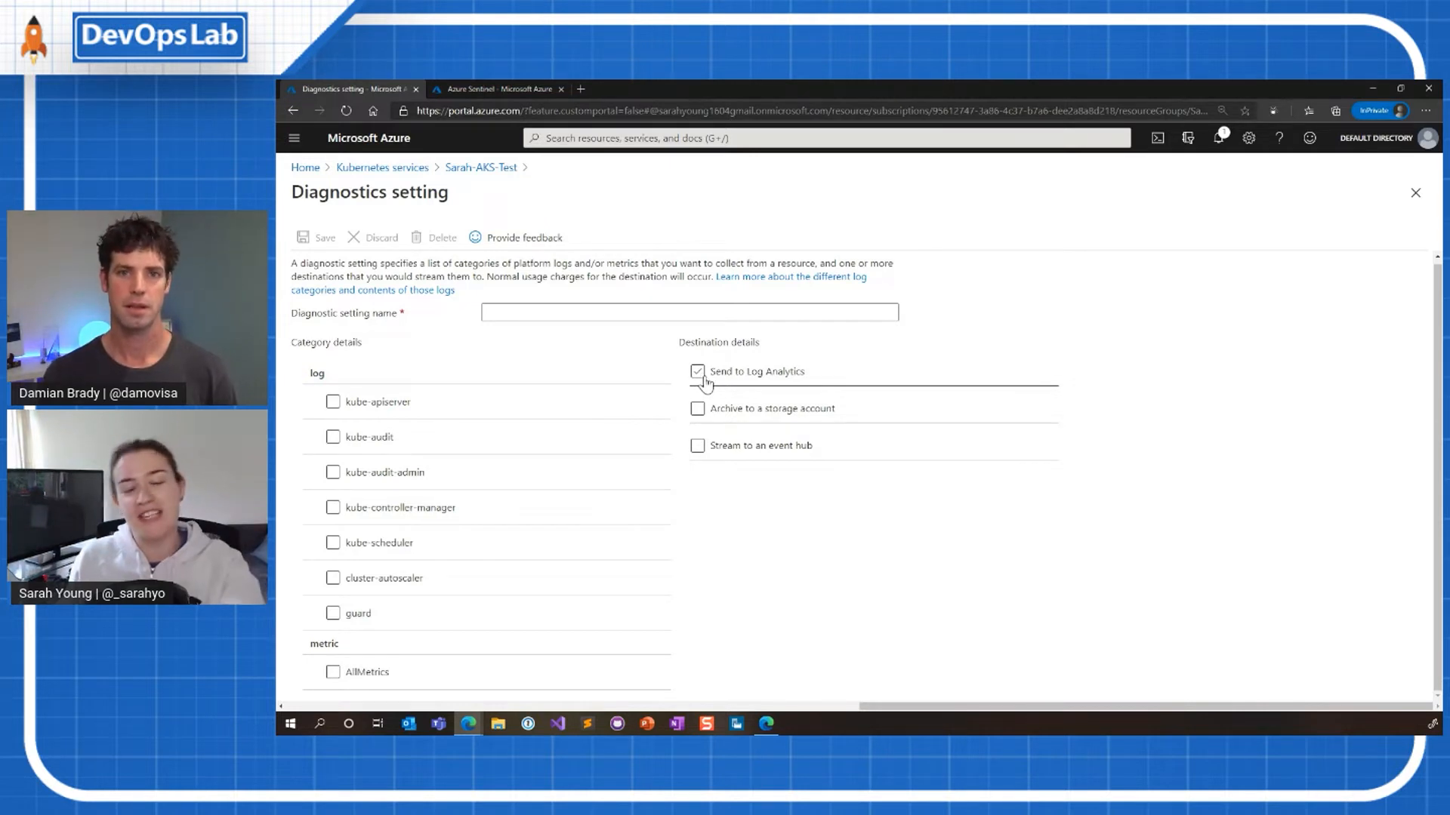
{"action": "left_click", "coordinate": [697, 371]}
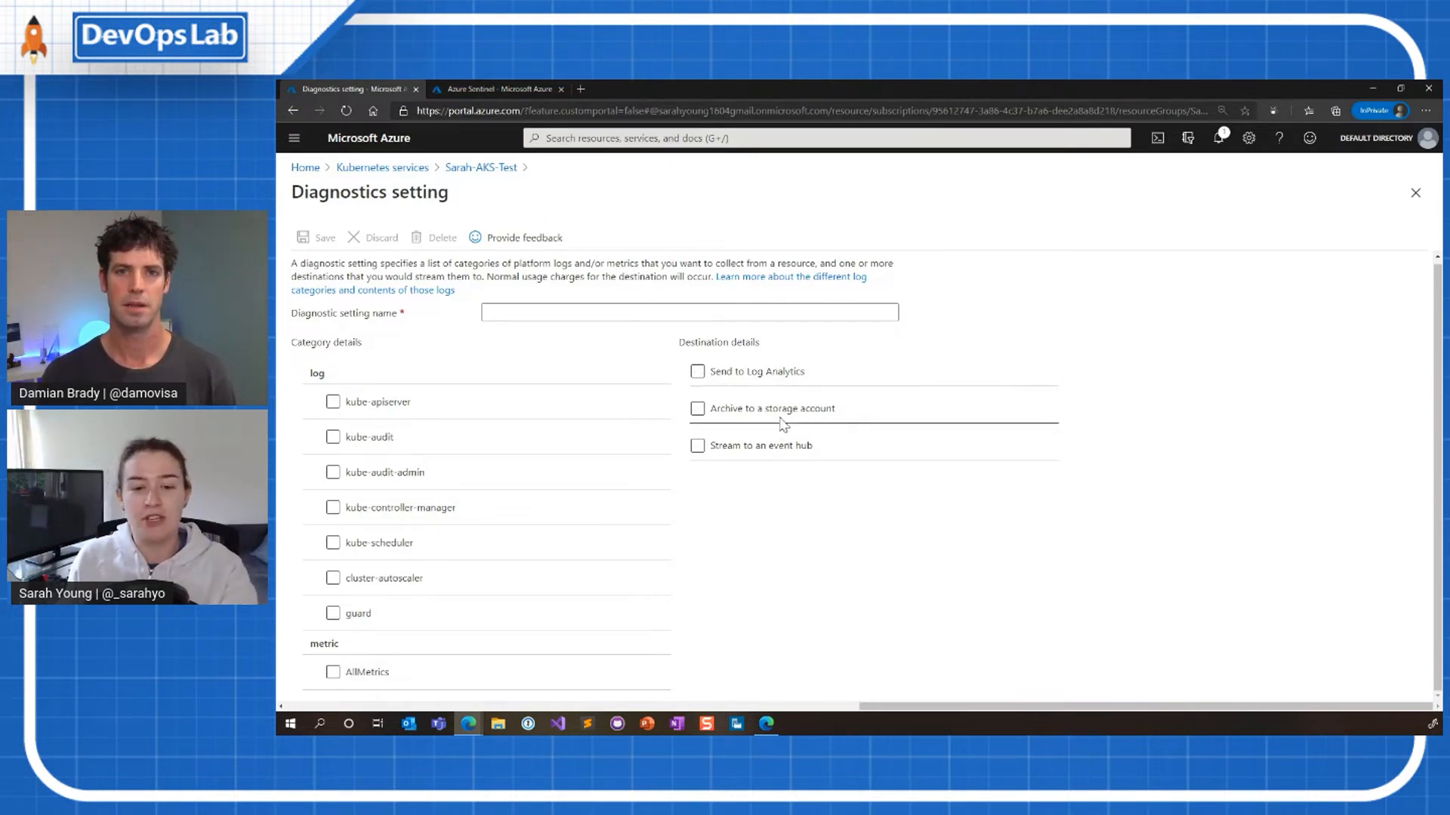
Try the event hub and storage account archive destinations, leaving archiving off
{"action": "left_click", "coordinate": [697, 444]}
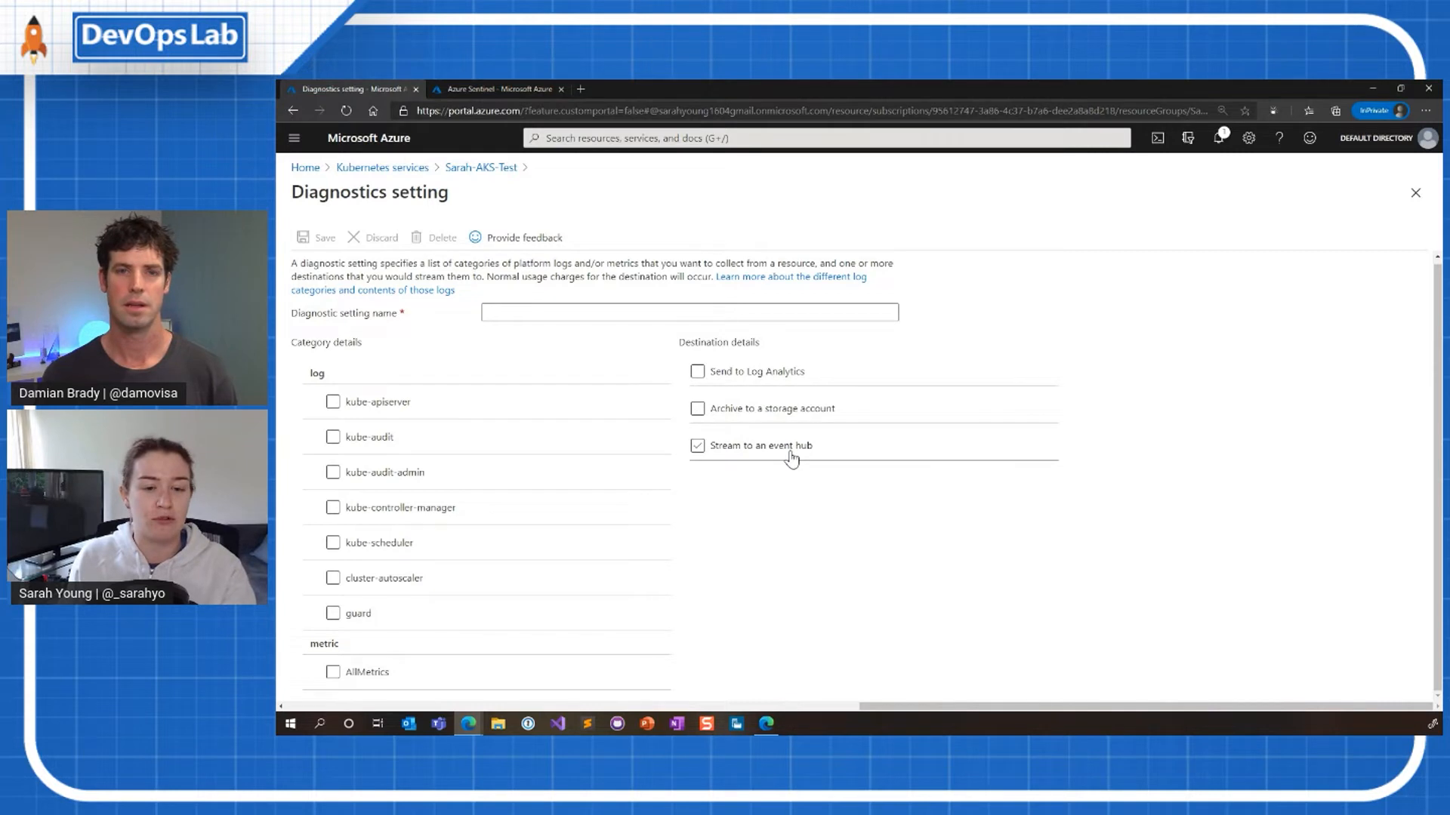
{"action": "mouse_move", "coordinate": [761, 455]}
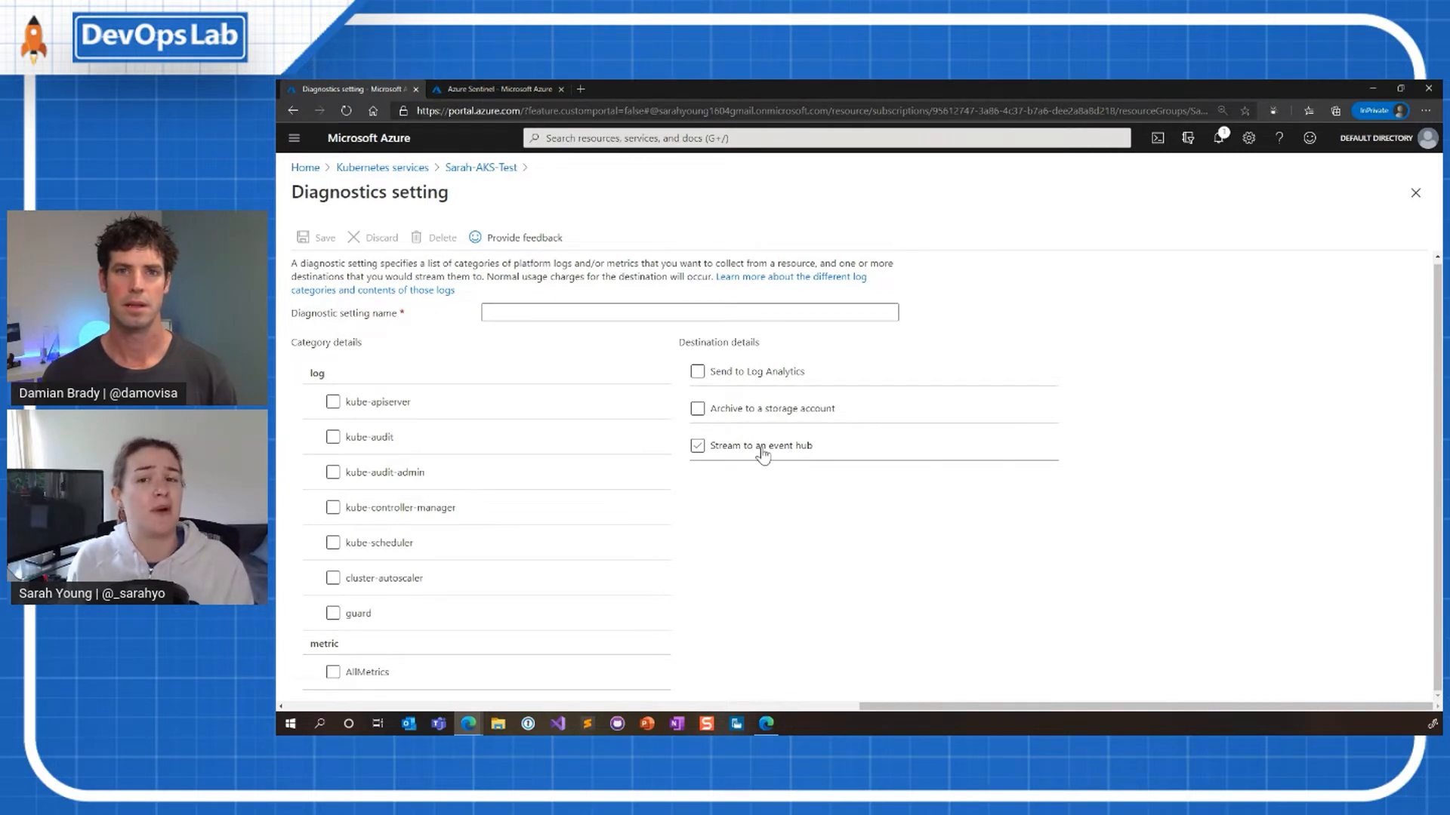
{"action": "mouse_move", "coordinate": [713, 457]}
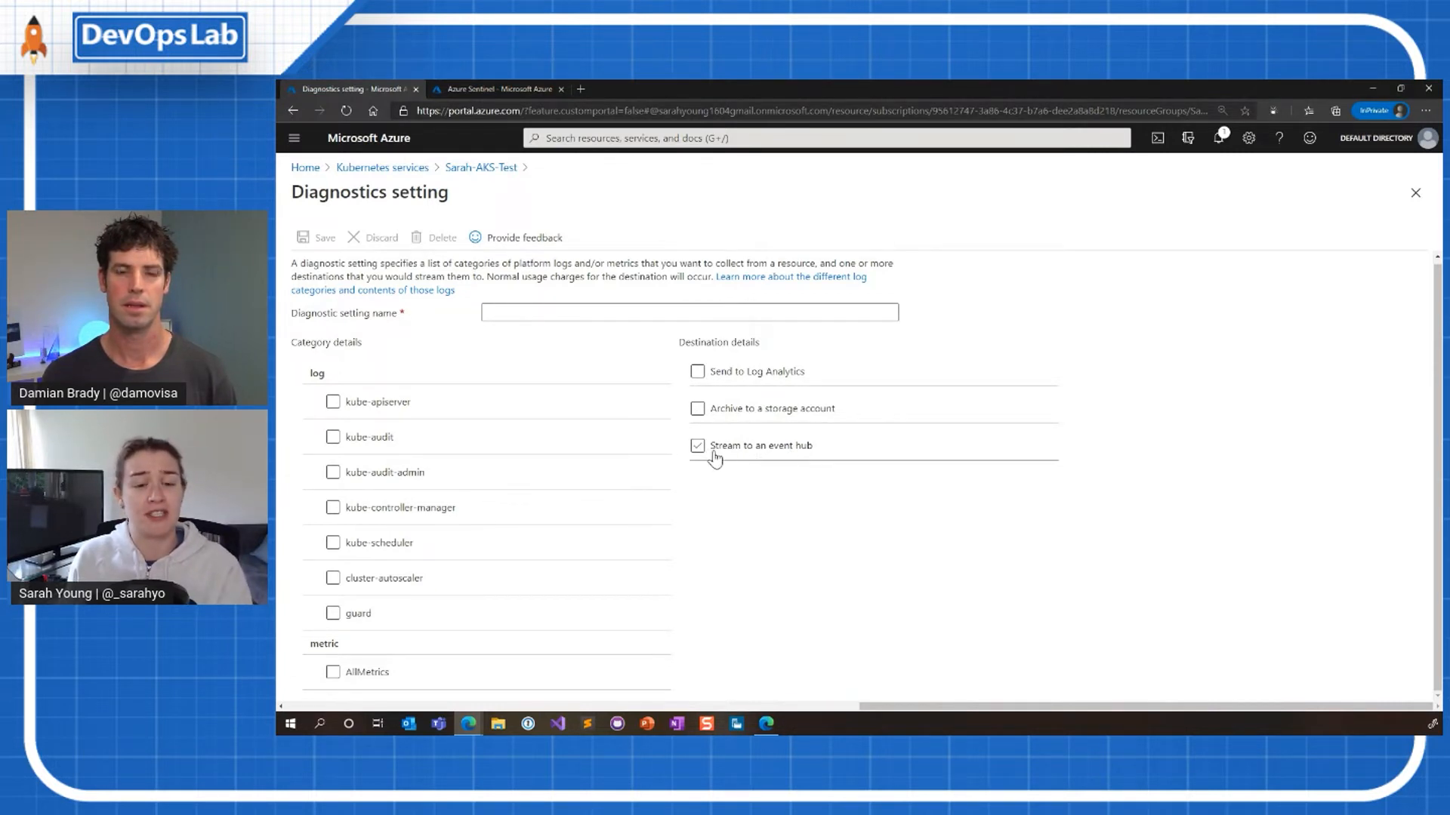
{"action": "left_click", "coordinate": [698, 407]}
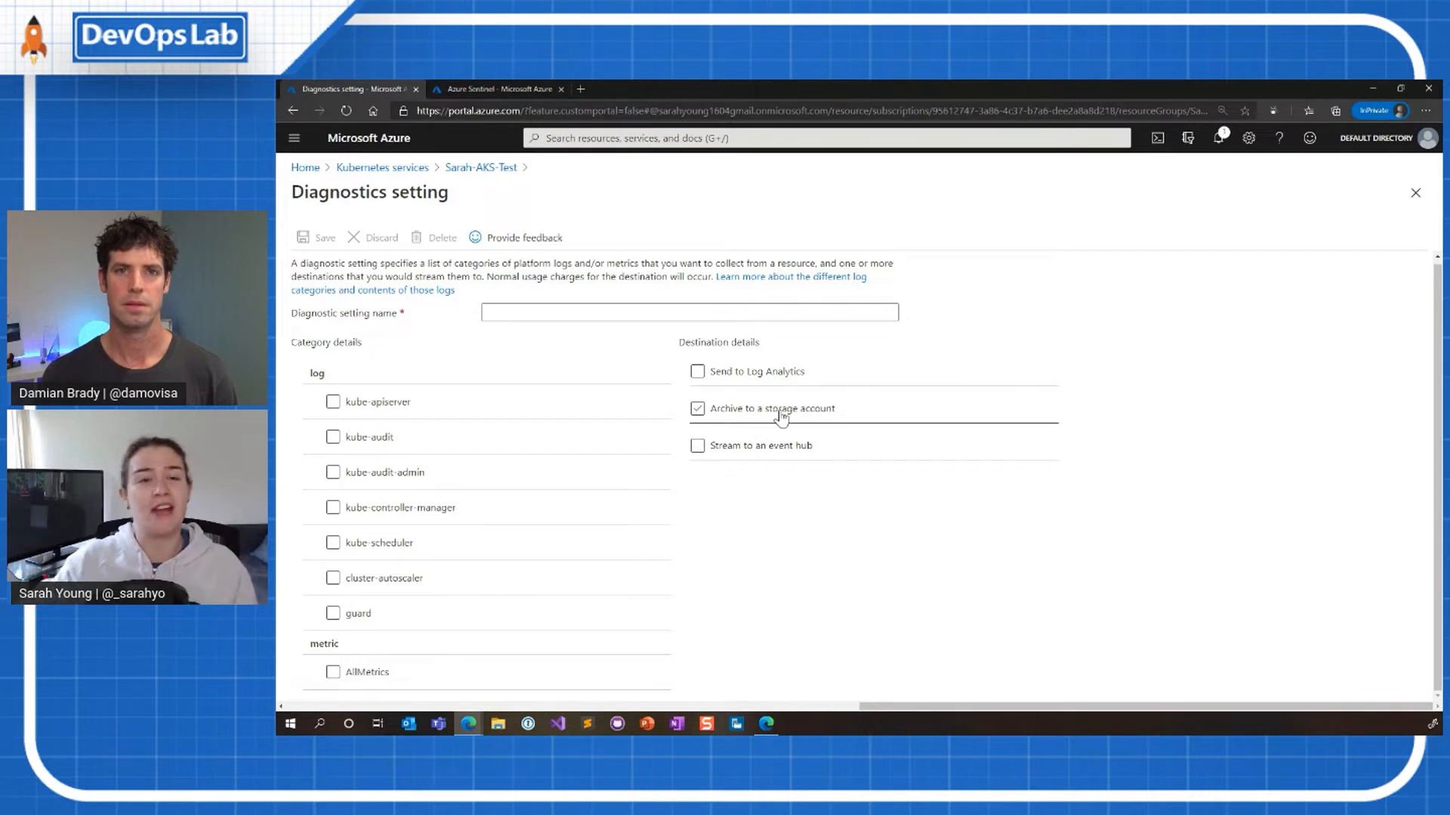
{"action": "left_click", "coordinate": [698, 409]}
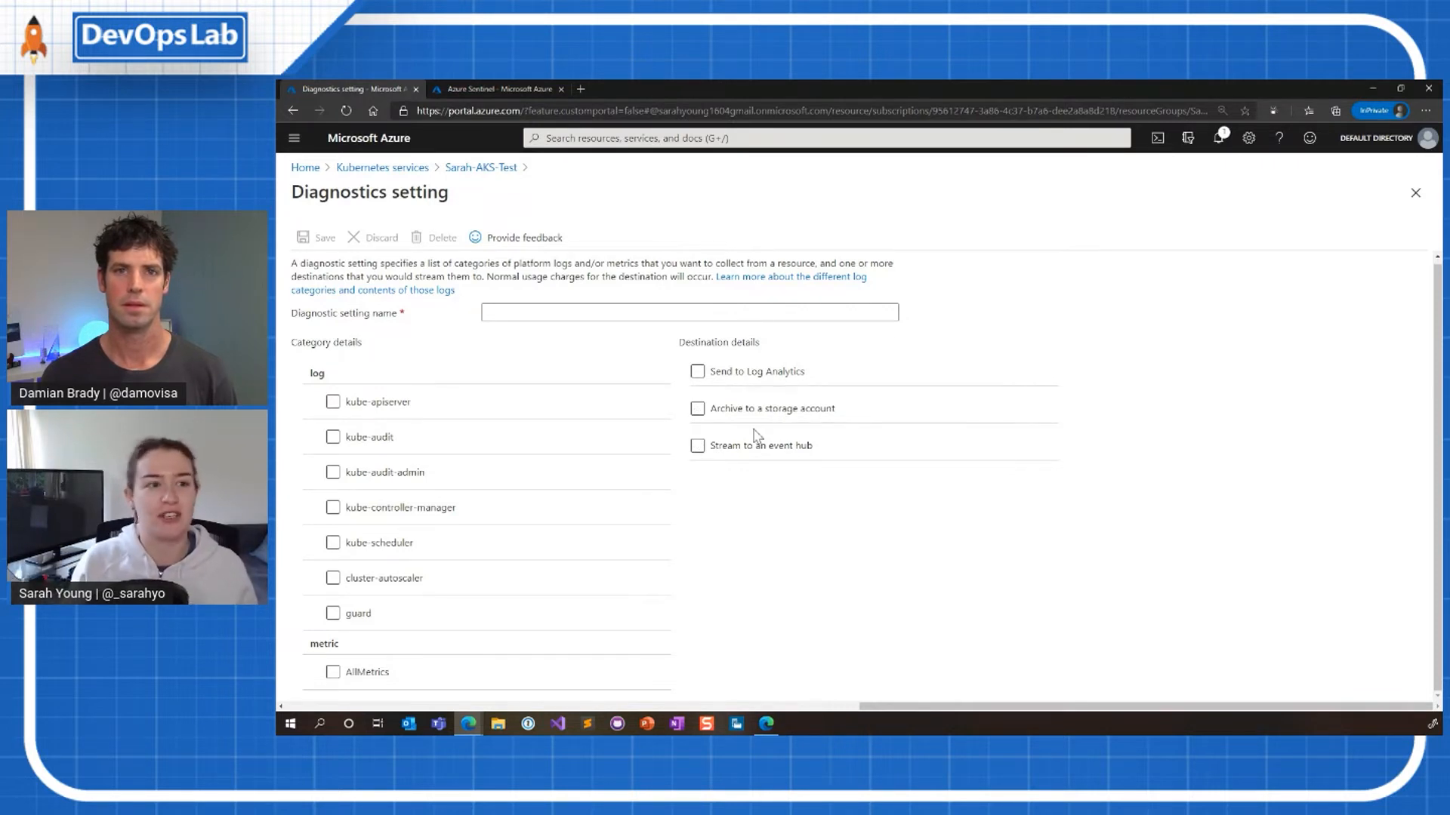
{"action": "mouse_move", "coordinate": [621, 476]}
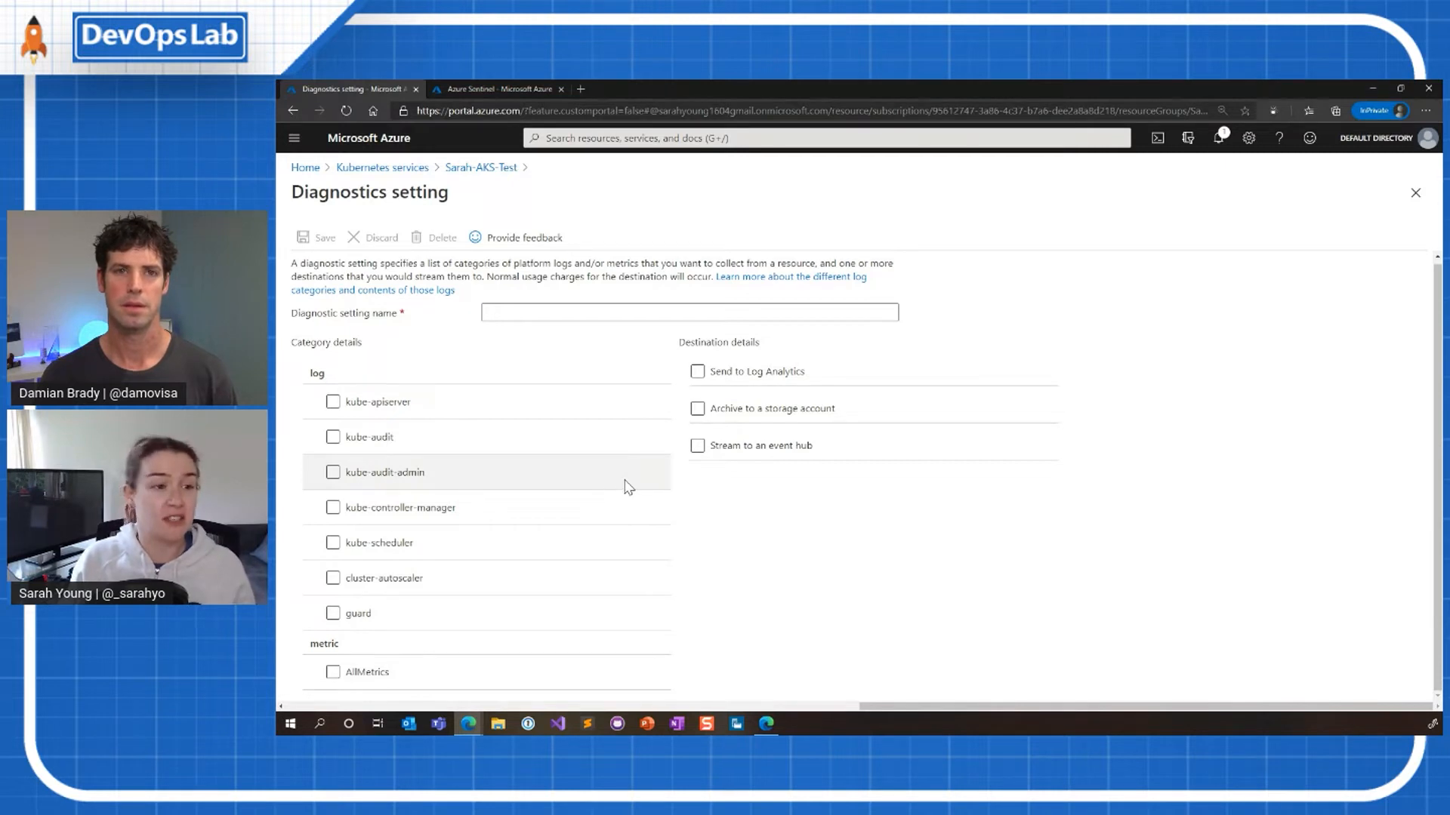
{"action": "mouse_move", "coordinate": [750, 281]}
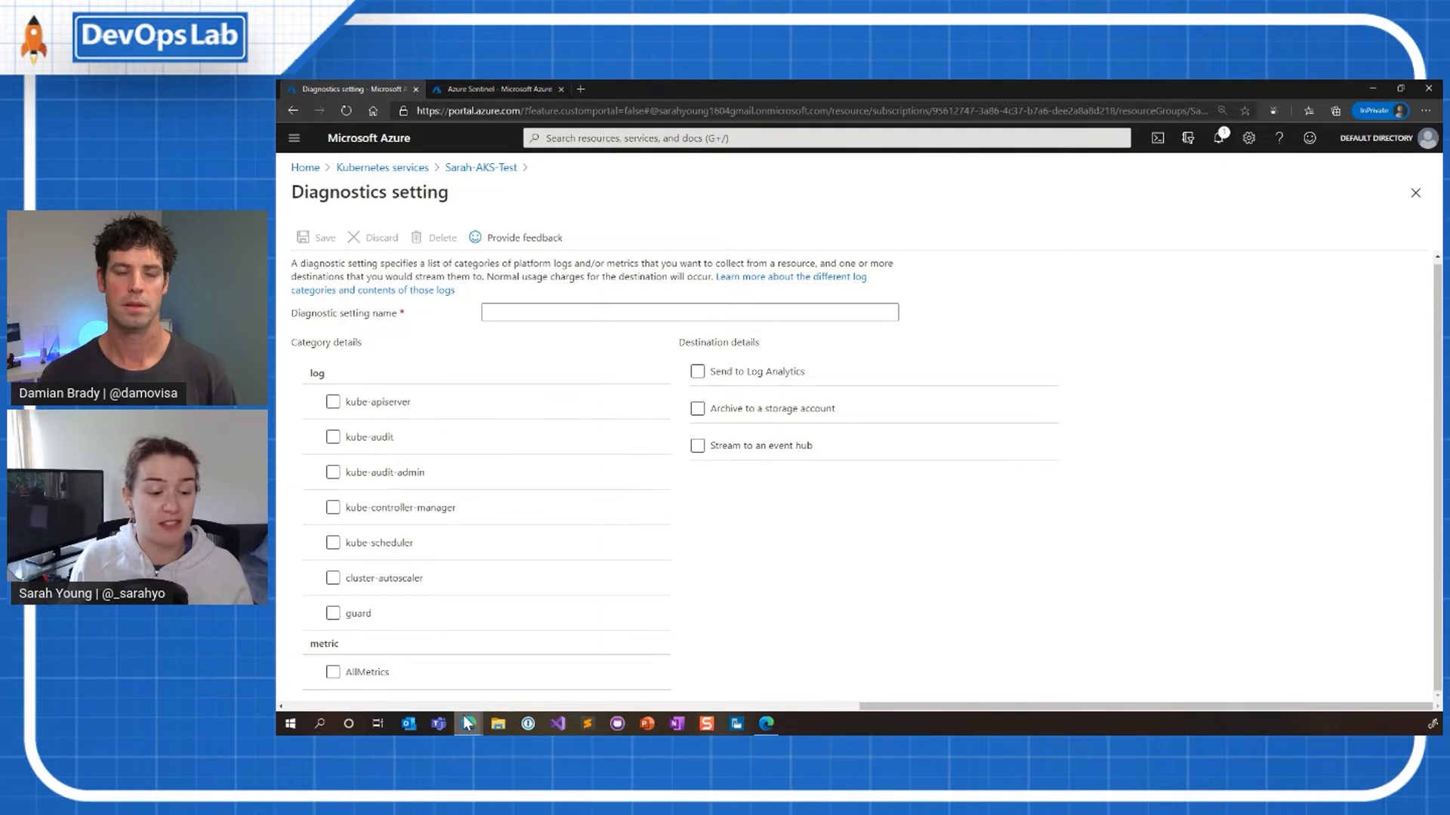
{"action": "mouse_move", "coordinate": [468, 723]}
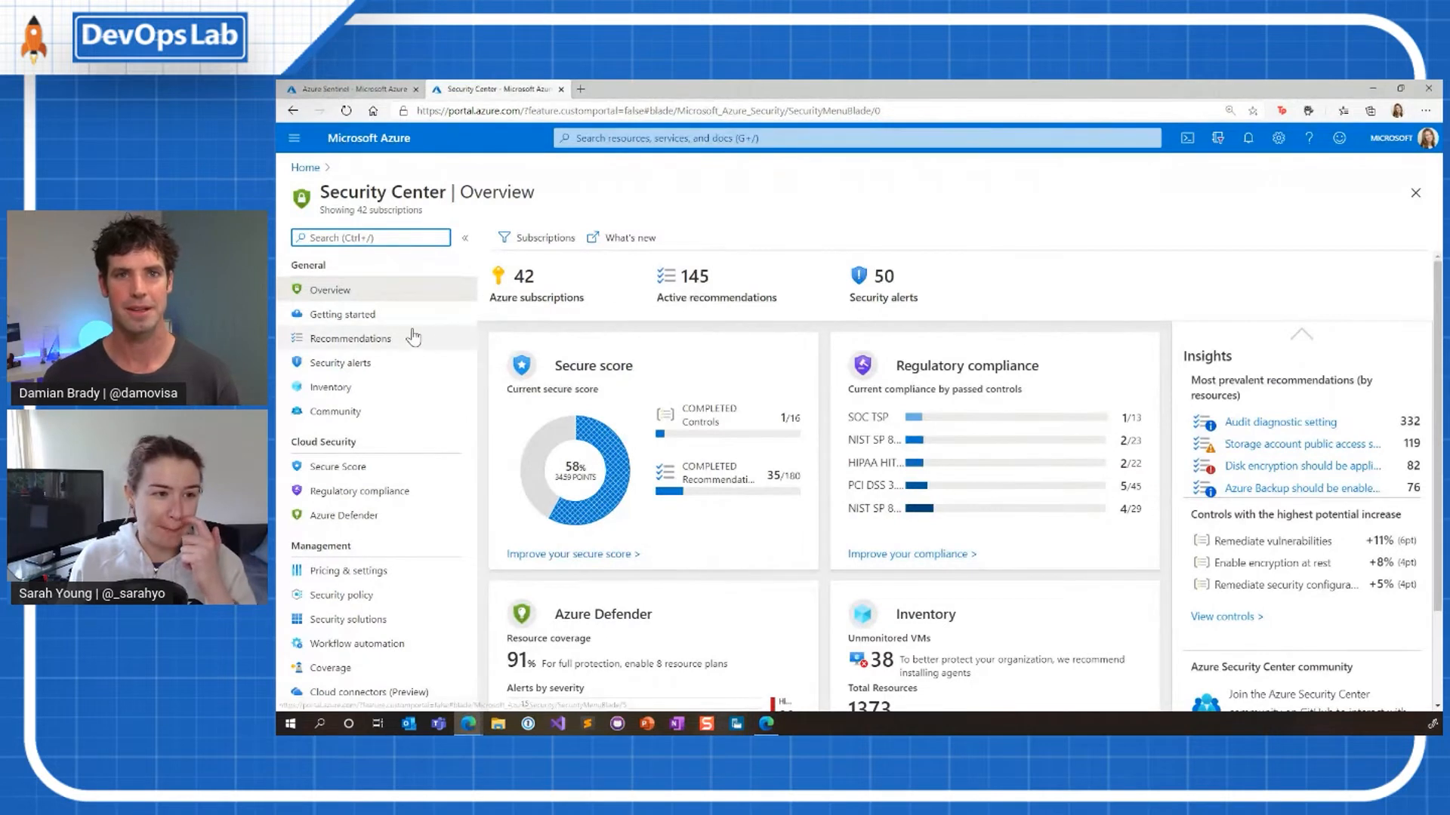
{"action": "mouse_move", "coordinate": [887, 230]}
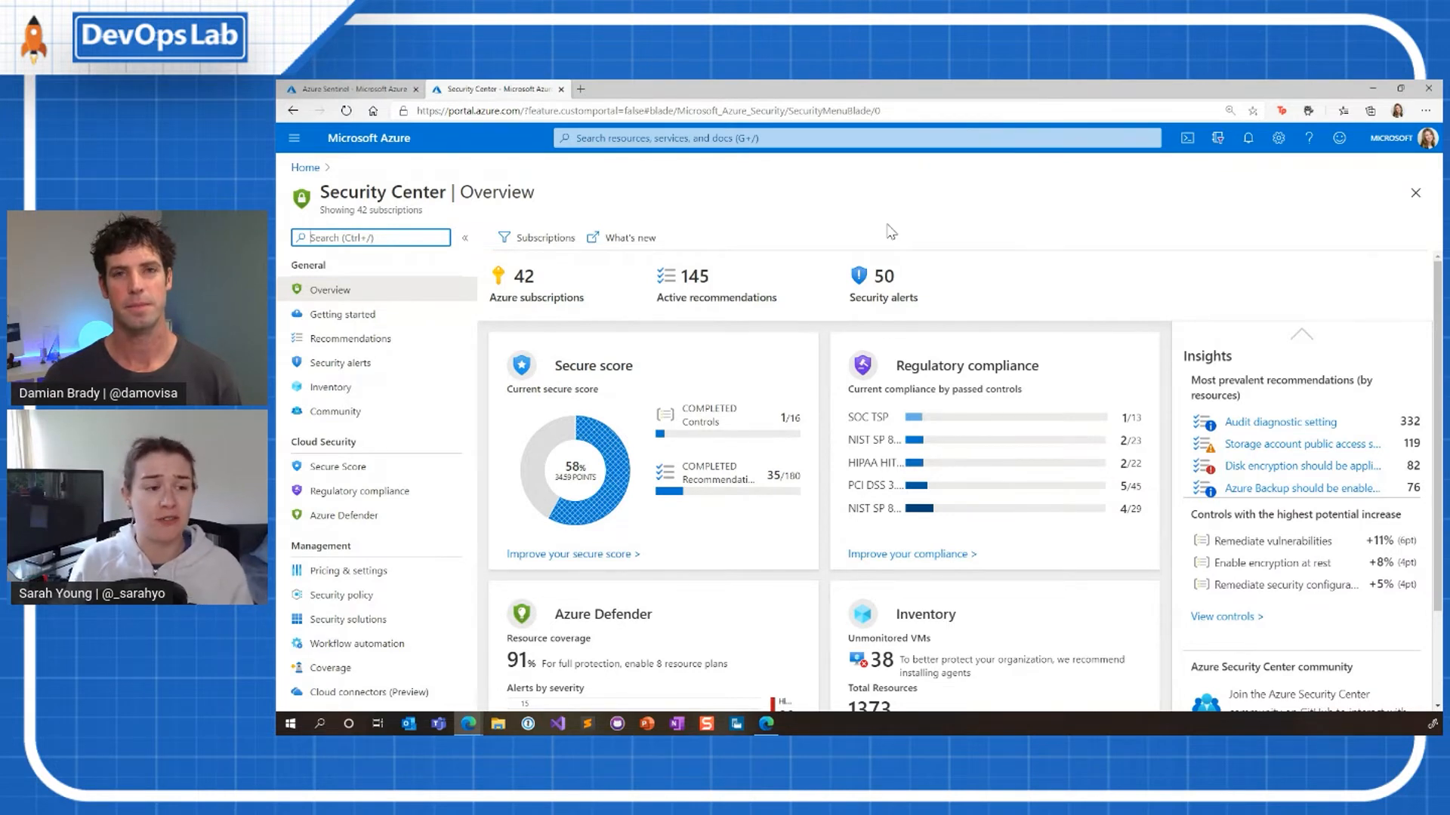
{"action": "mouse_move", "coordinate": [928, 354]}
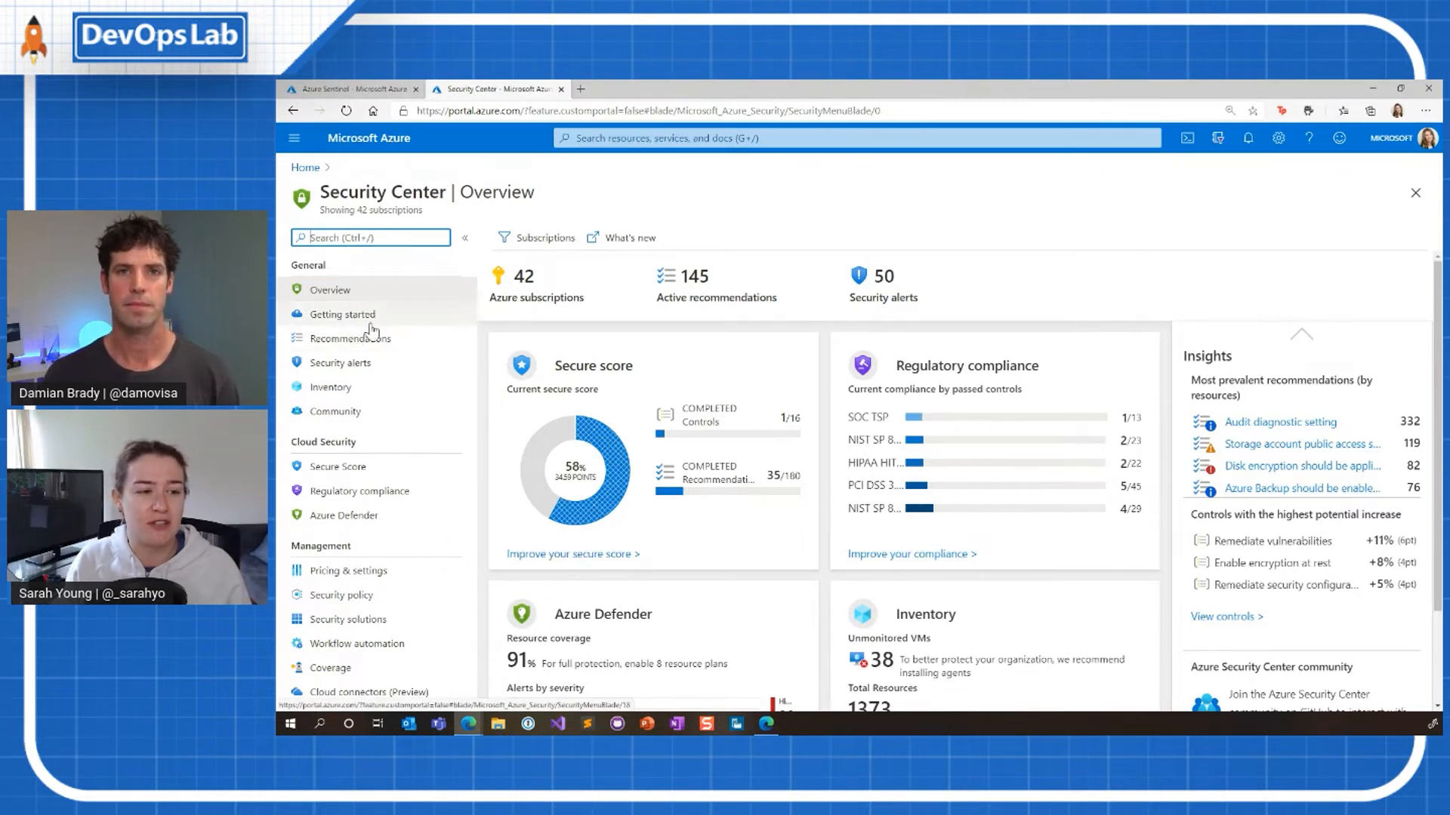
Open Security Center Recommendations and scroll to the security controls list and search box
{"action": "left_click", "coordinate": [349, 338]}
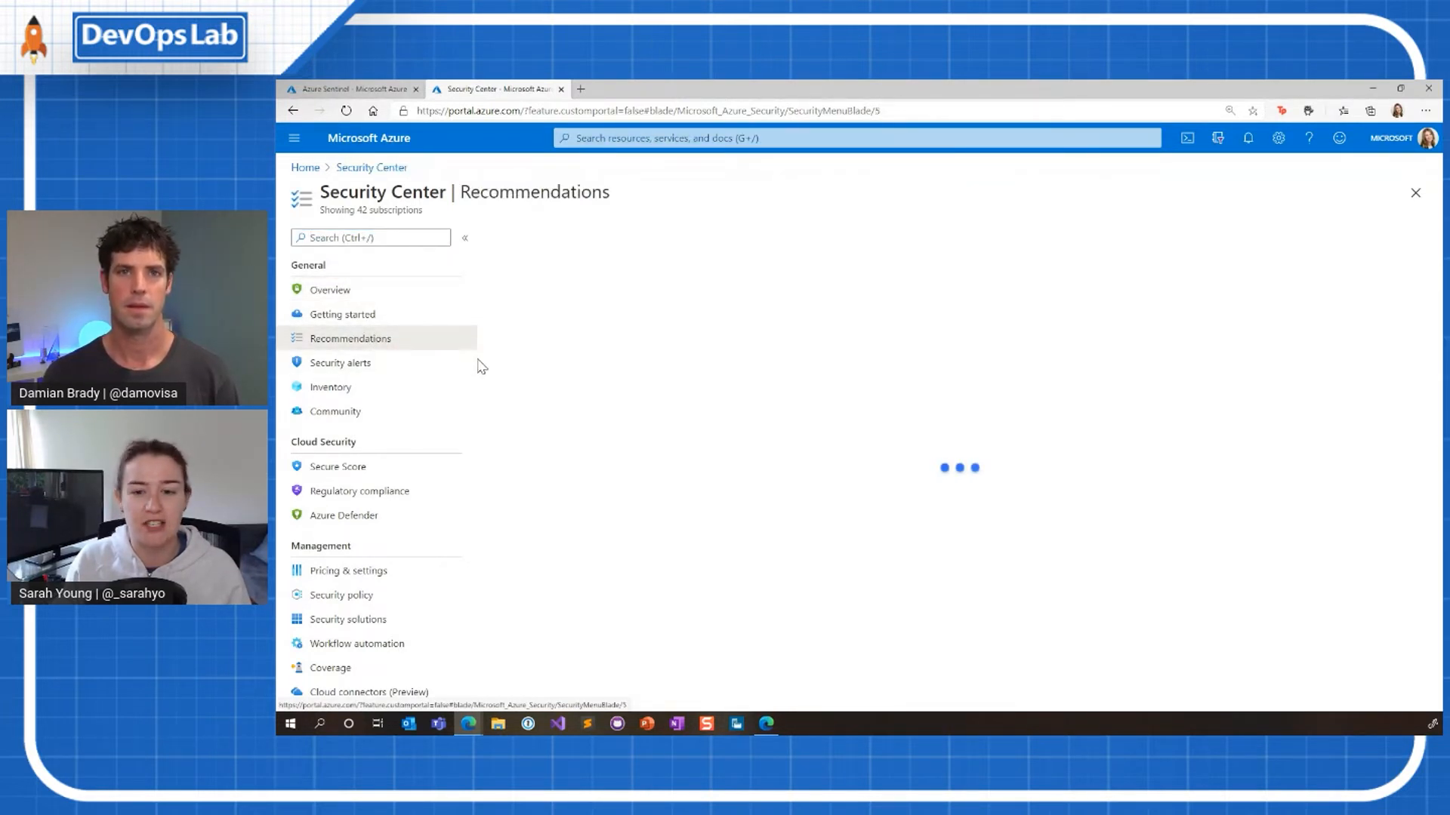
{"action": "mouse_move", "coordinate": [522, 358]}
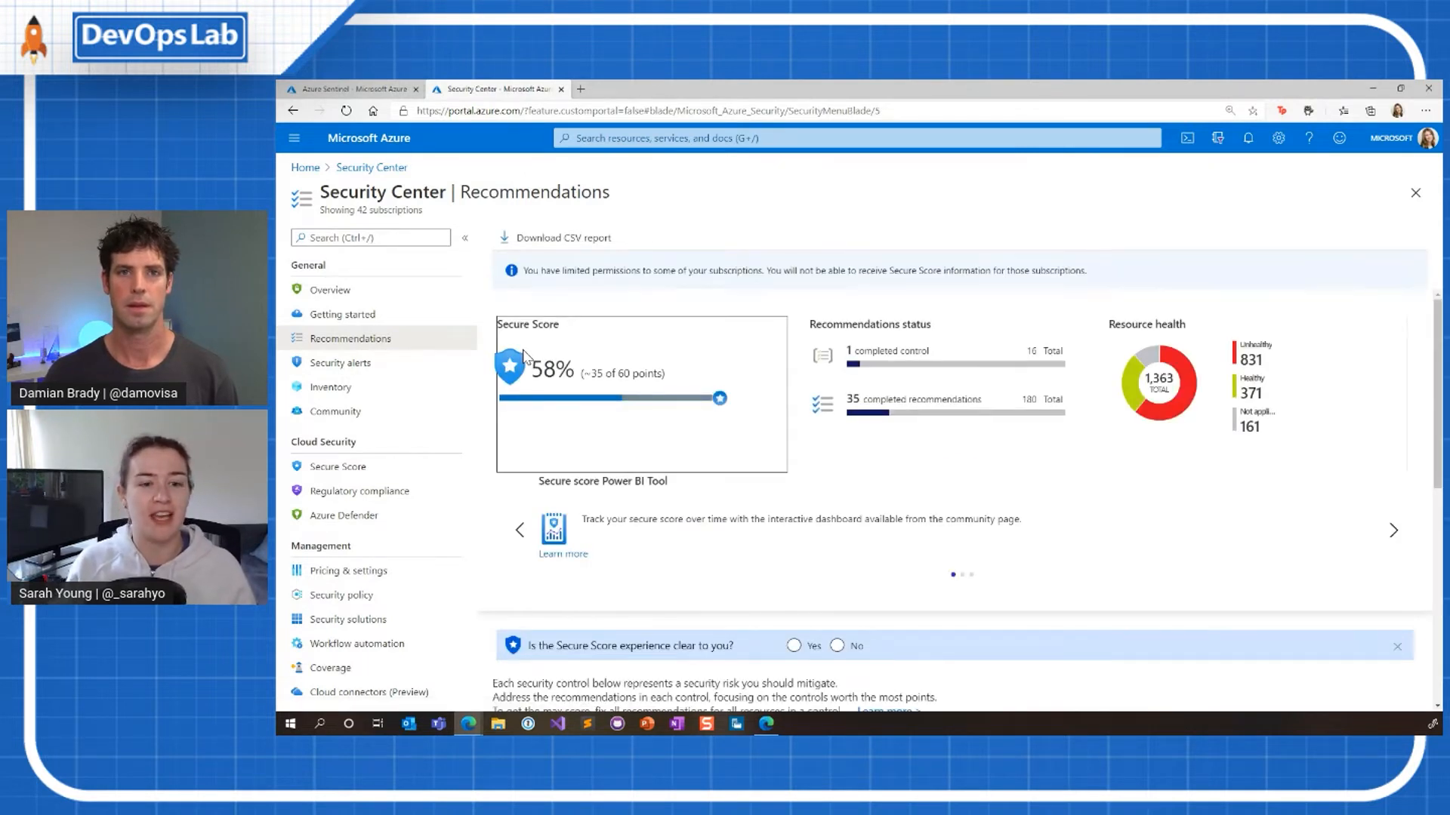
{"action": "scroll", "scroll_direction": "down", "scroll_amount": 3}
{"action": "type", "text": "K"}
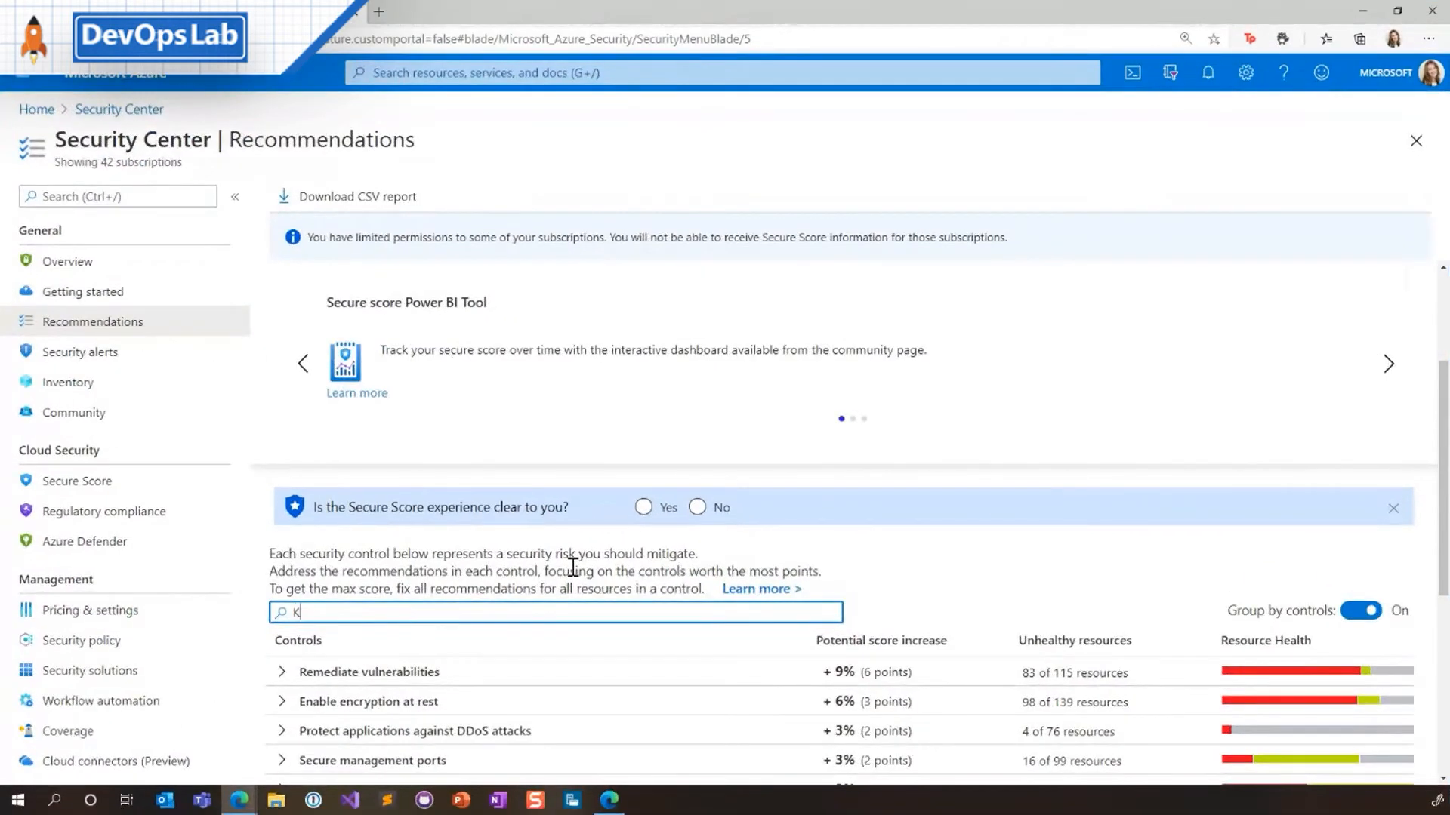
Filter the controls for KUBERNETE, then move on to the Security alerts list
{"action": "type", "text": "UBERE"}
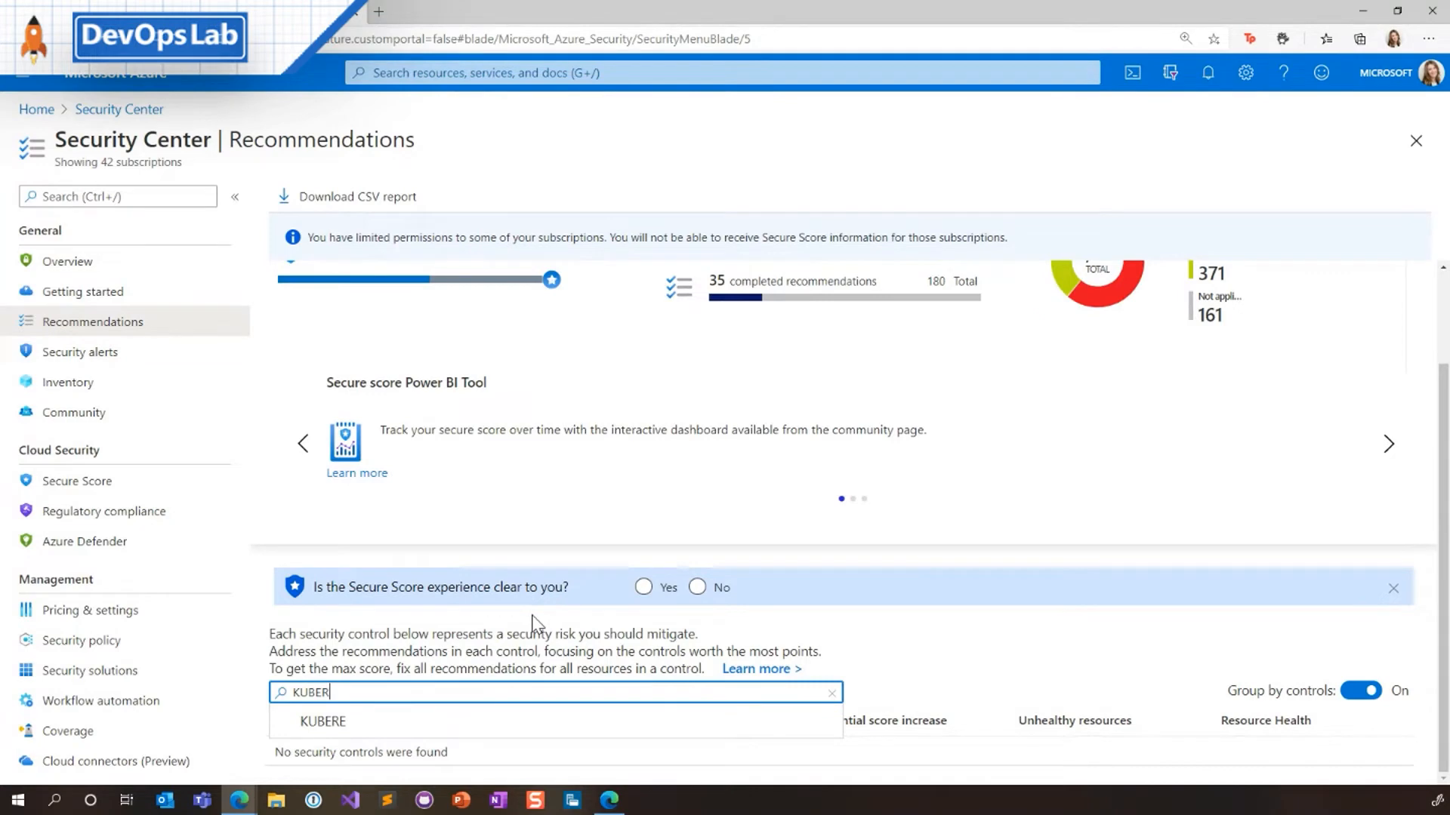
{"action": "type", "text": "NETE"}
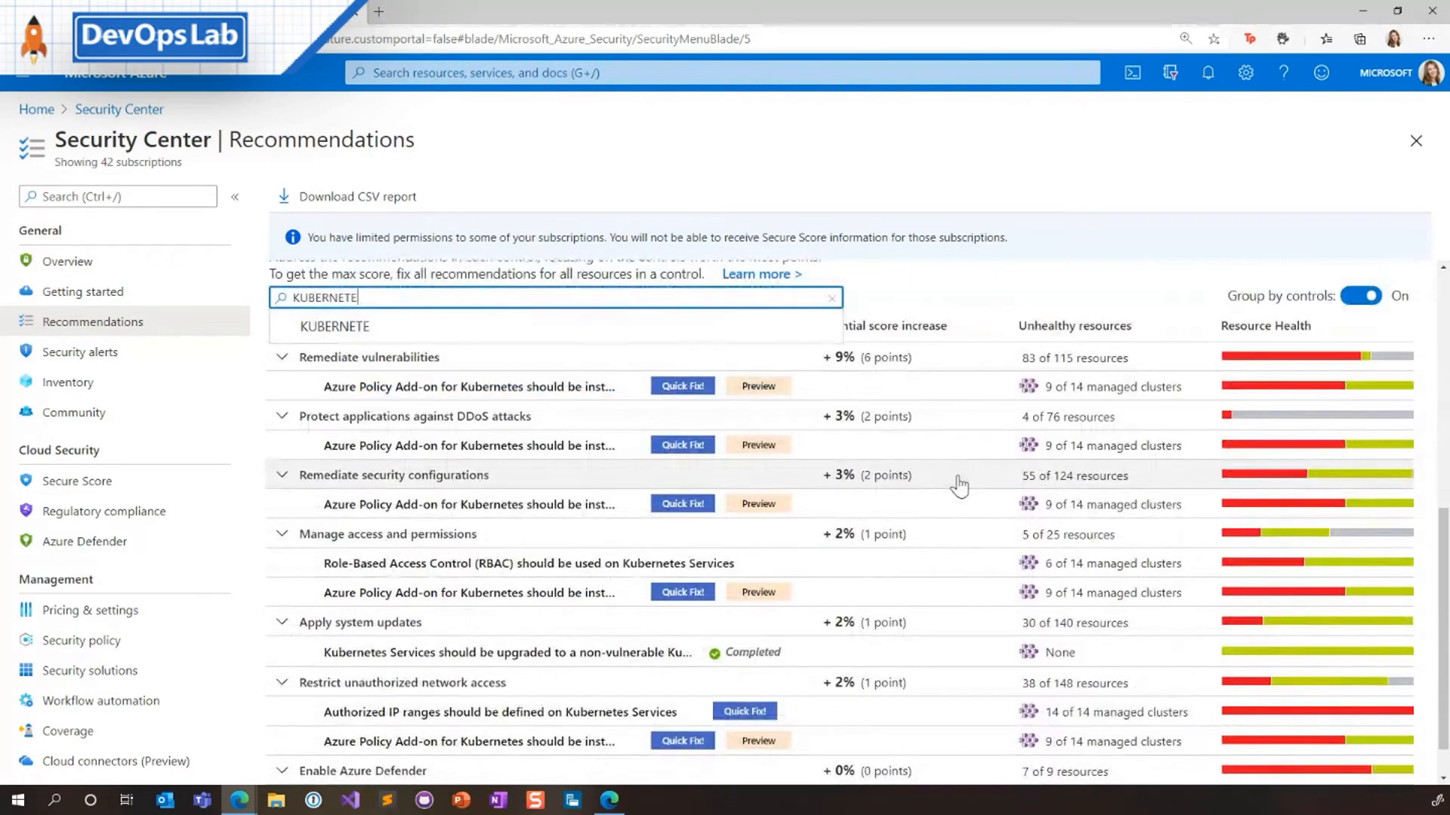
{"action": "mouse_move", "coordinate": [641, 459]}
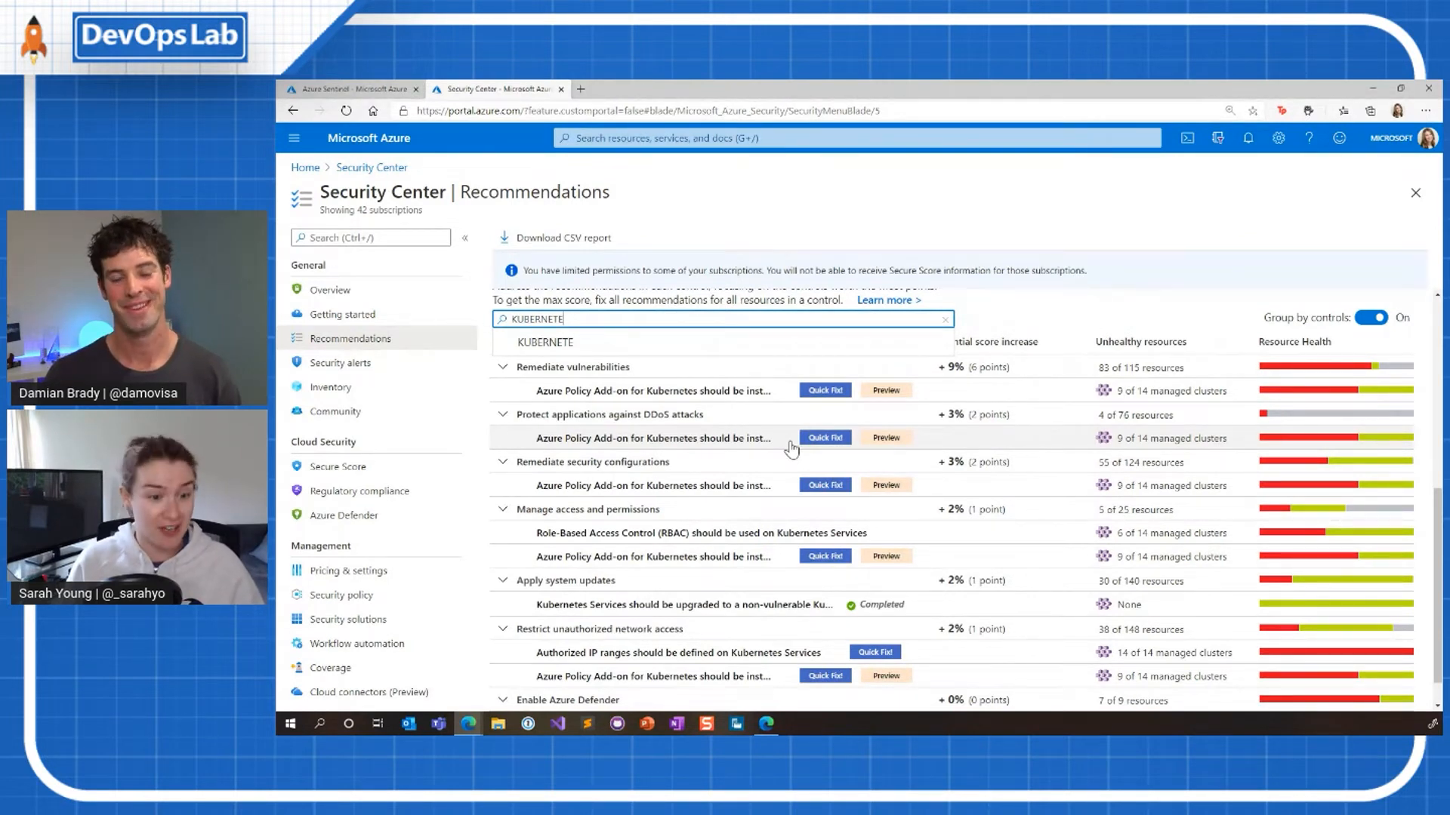
{"action": "mouse_move", "coordinate": [797, 472]}
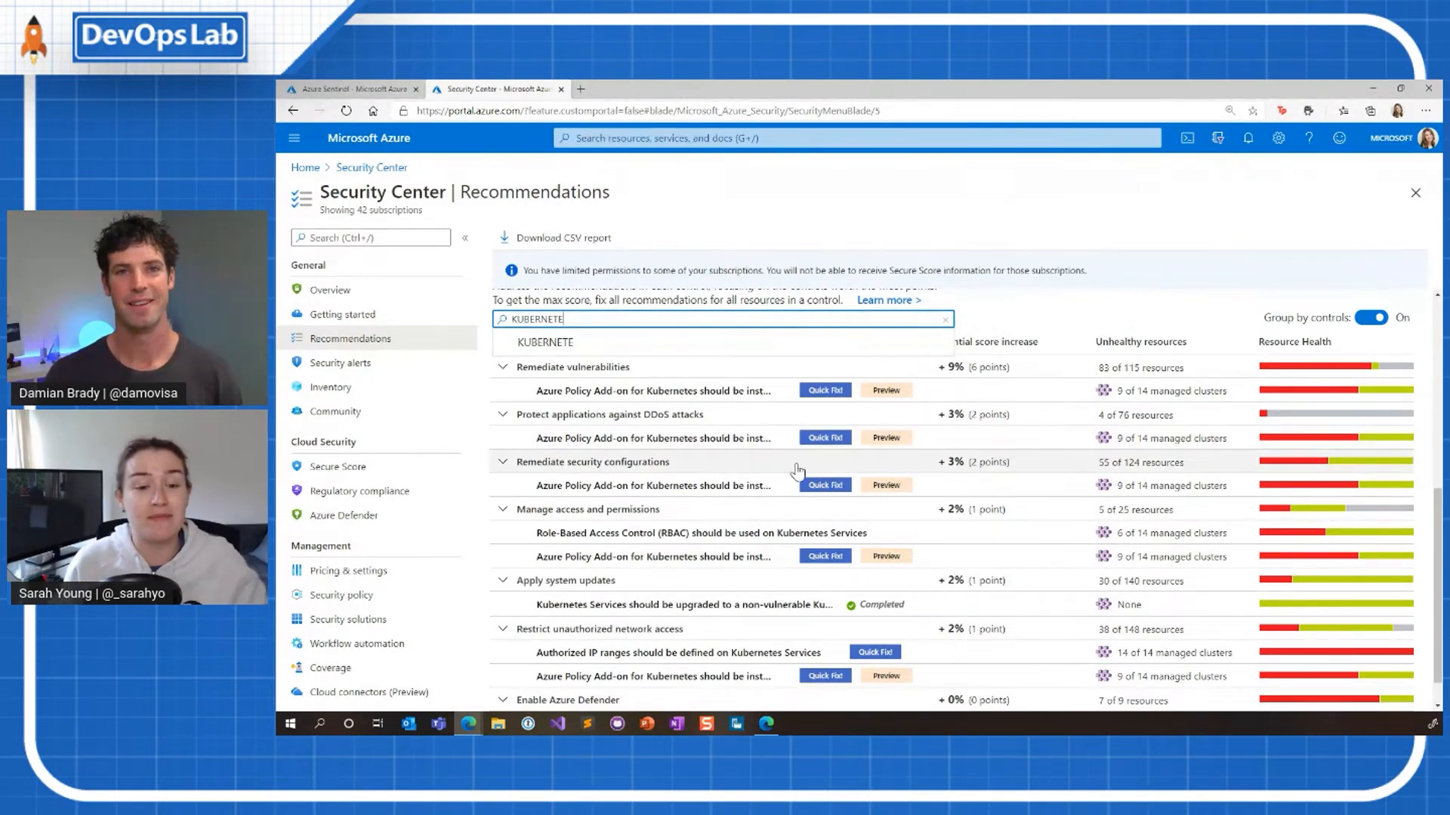
{"action": "mouse_move", "coordinate": [784, 452]}
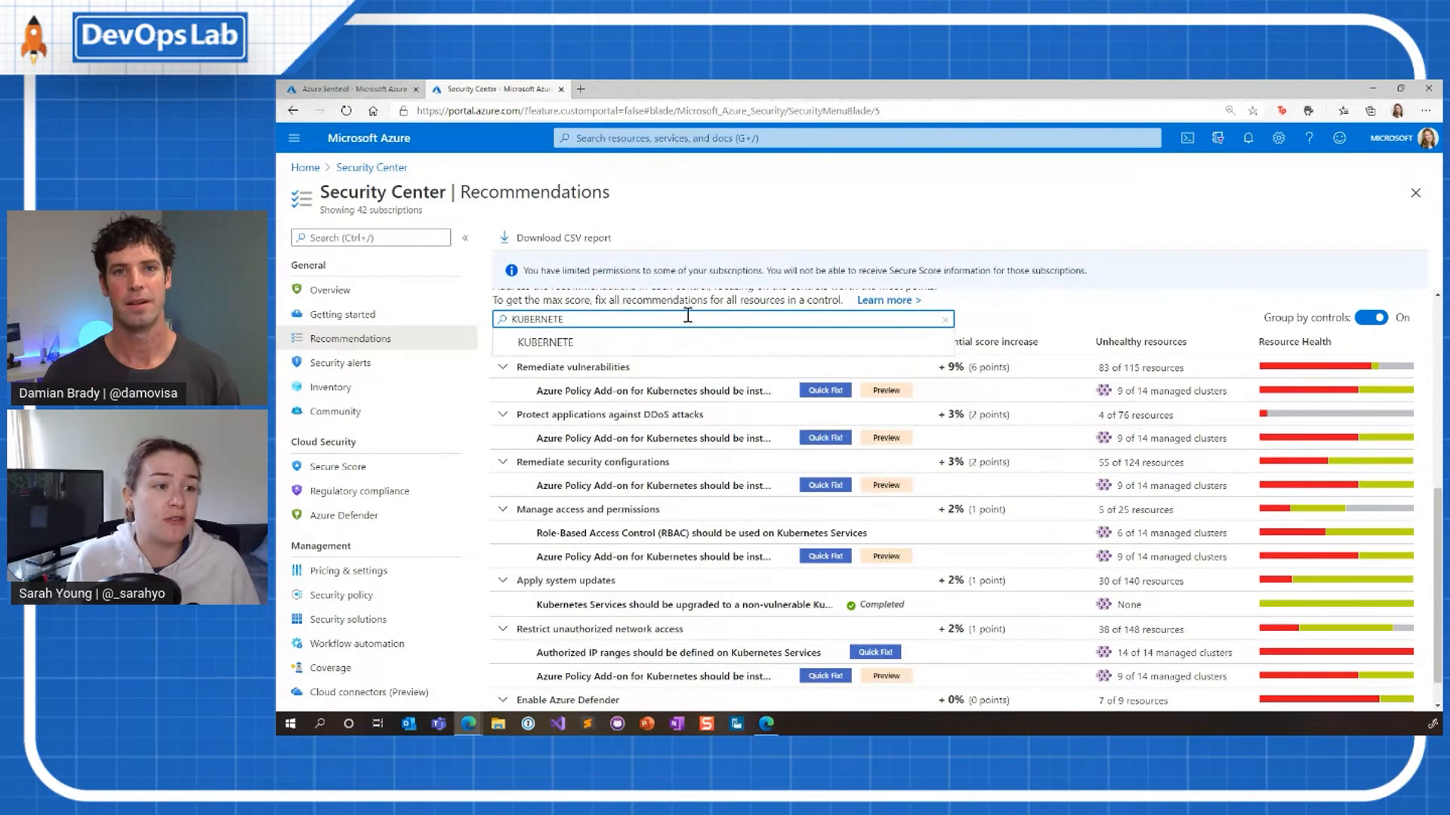
{"action": "mouse_move", "coordinate": [744, 438]}
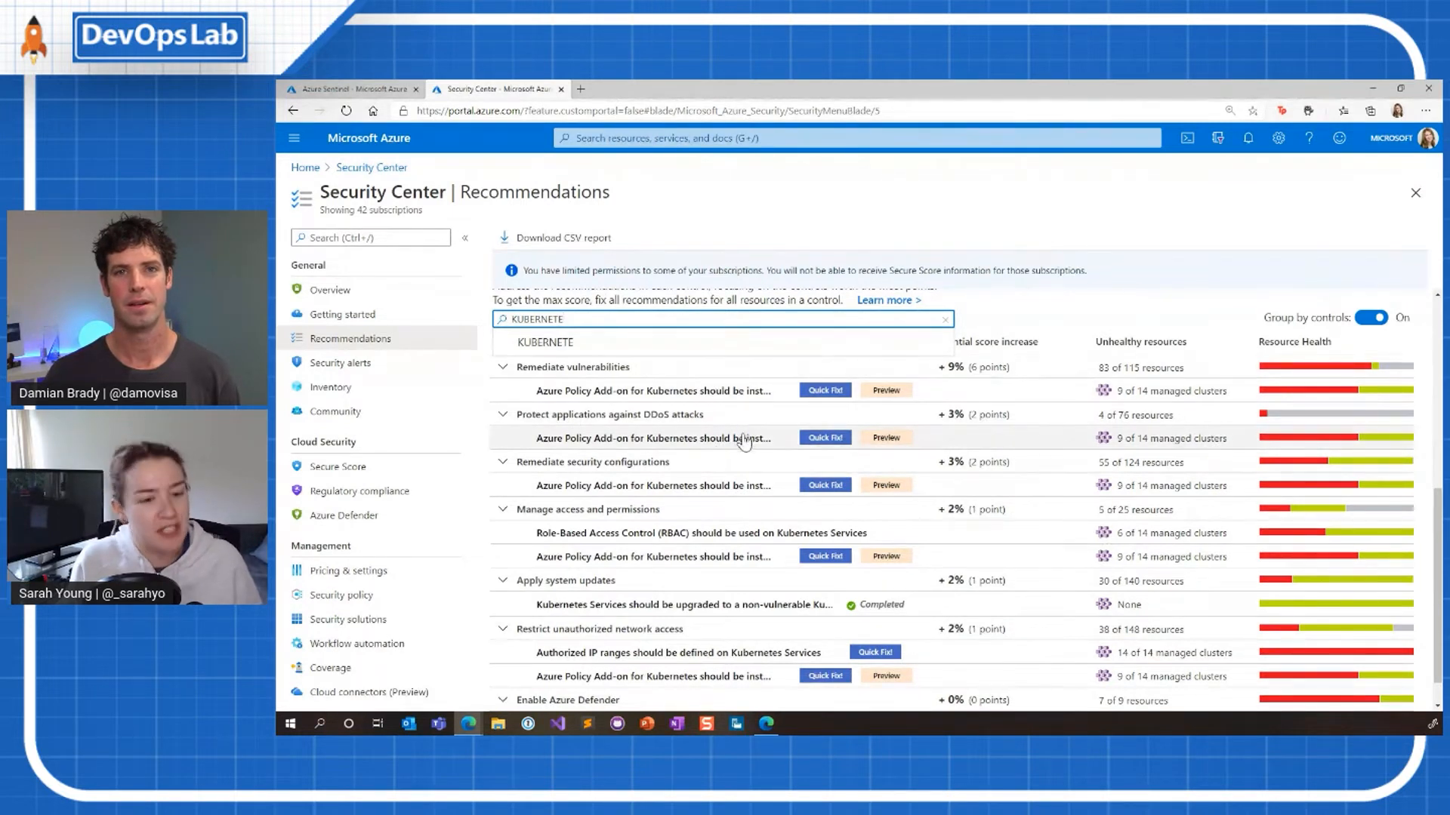
{"action": "mouse_move", "coordinate": [716, 423]}
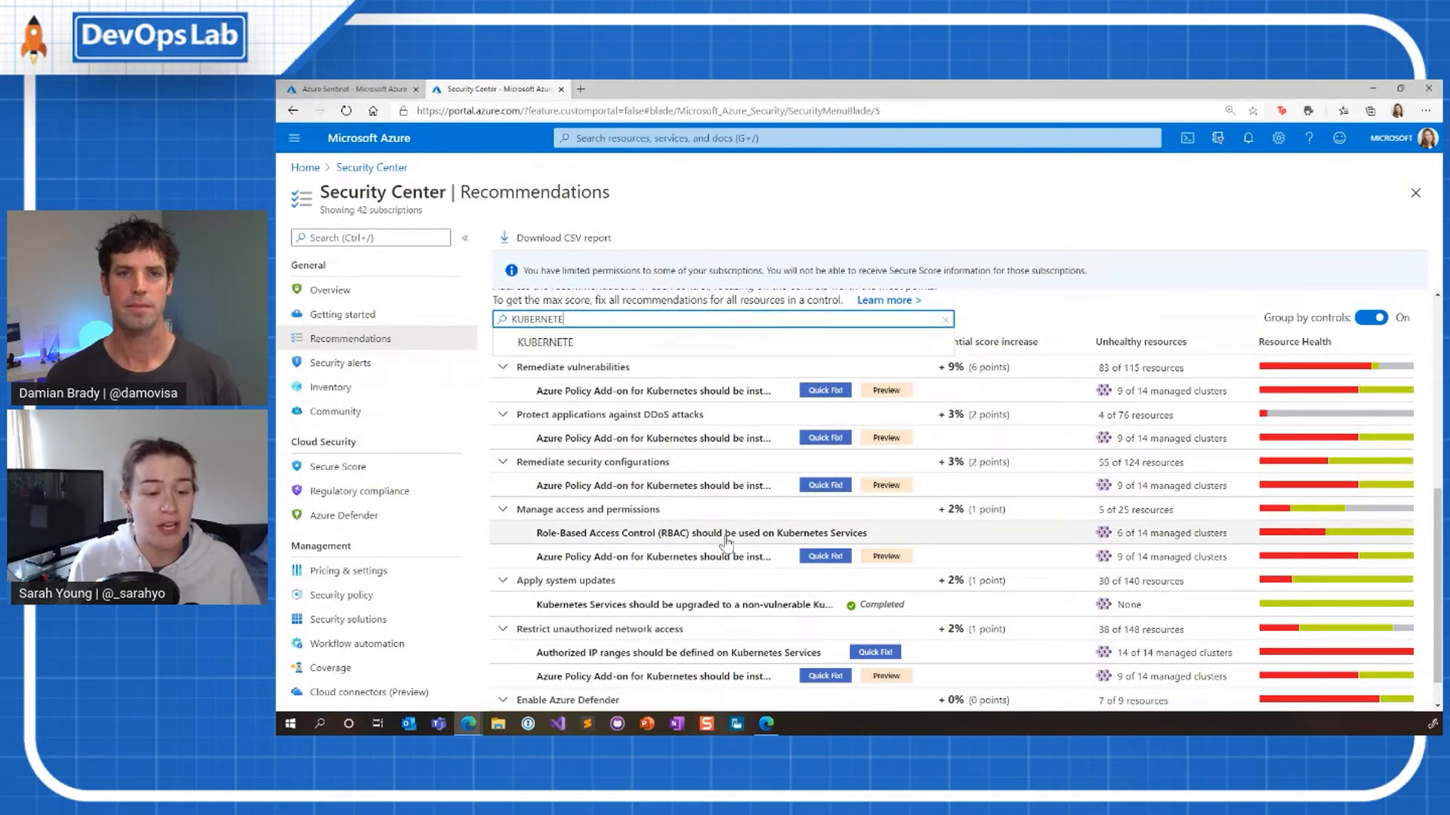
{"action": "mouse_move", "coordinate": [693, 541]}
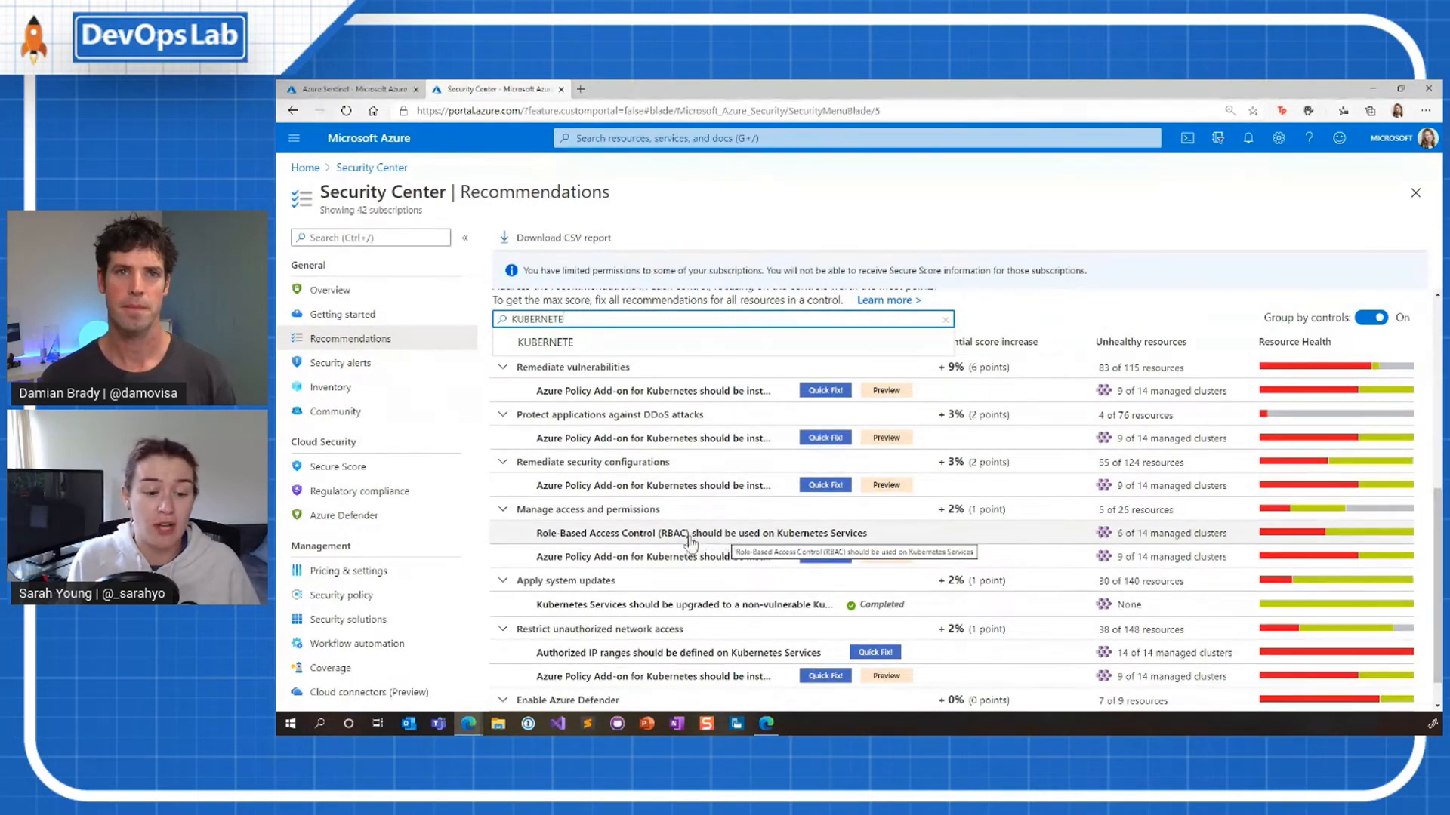
{"action": "mouse_move", "coordinate": [689, 664]}
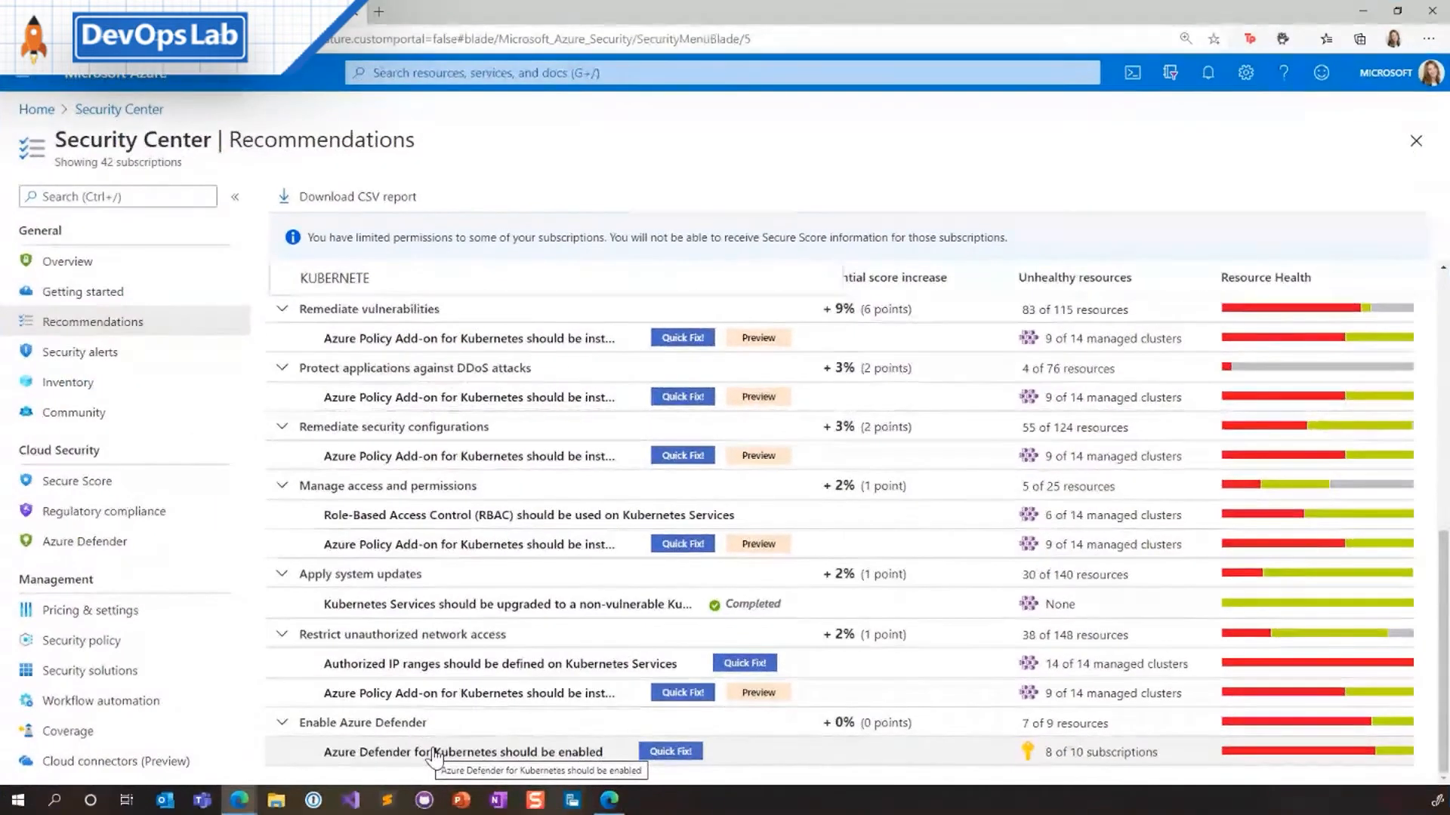
{"action": "mouse_move", "coordinate": [150, 356]}
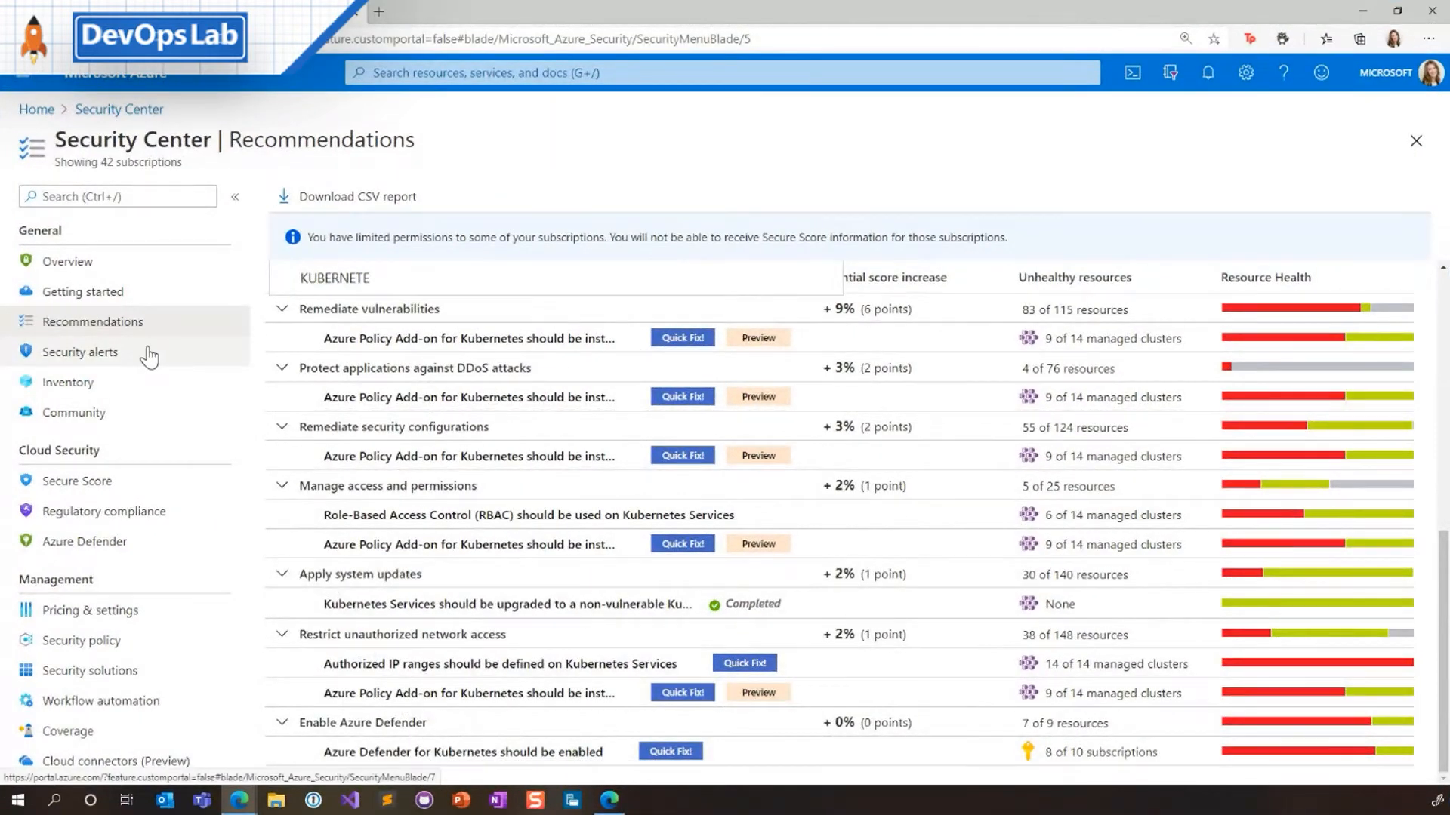
{"action": "left_click", "coordinate": [80, 352]}
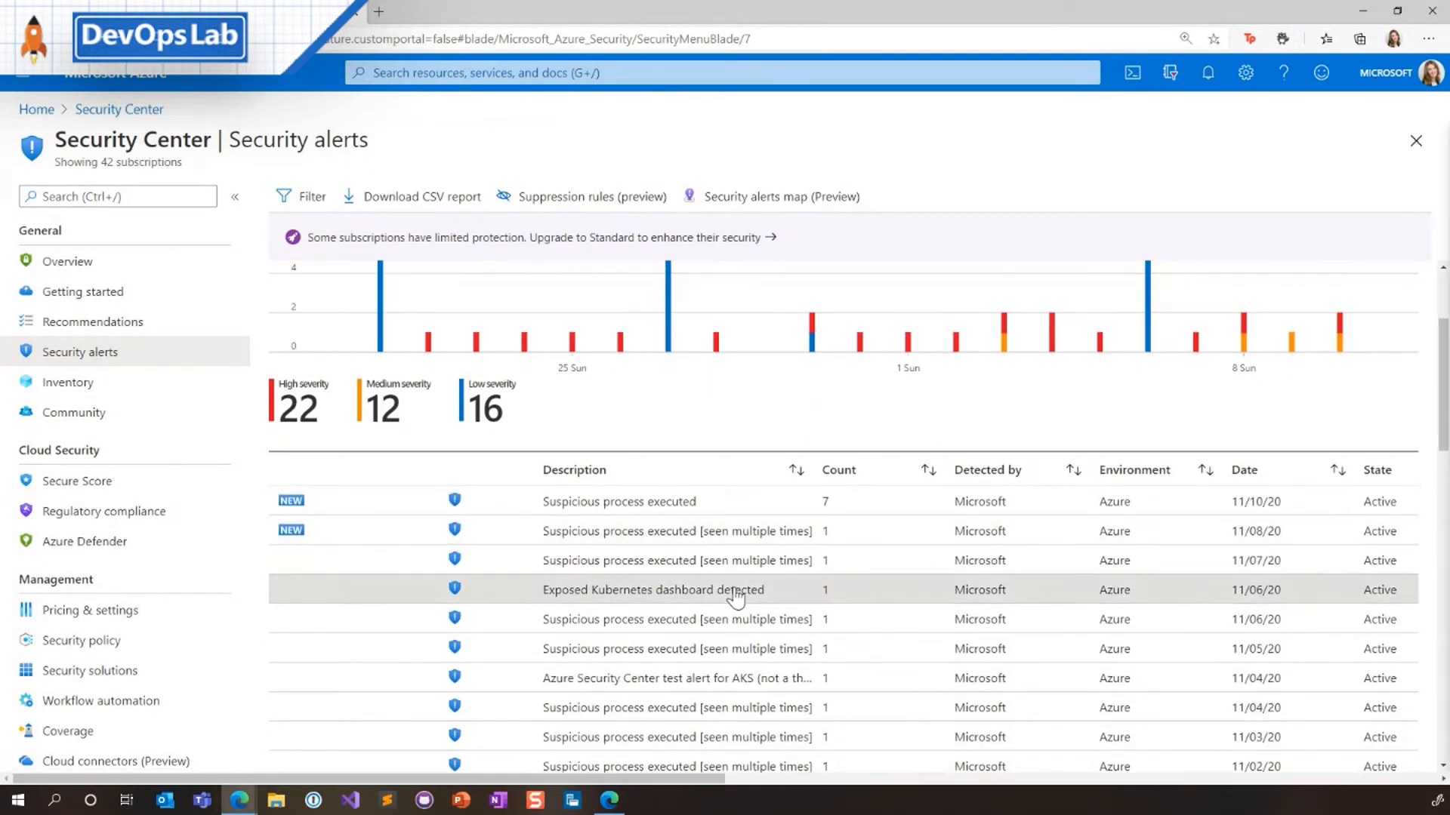
Open the 'Exposed Kubernetes dashboard detected' alert row
{"action": "left_click", "coordinate": [653, 591]}
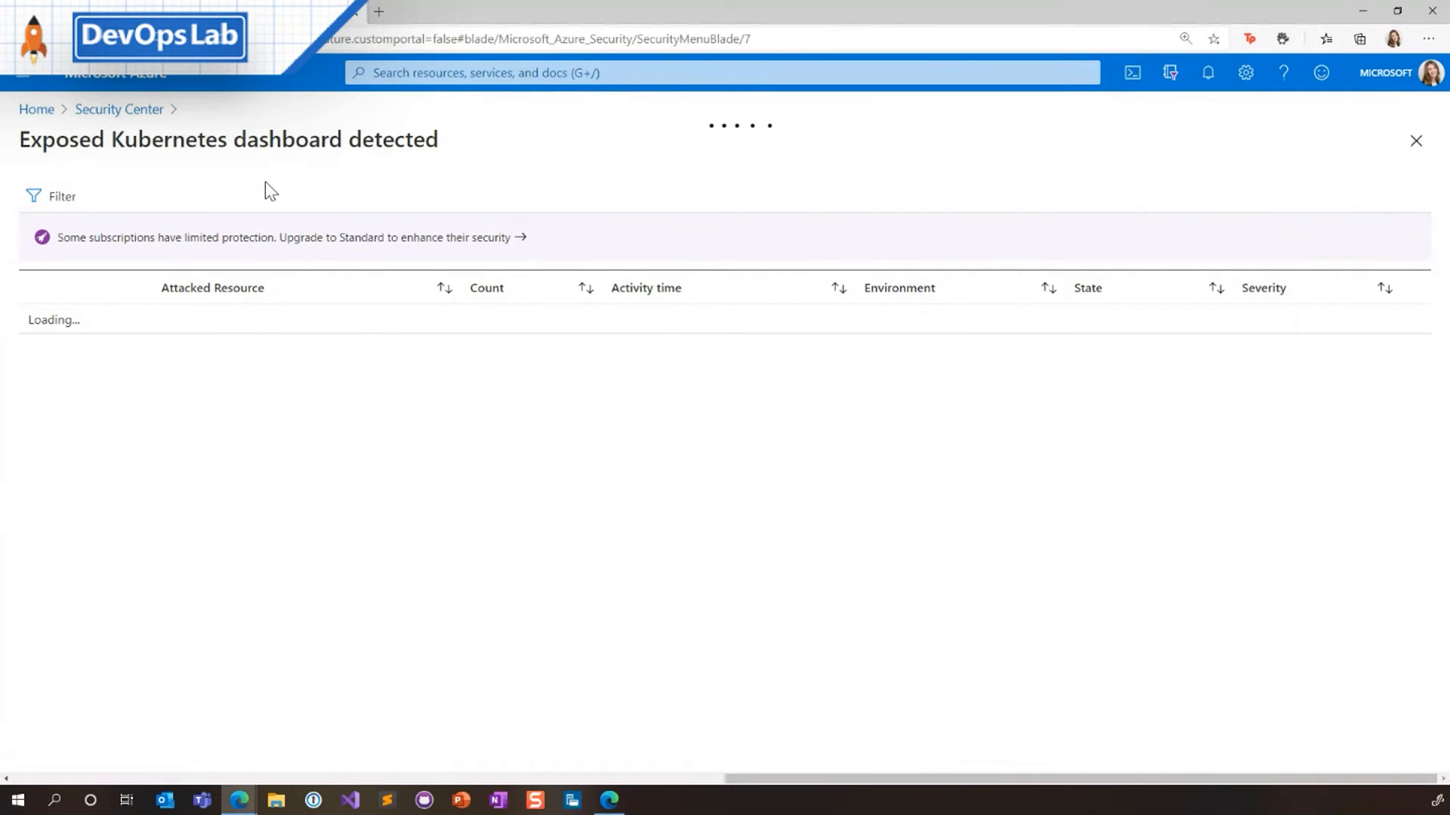
{"action": "mouse_move", "coordinate": [318, 183]}
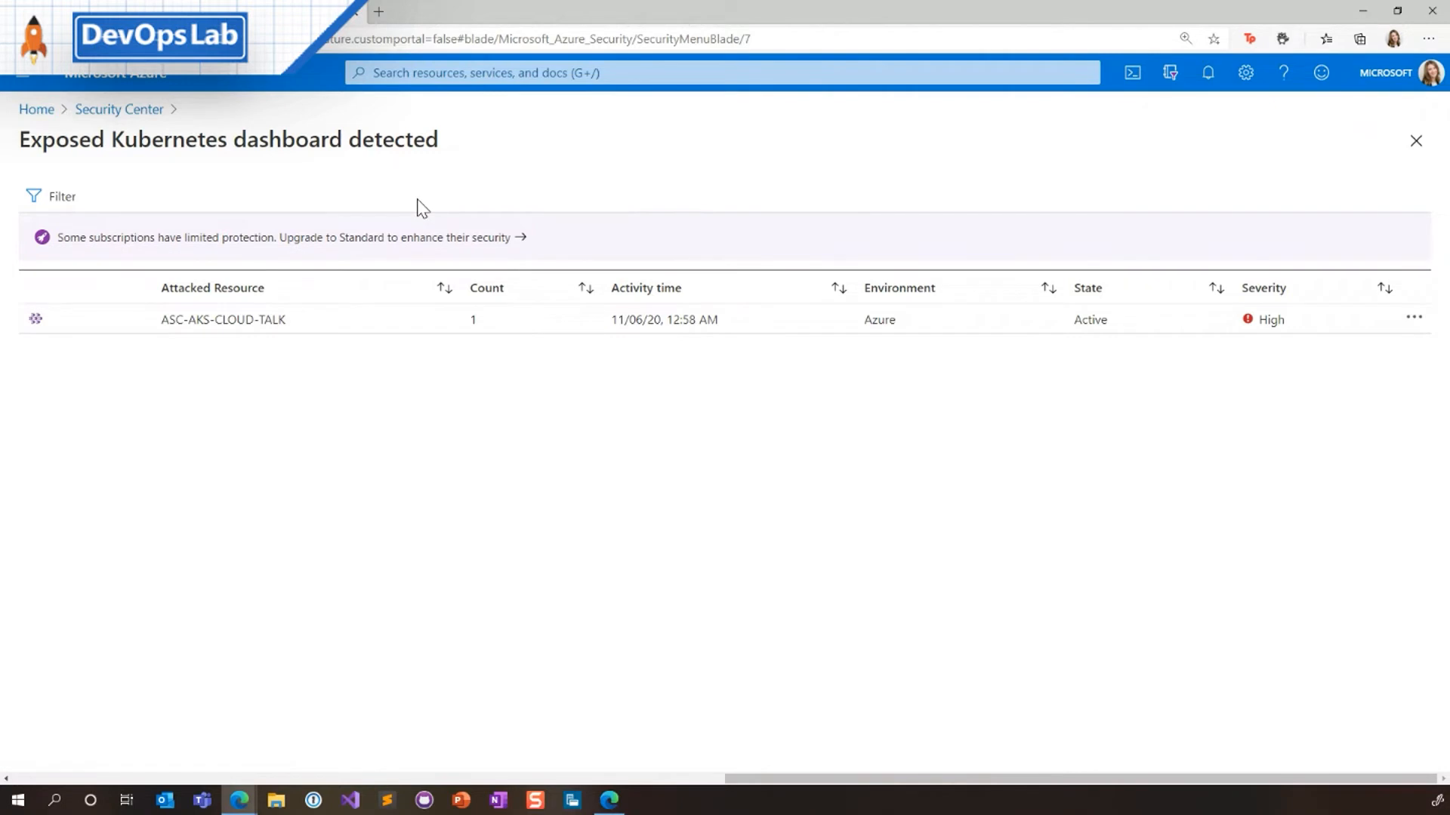
Review the ASC-AKS-CLOUD-TALK alert details and return to the alert's occurrences list via the breadcrumb
{"action": "left_click", "coordinate": [222, 318]}
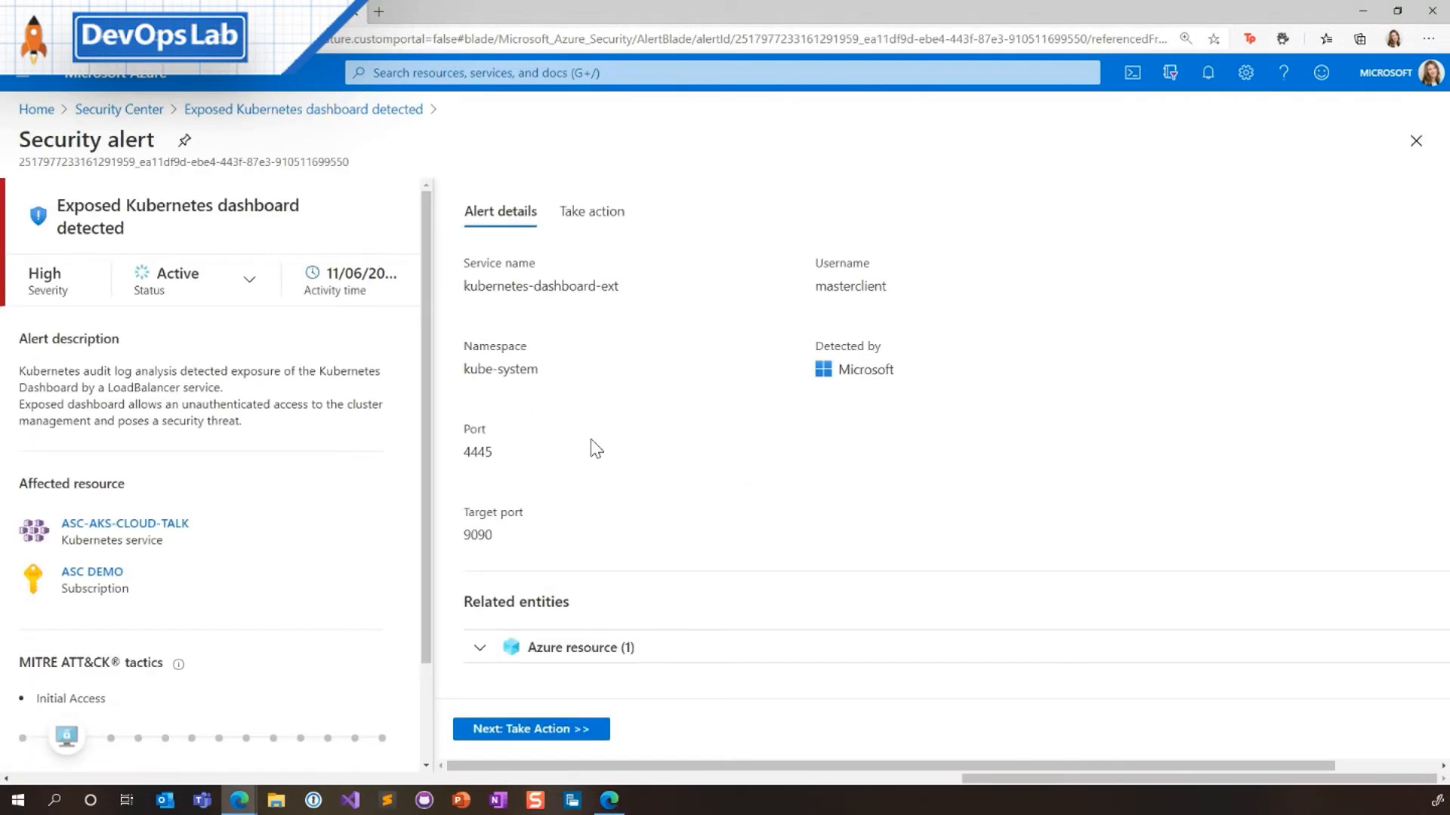
{"action": "mouse_move", "coordinate": [586, 479]}
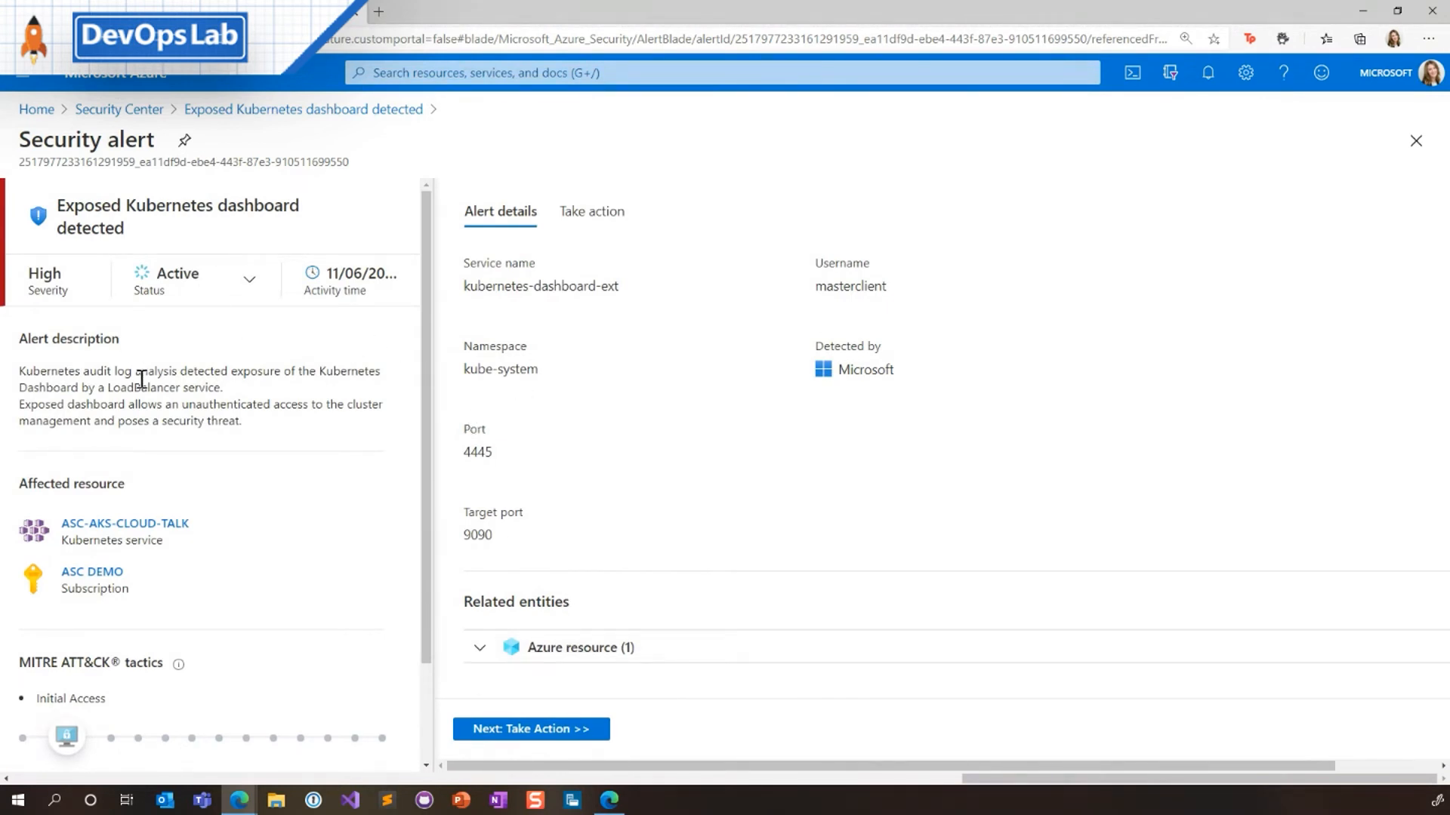
{"action": "mouse_move", "coordinate": [256, 438]}
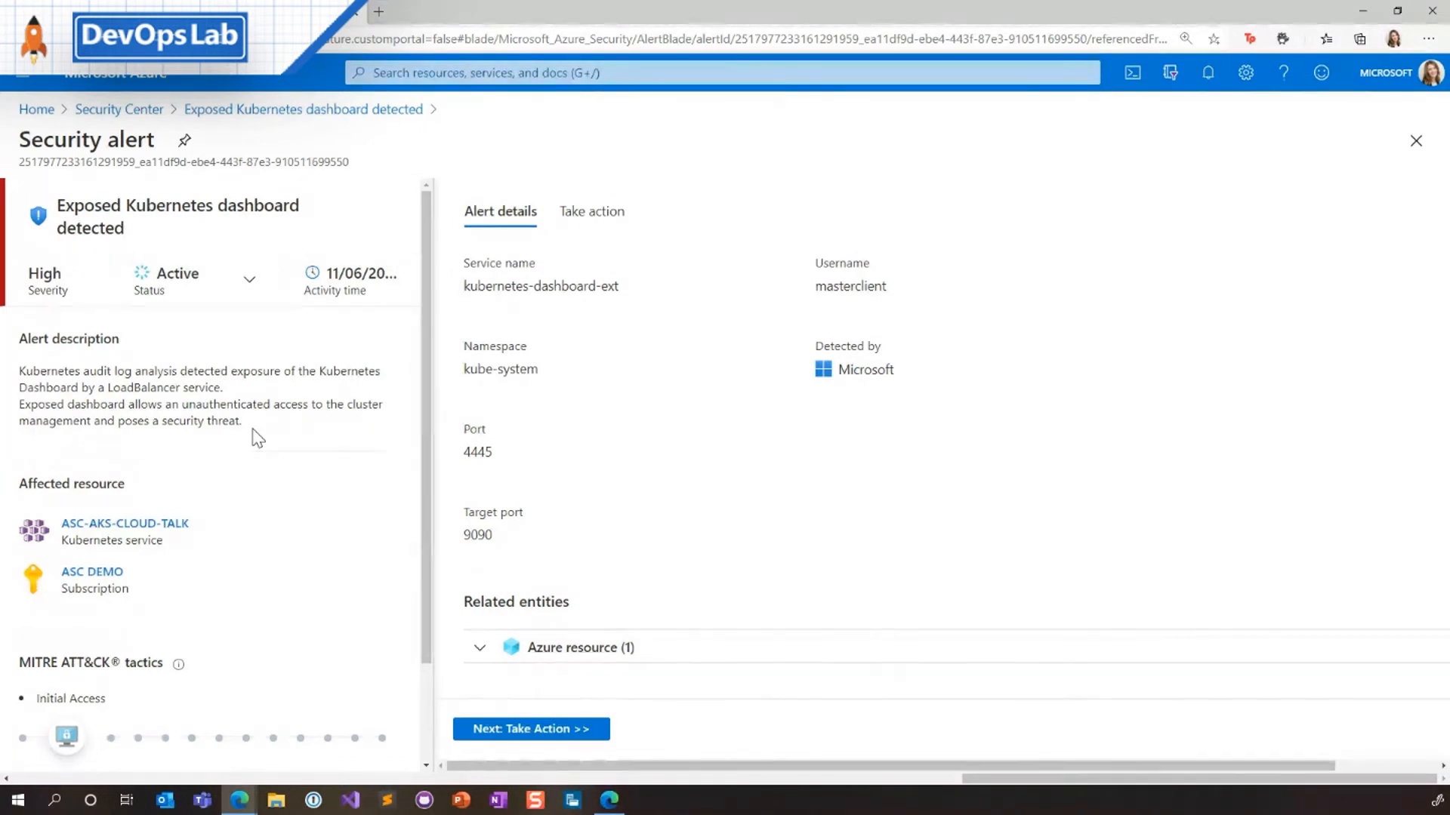
{"action": "mouse_move", "coordinate": [133, 407]}
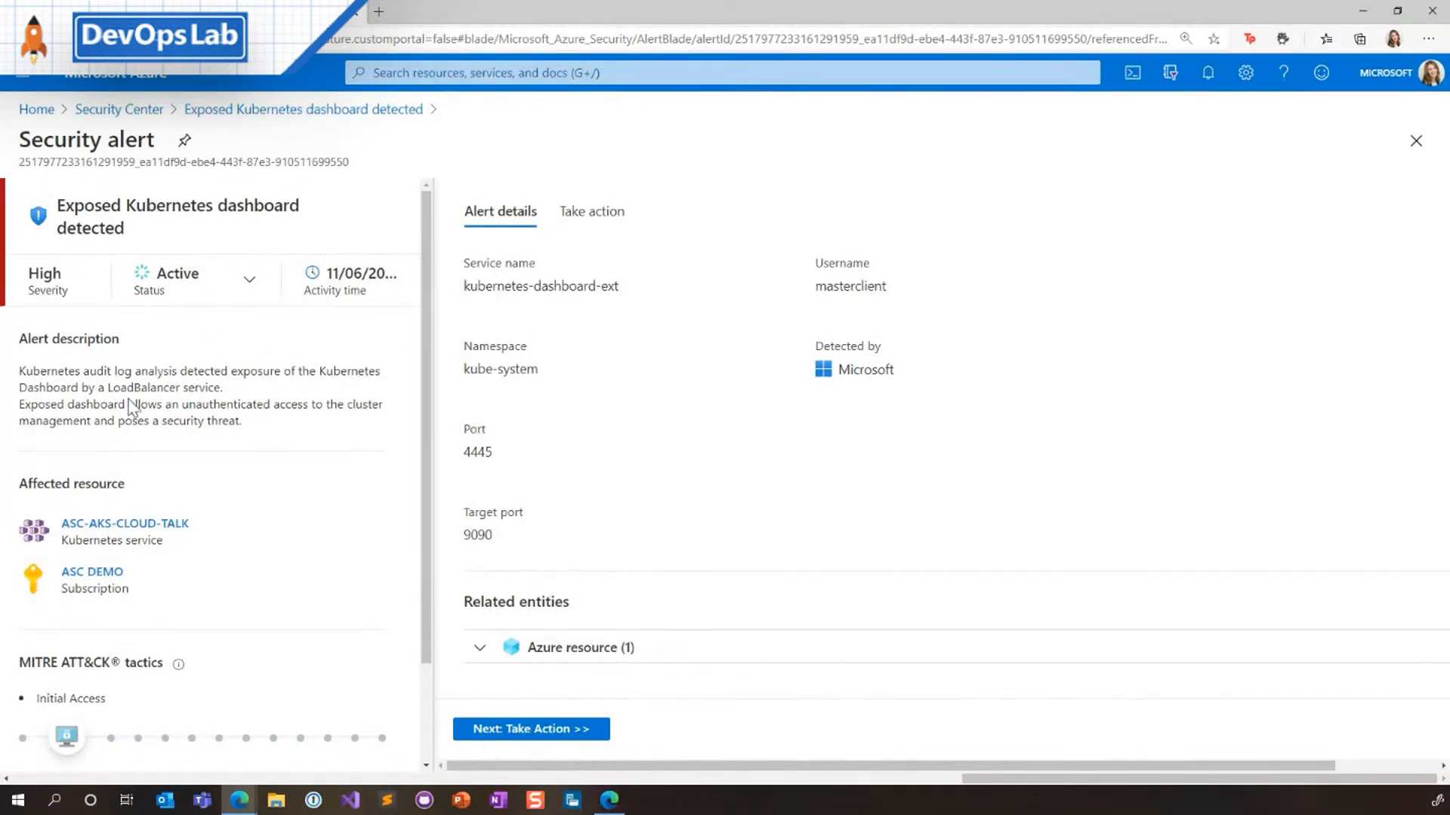
{"action": "mouse_move", "coordinate": [920, 475]}
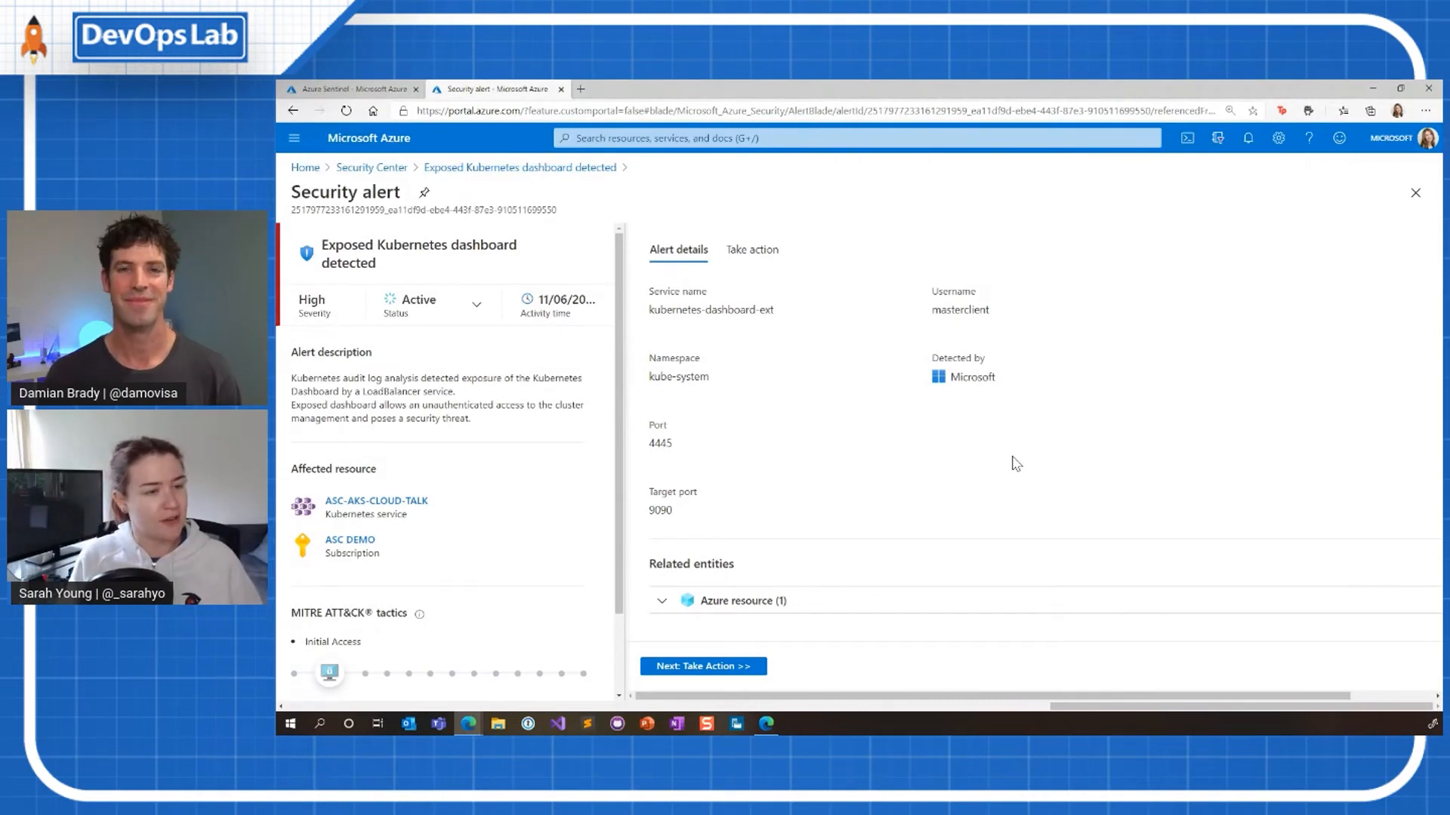
{"action": "mouse_move", "coordinate": [772, 401]}
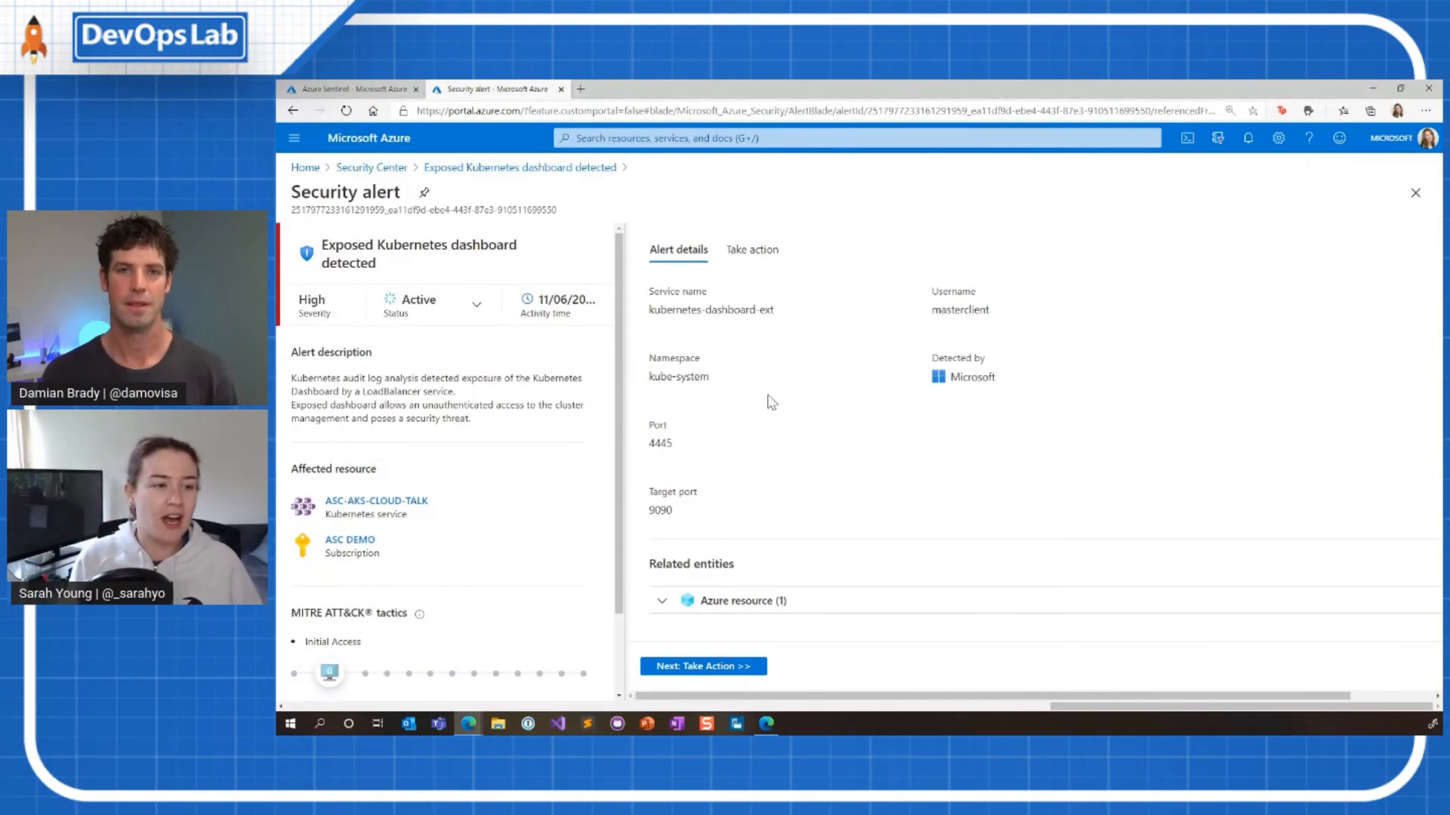
{"action": "mouse_move", "coordinate": [802, 404]}
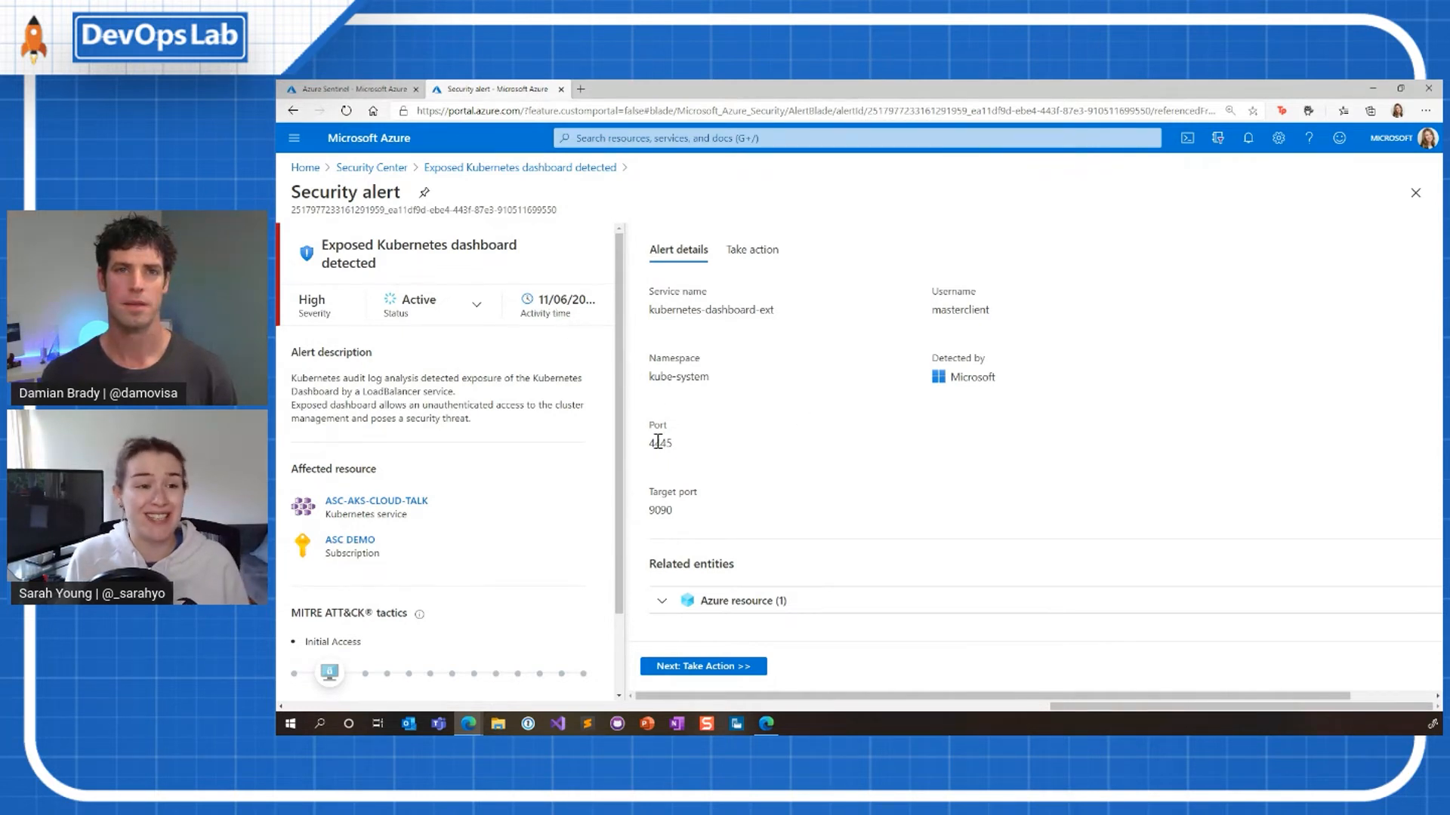
{"action": "mouse_move", "coordinate": [518, 168]}
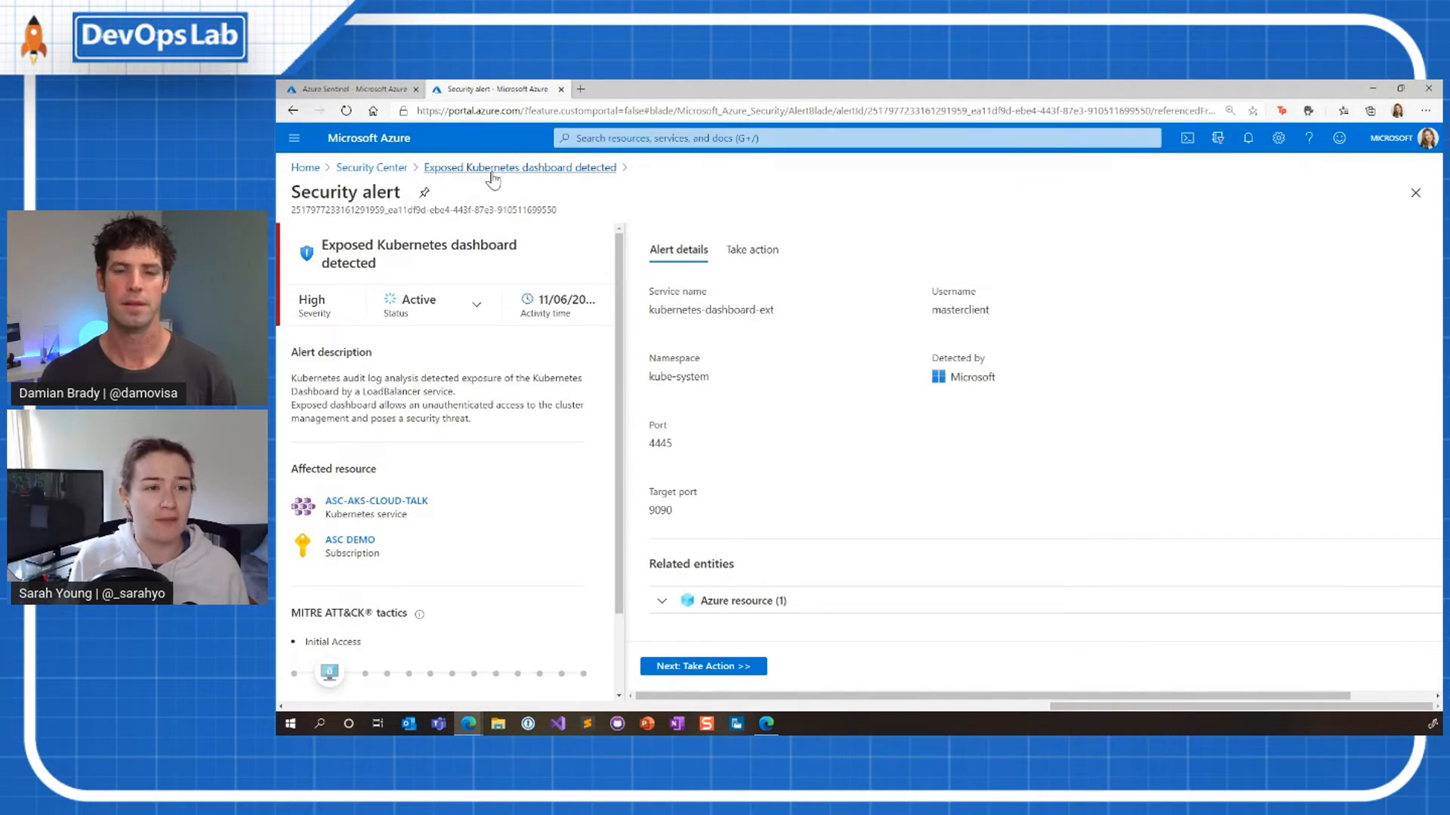
{"action": "left_click", "coordinate": [520, 168]}
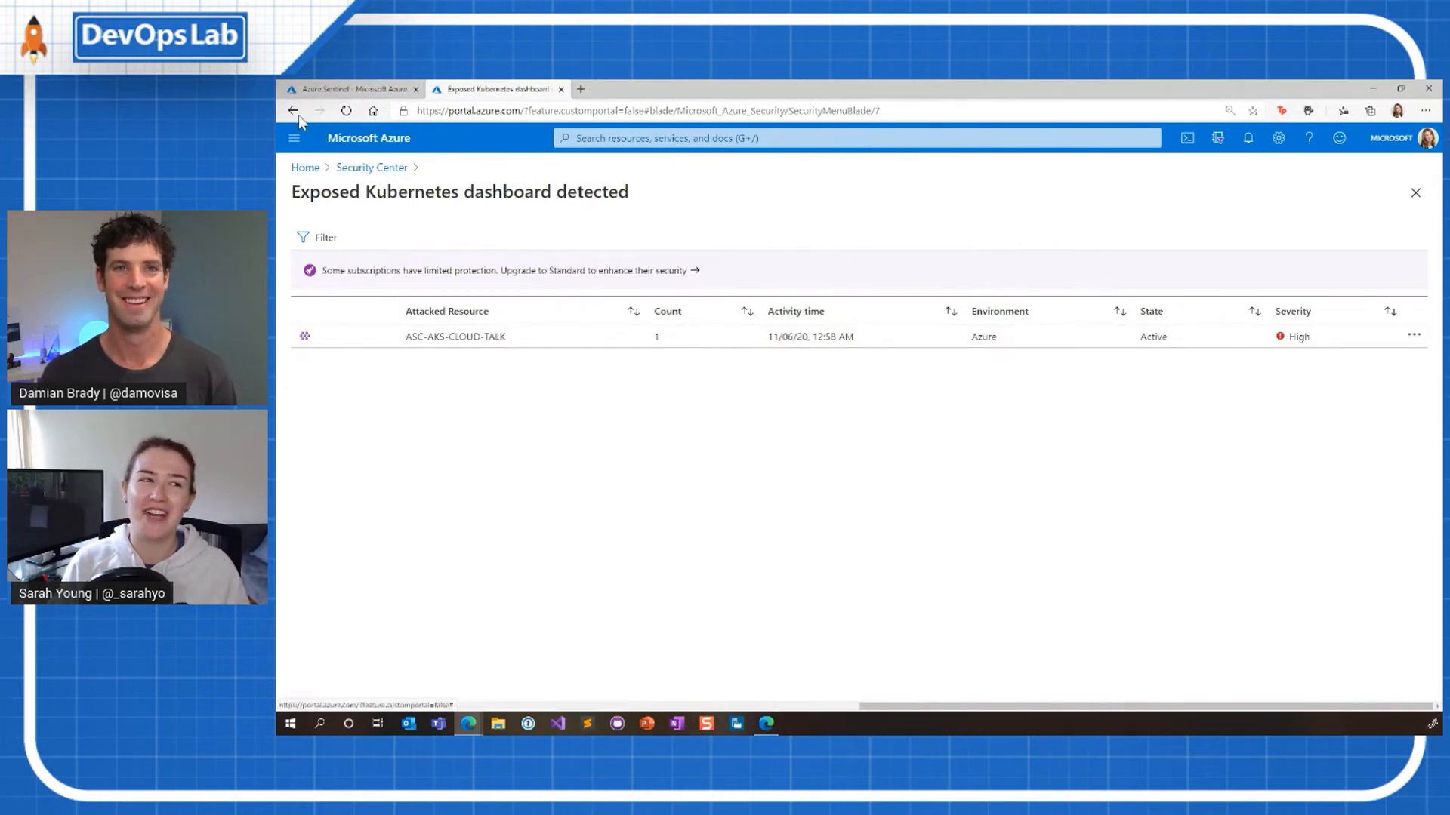
Go back to Security alerts and briefly view the Azure Security Center test alert for AKS
{"action": "left_click", "coordinate": [455, 336]}
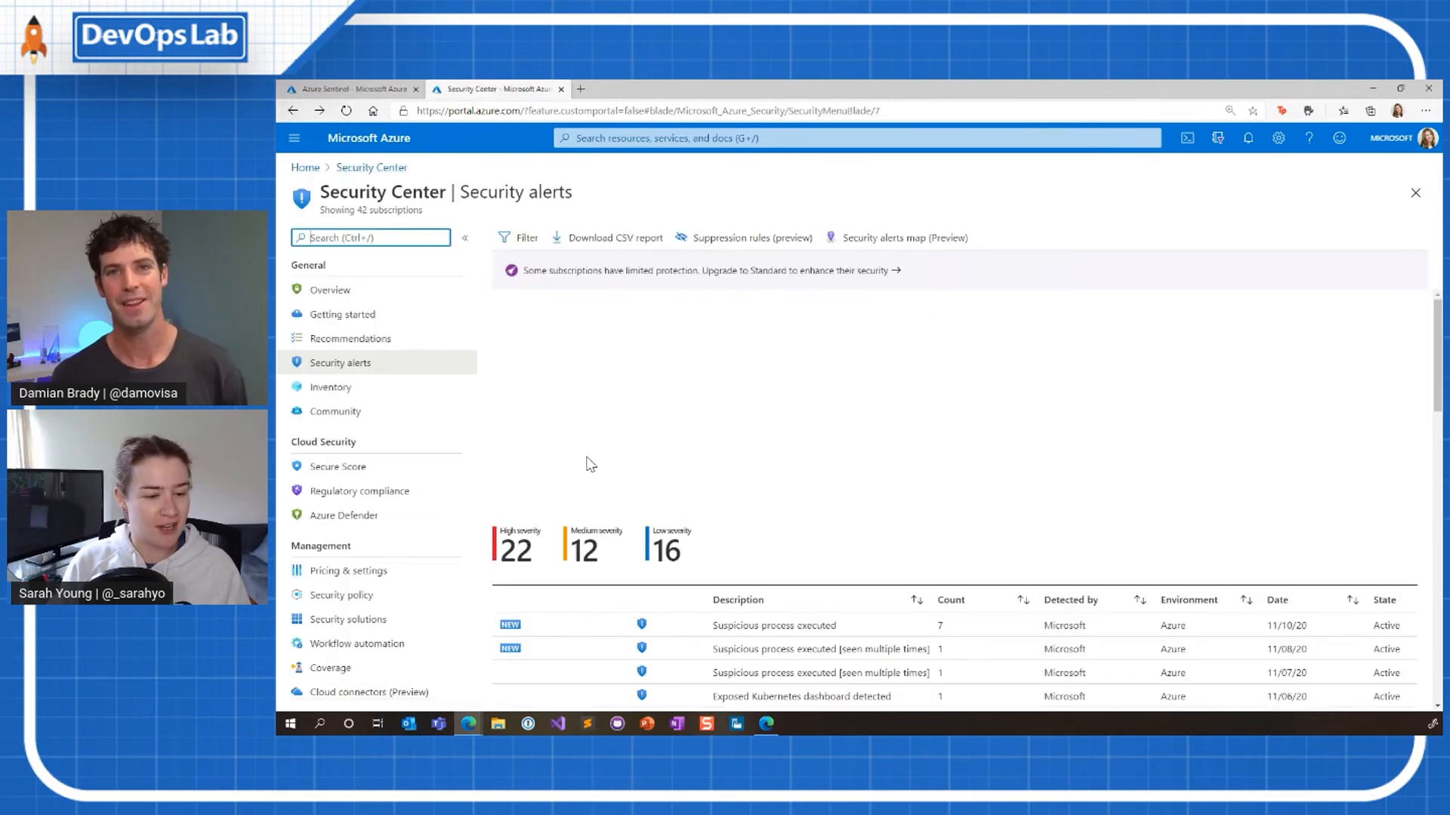
{"action": "scroll", "scroll_direction": "down", "scroll_amount": 3}
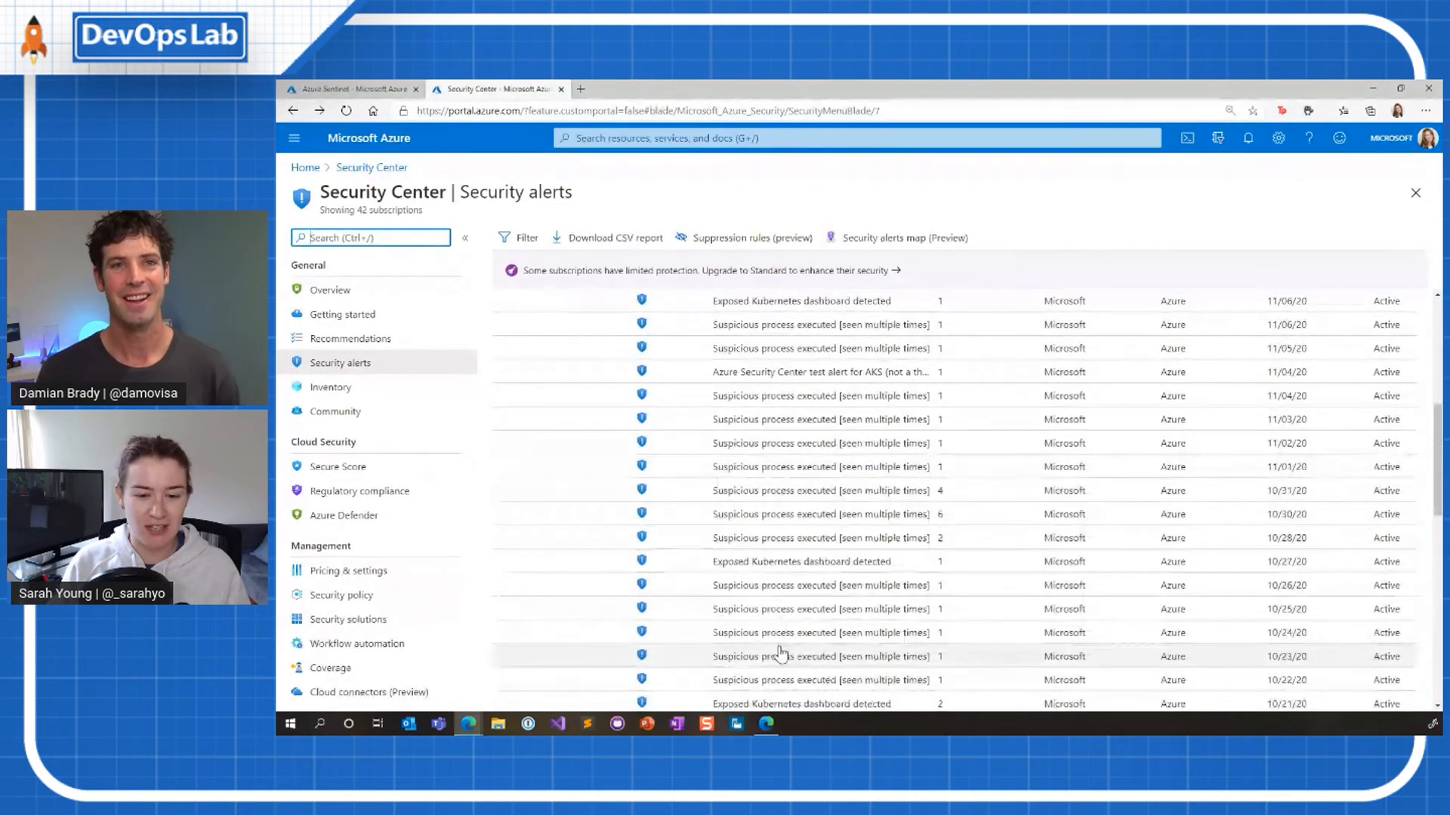
{"action": "mouse_move", "coordinate": [841, 371]}
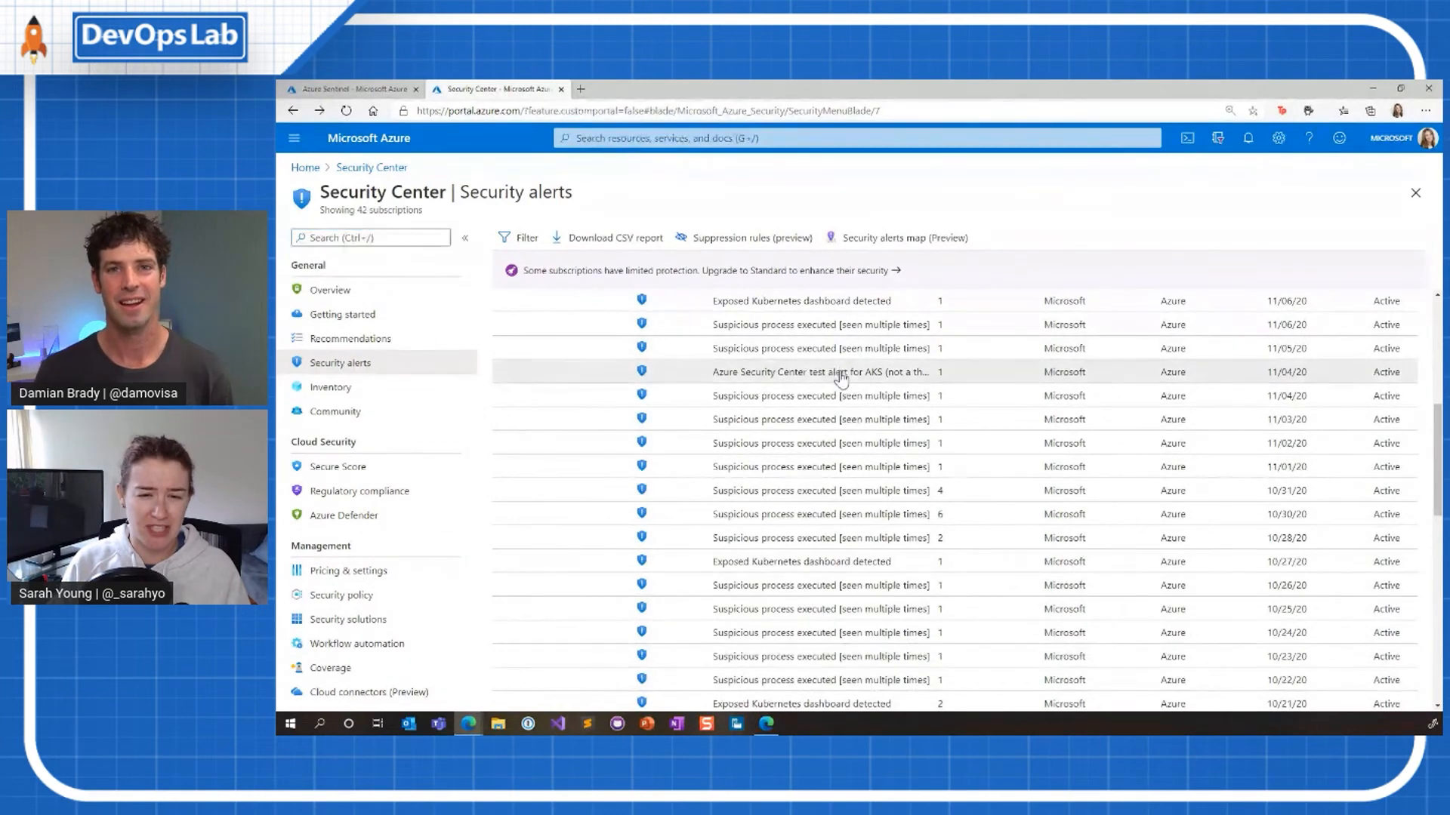
{"action": "left_click", "coordinate": [822, 372]}
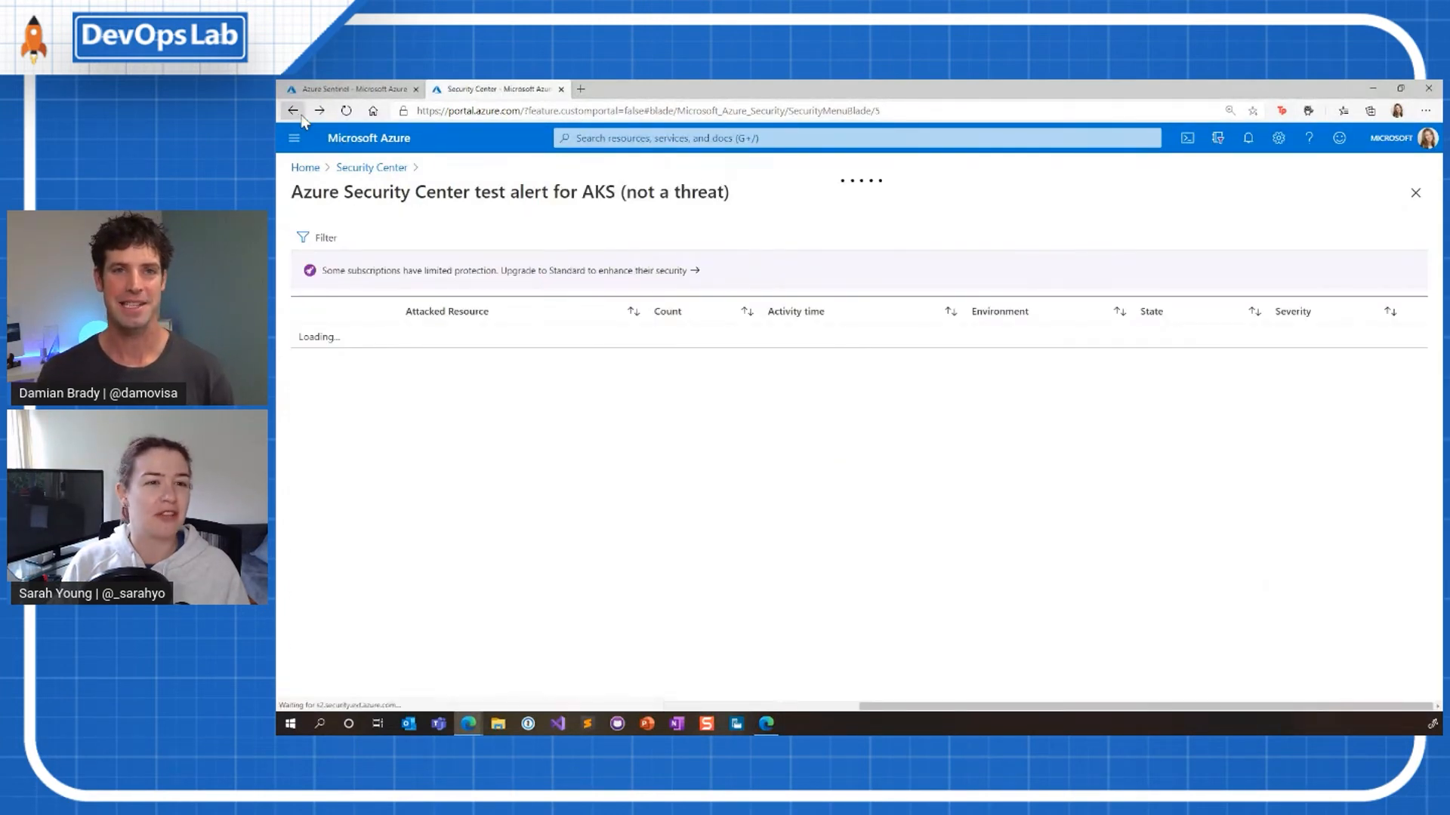
{"action": "left_click", "coordinate": [293, 110]}
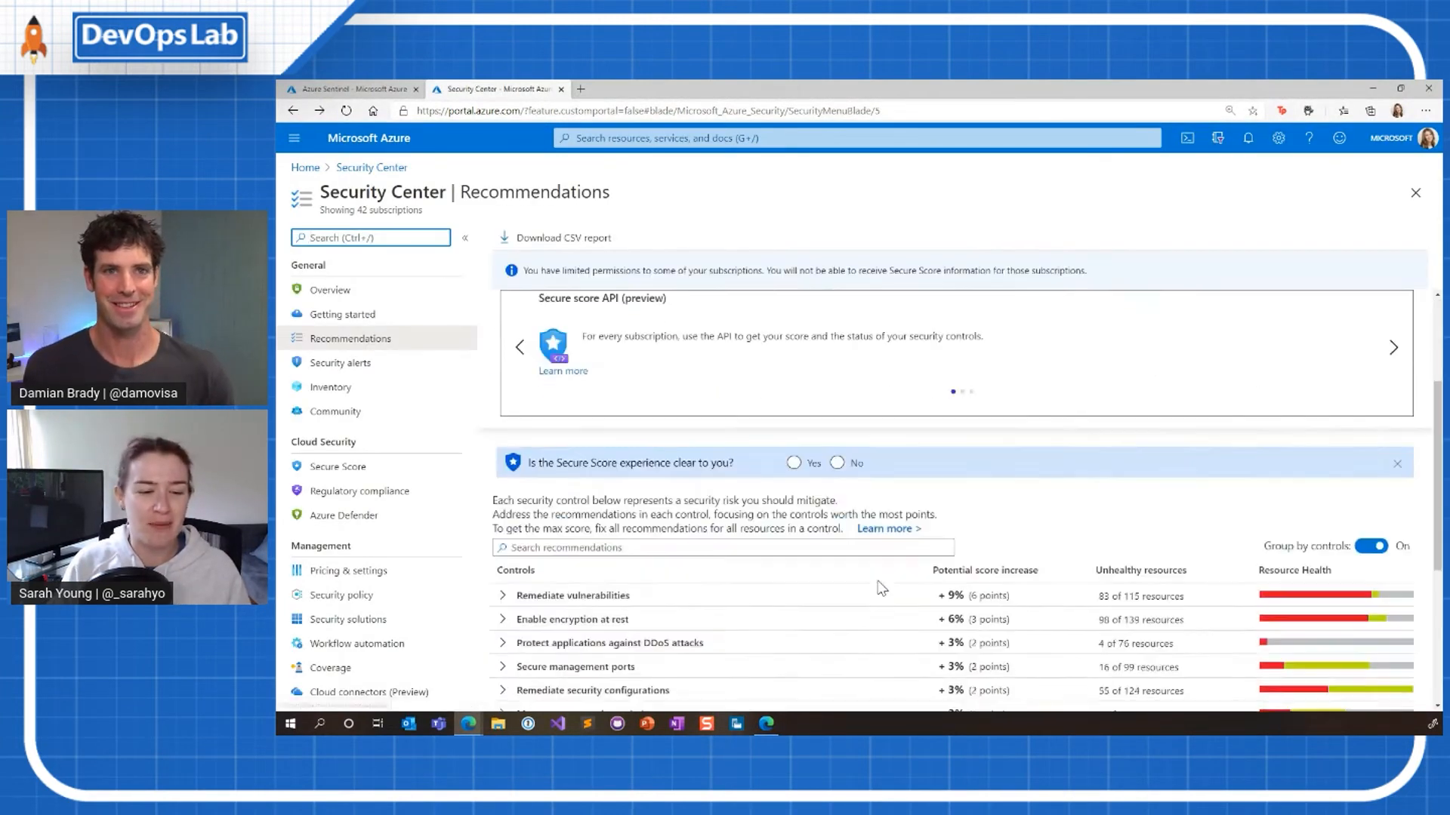
Reopen the Security alerts list and scroll to the Kubernetes alerts like exposed services and privileged containers
{"action": "left_click", "coordinate": [342, 314]}
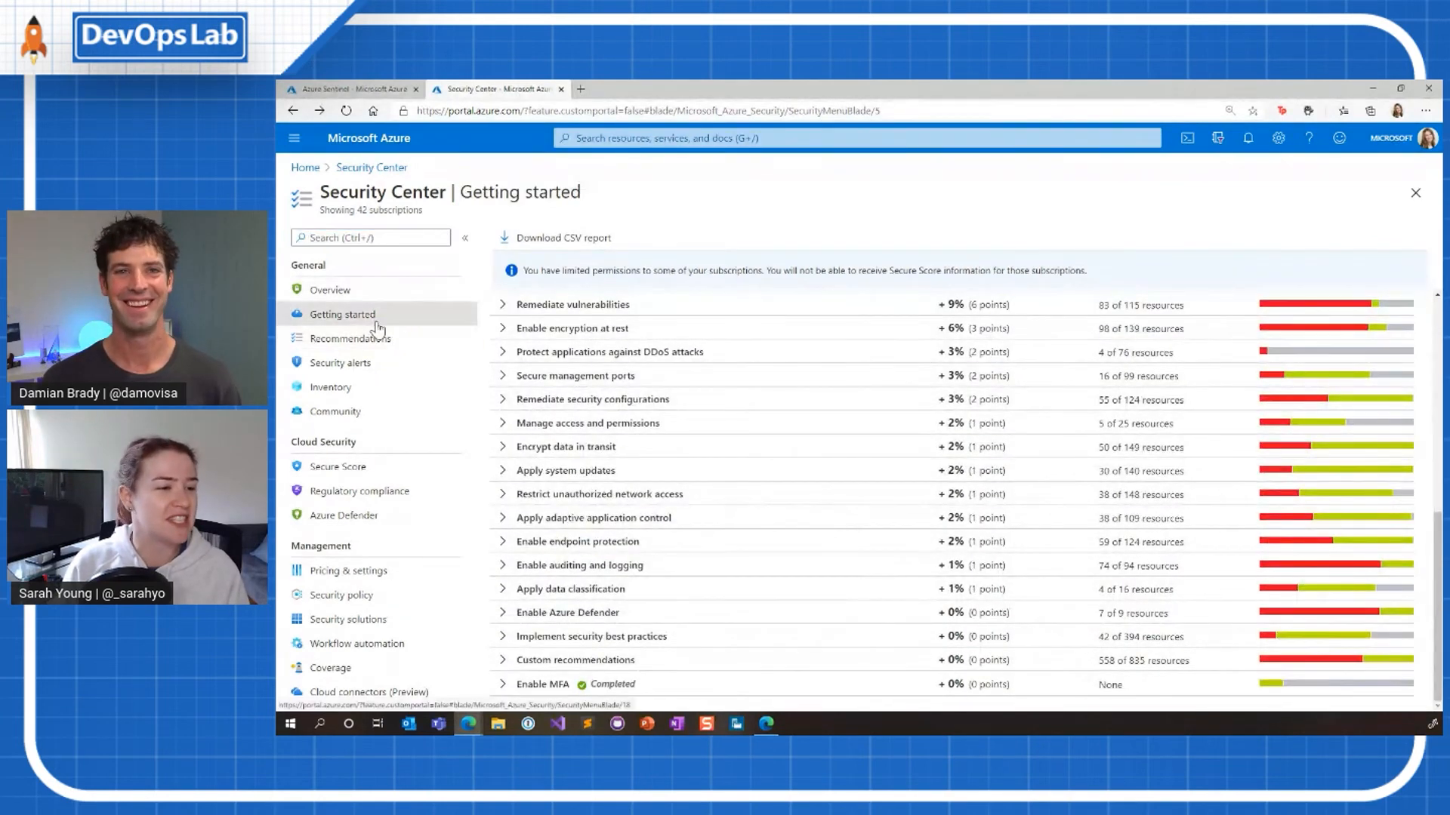
{"action": "left_click", "coordinate": [340, 362]}
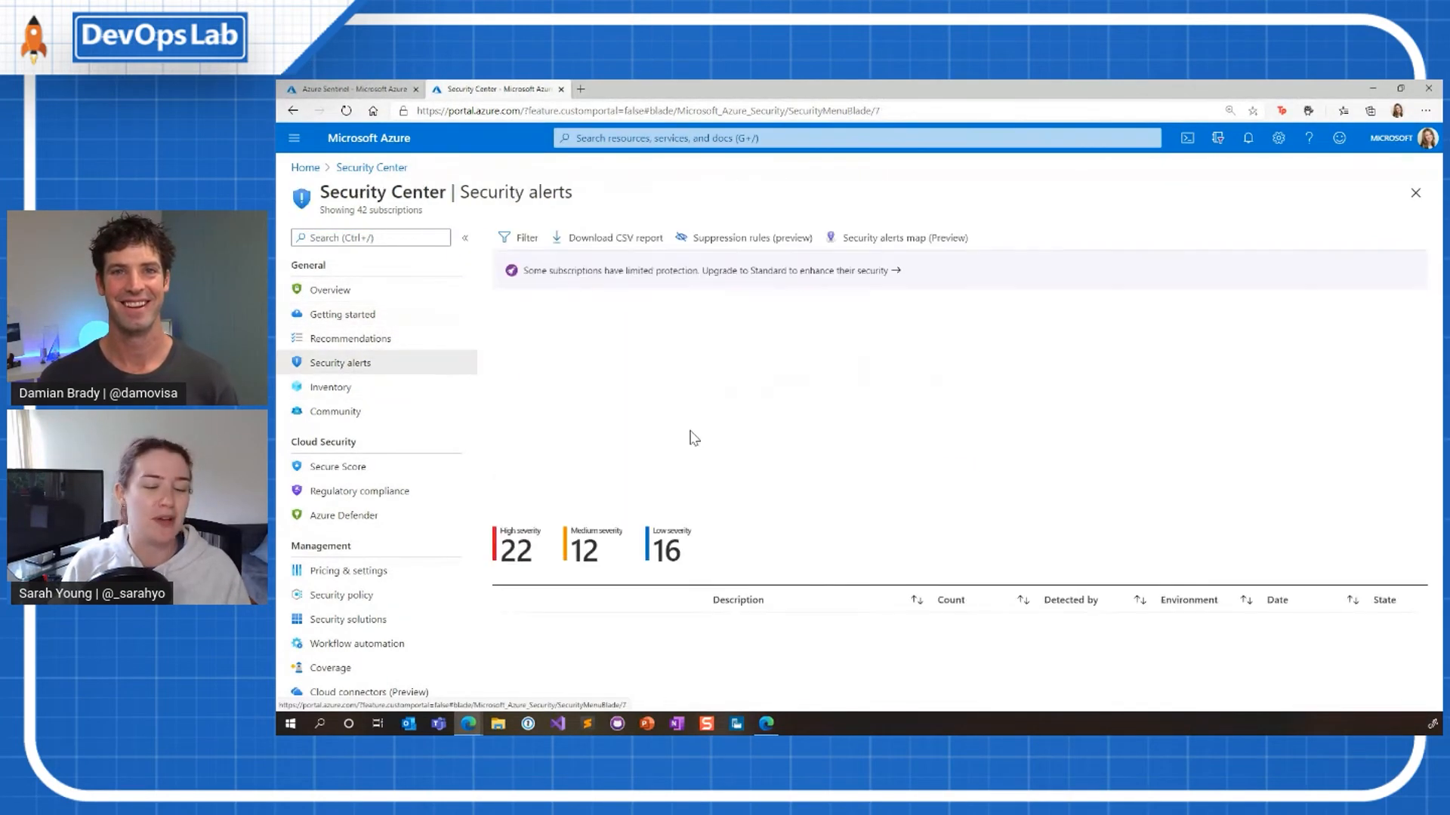
{"action": "scroll", "scroll_direction": "down", "scroll_amount": 3}
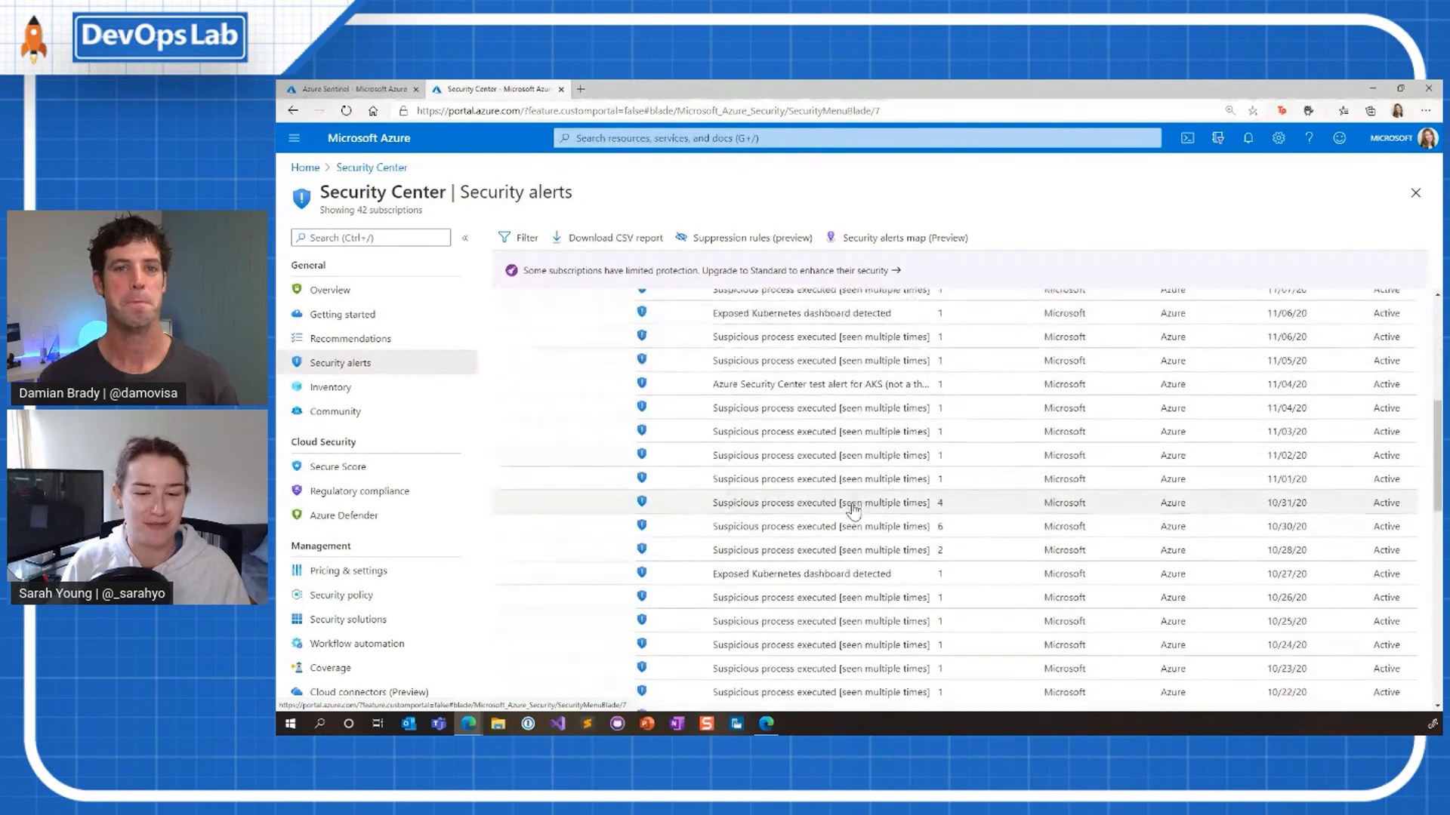
{"action": "scroll", "scroll_direction": "down", "scroll_amount": 3}
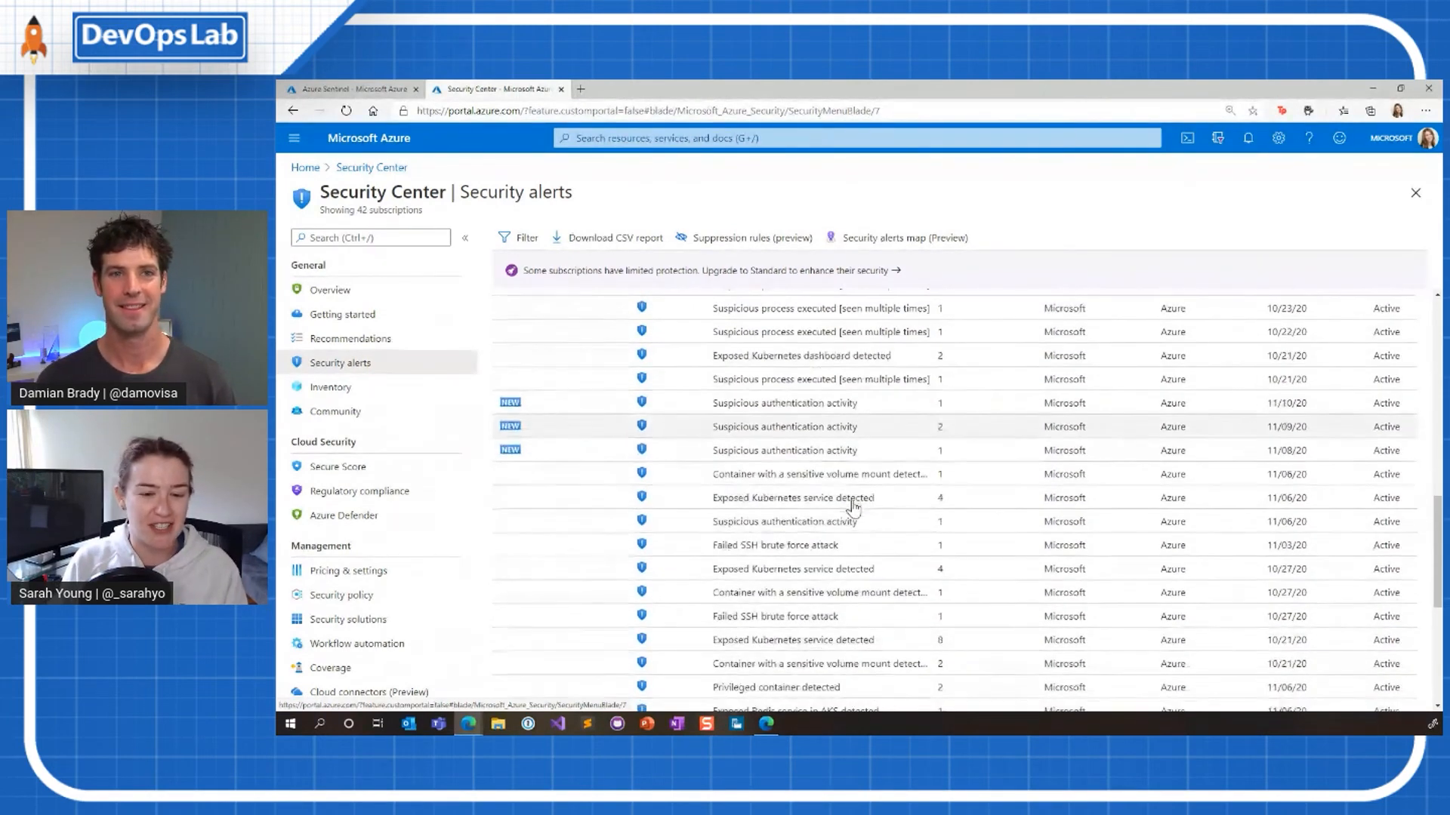
Open the 'Exposed Kubernetes service detected' alerts for ASC-AKS-CLOUD-TALK
{"action": "left_click", "coordinate": [793, 497]}
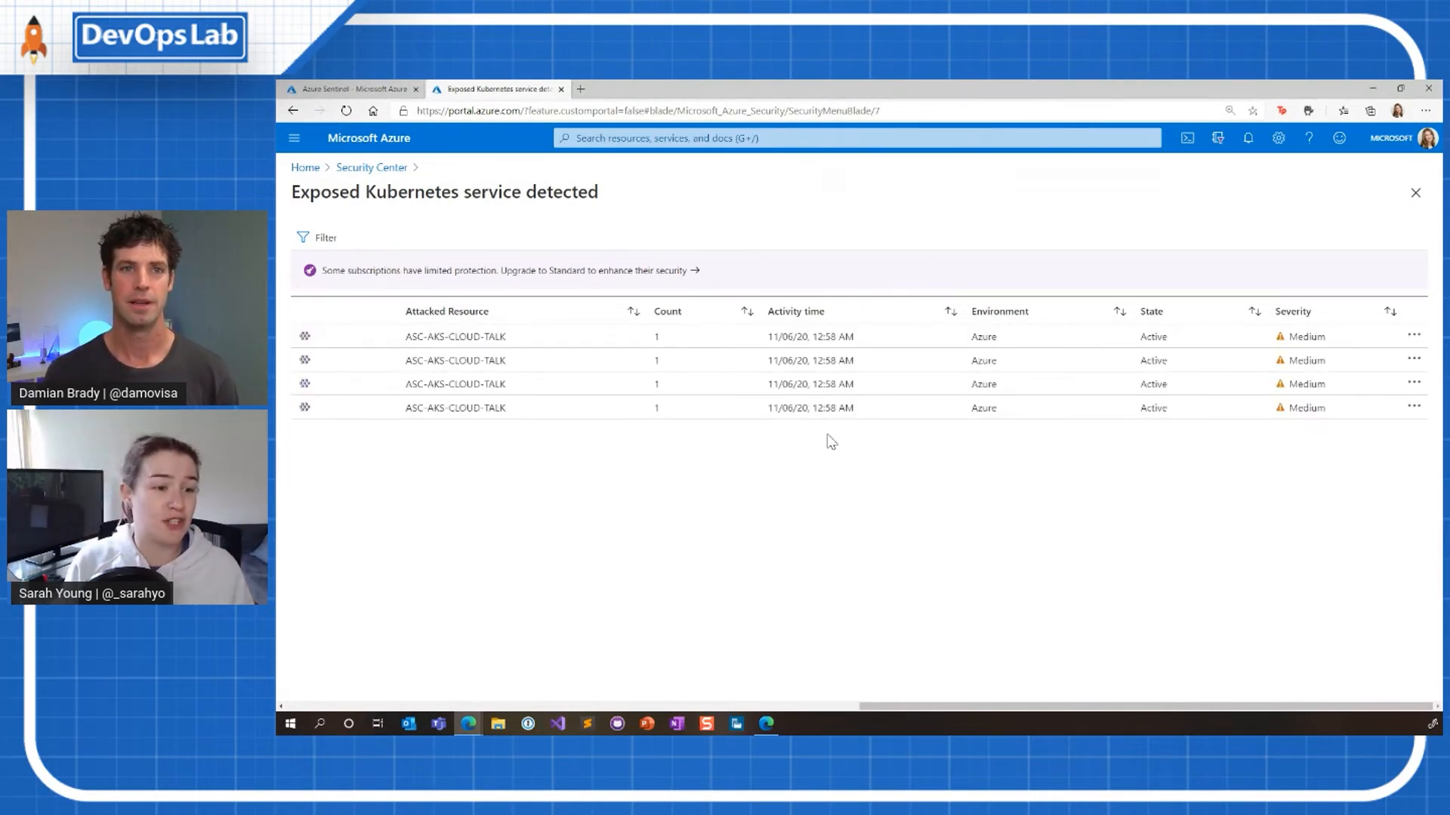
{"action": "mouse_move", "coordinate": [547, 361]}
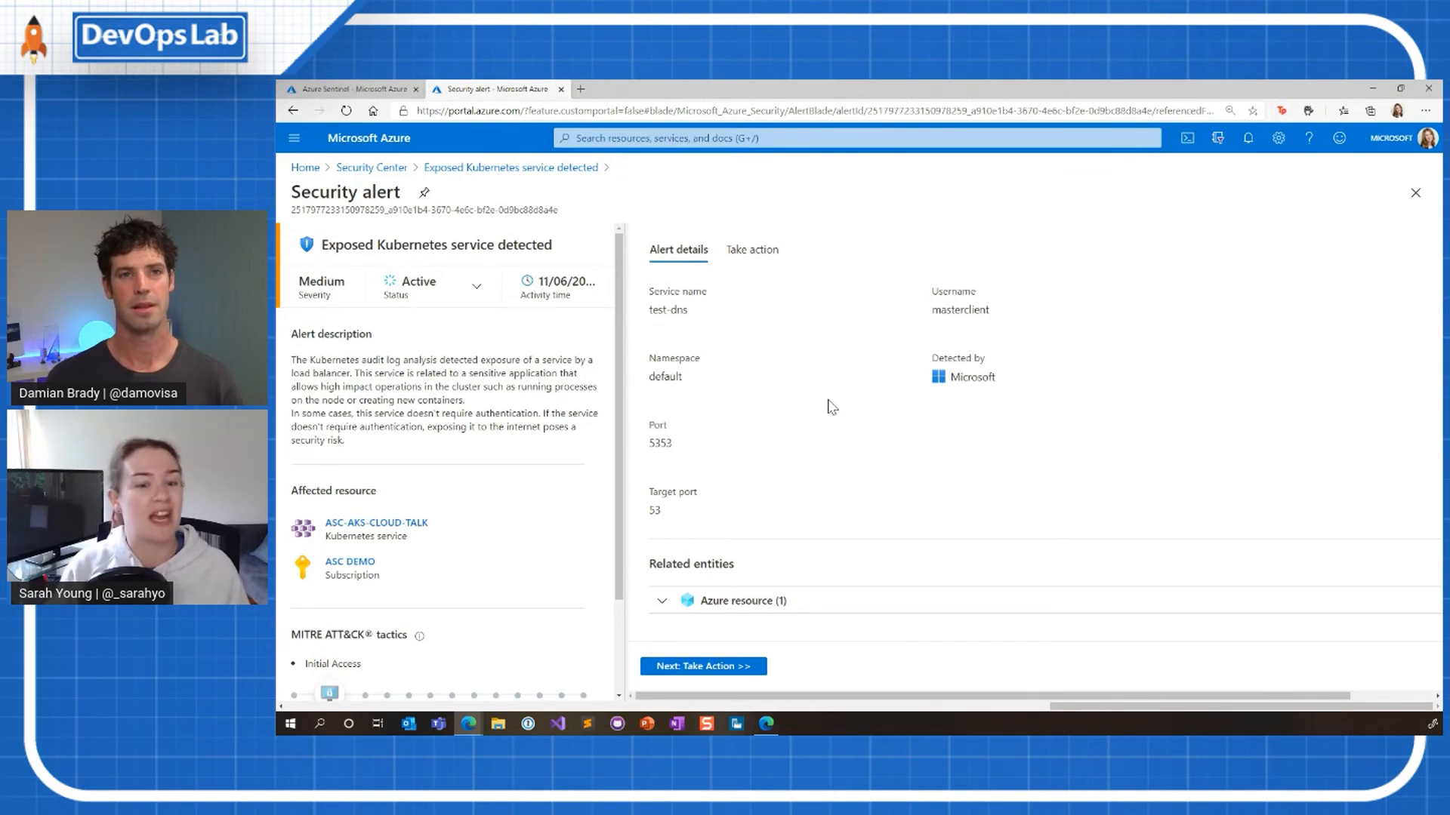
Show the alert's Take action guidance with mitigation steps and prevention recommendations
{"action": "left_click", "coordinate": [752, 249]}
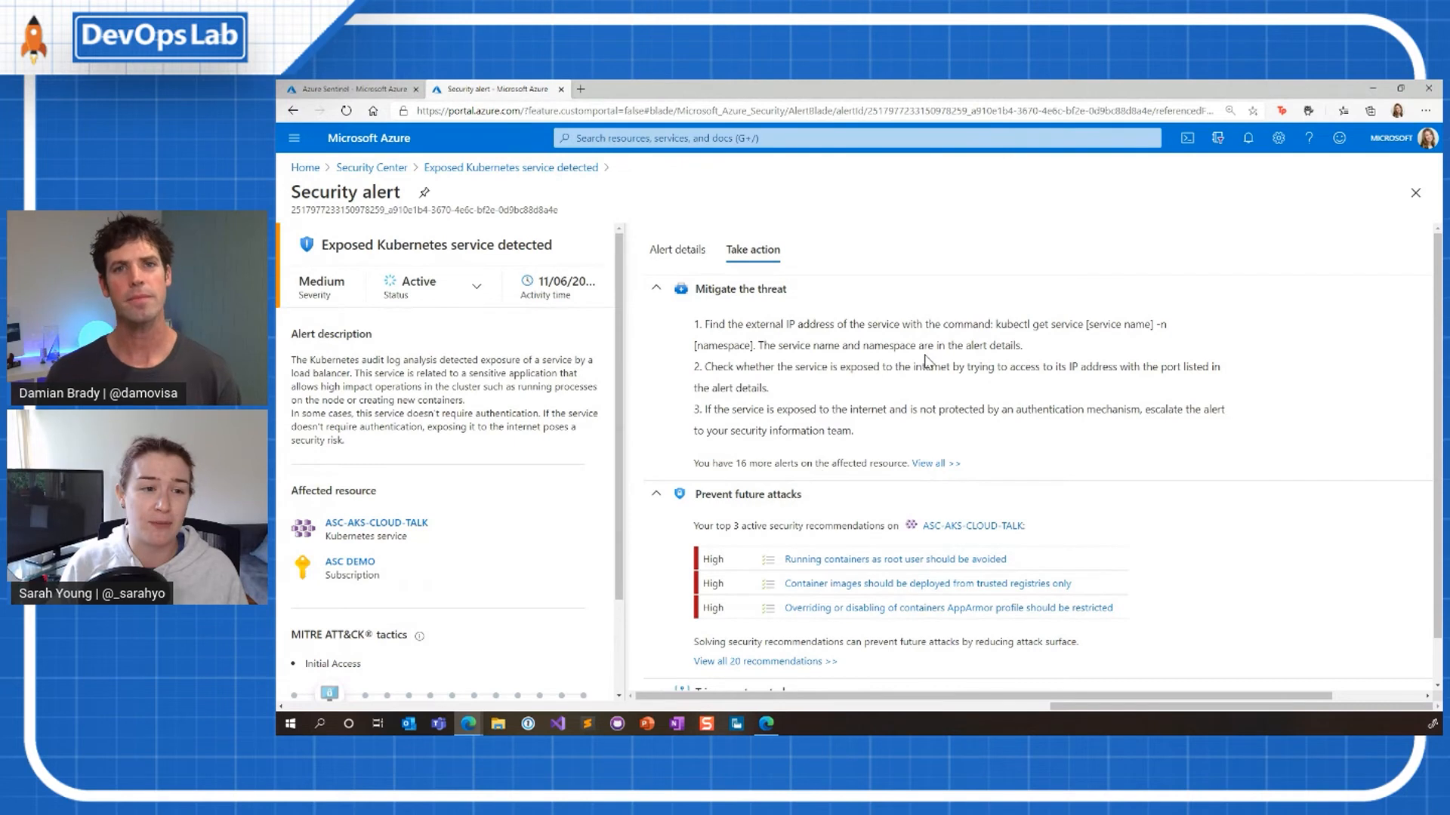
{"action": "mouse_move", "coordinate": [1137, 444]}
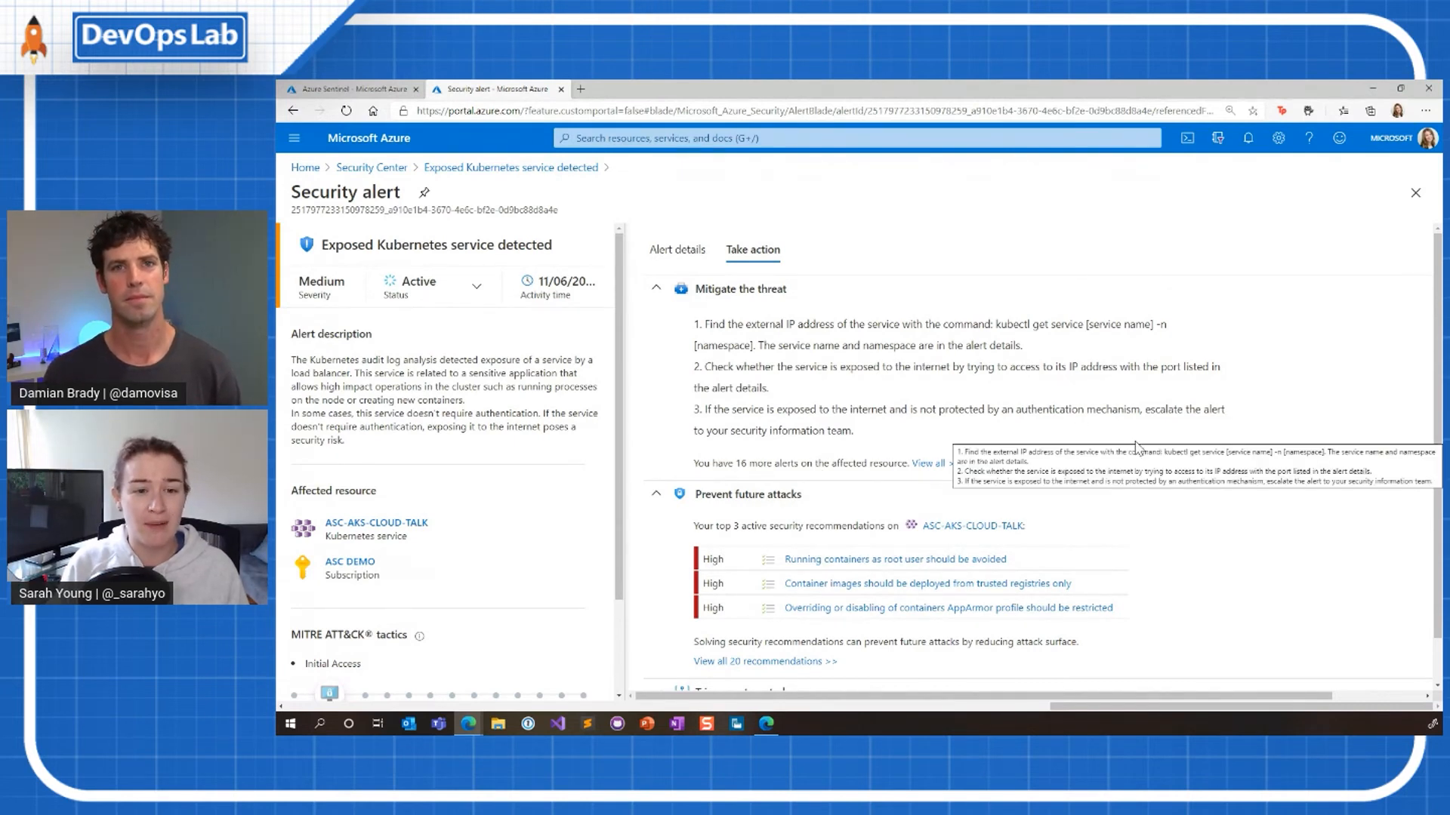
{"action": "mouse_move", "coordinate": [1233, 482]}
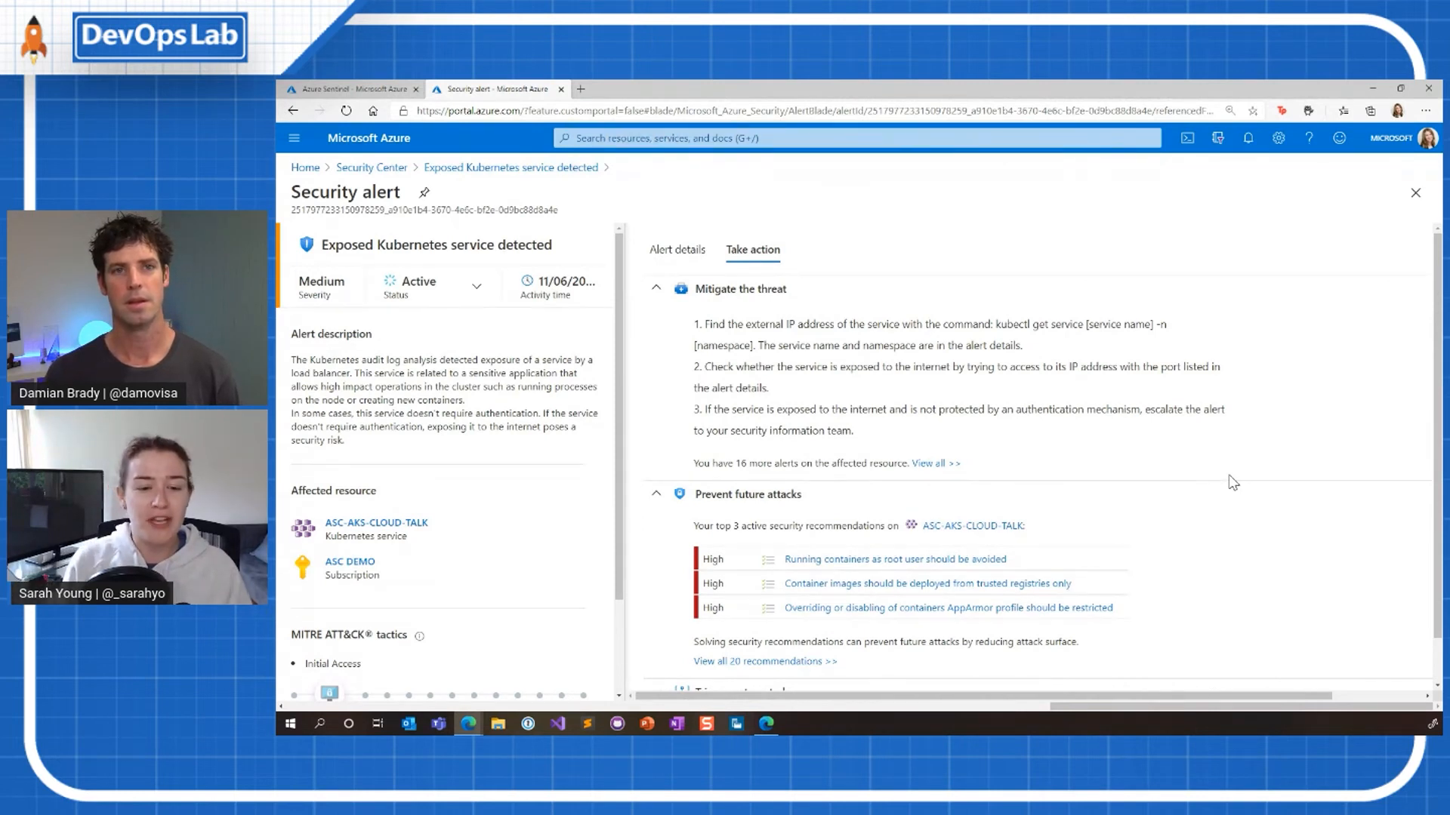
{"action": "scroll", "scroll_direction": "down", "scroll_amount": 3}
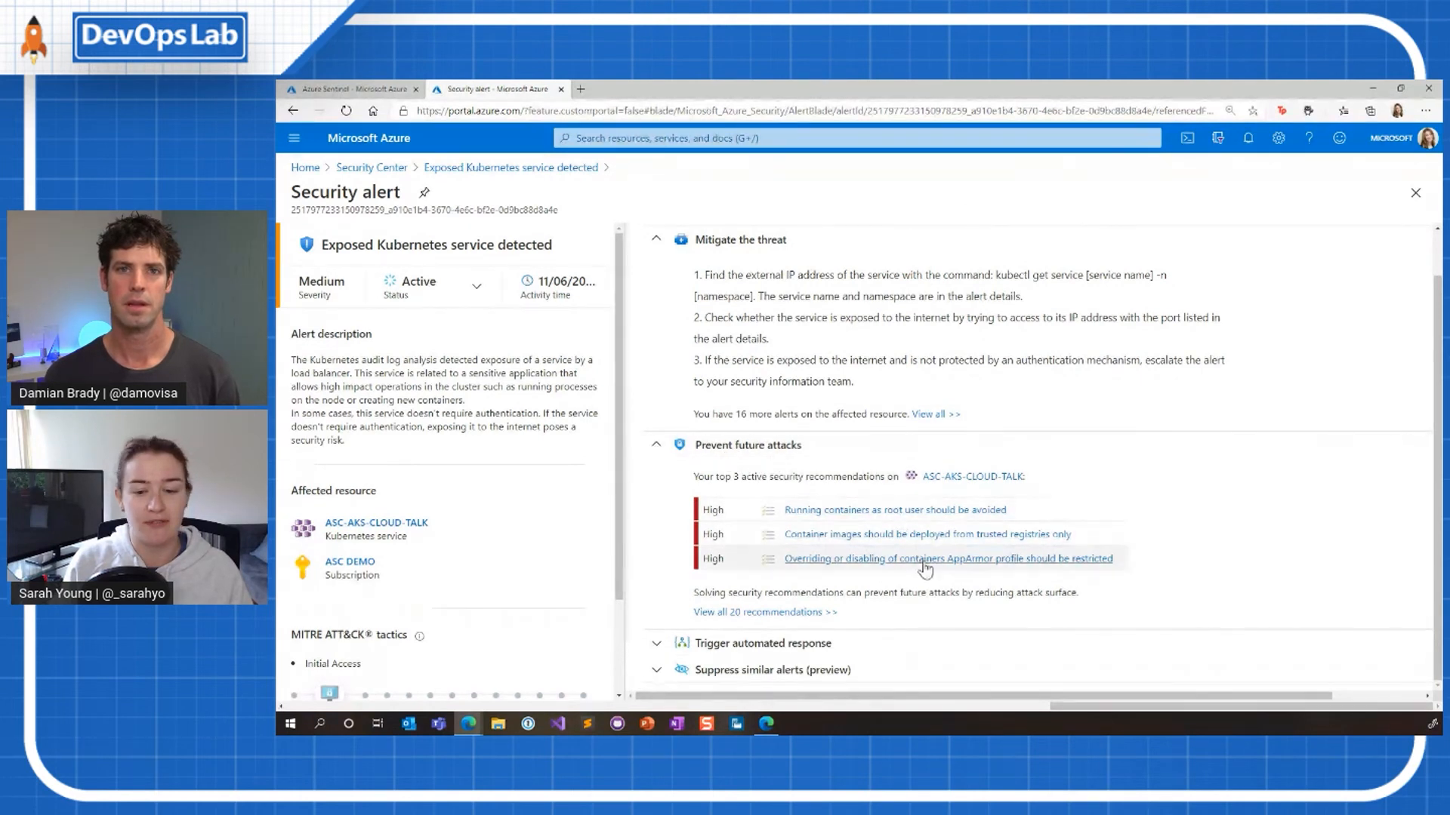
{"action": "mouse_move", "coordinate": [938, 518]}
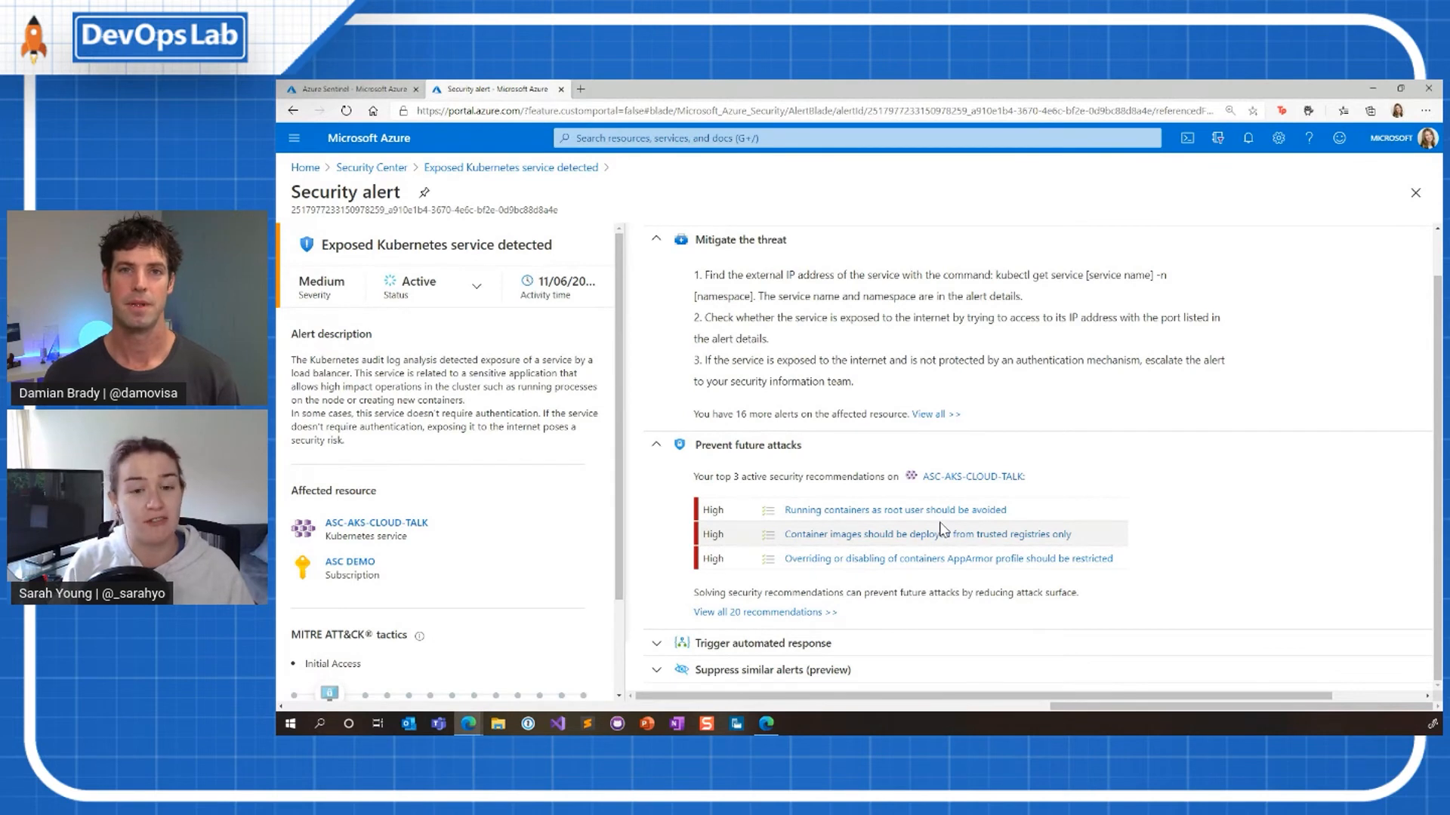
{"action": "mouse_move", "coordinate": [879, 521]}
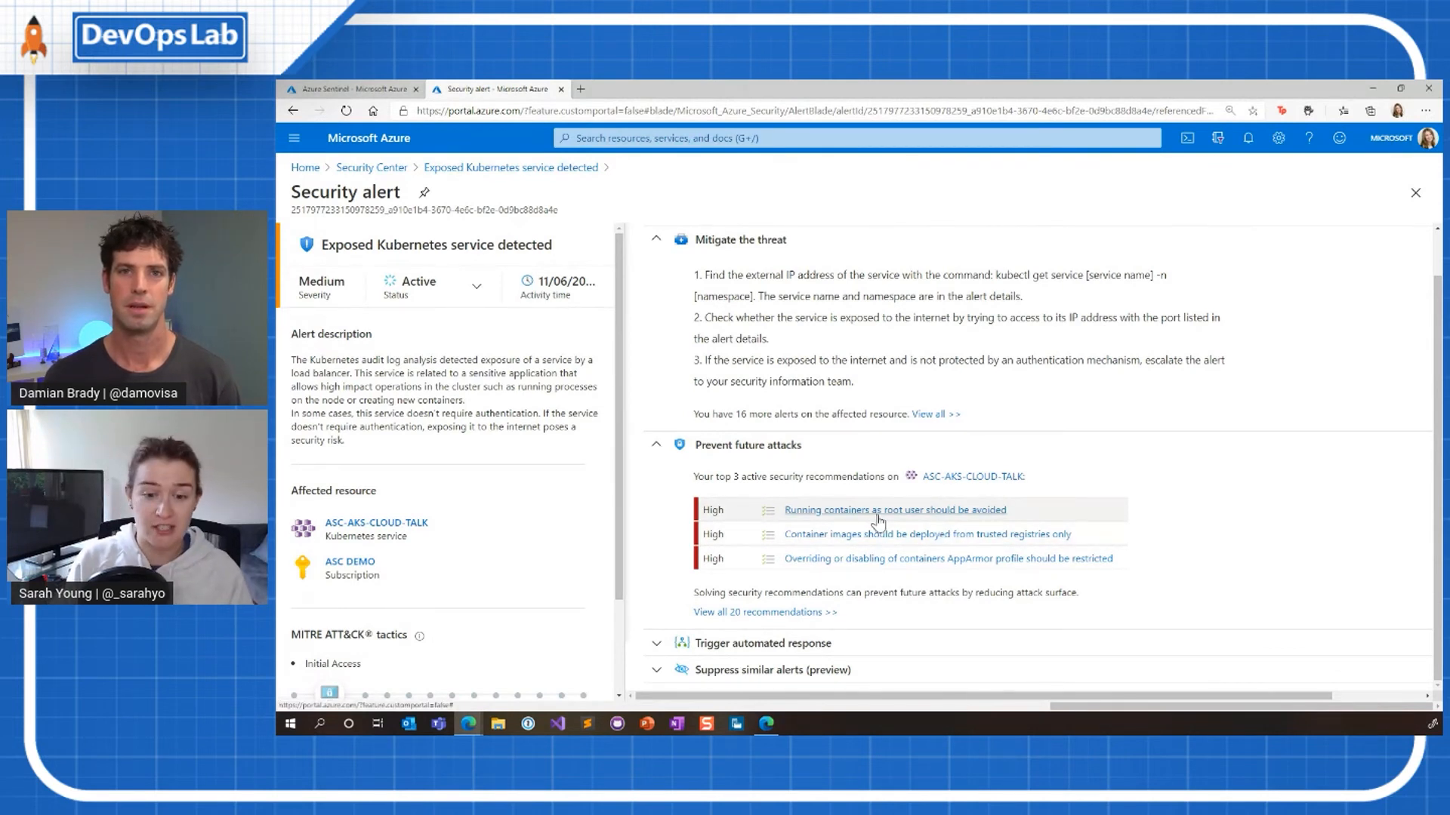
{"action": "mouse_move", "coordinate": [1221, 513]}
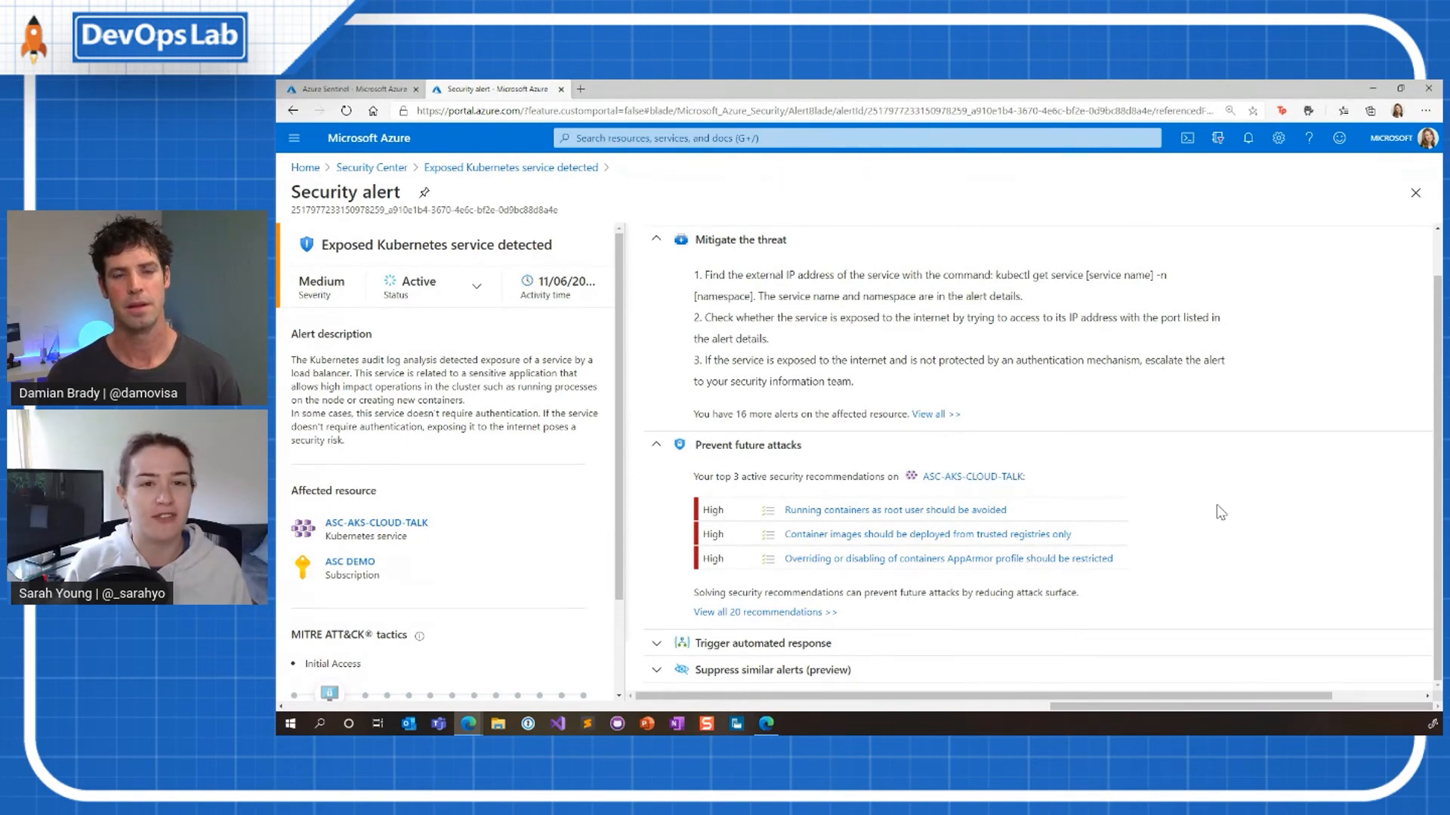
{"action": "mouse_move", "coordinate": [1033, 315]}
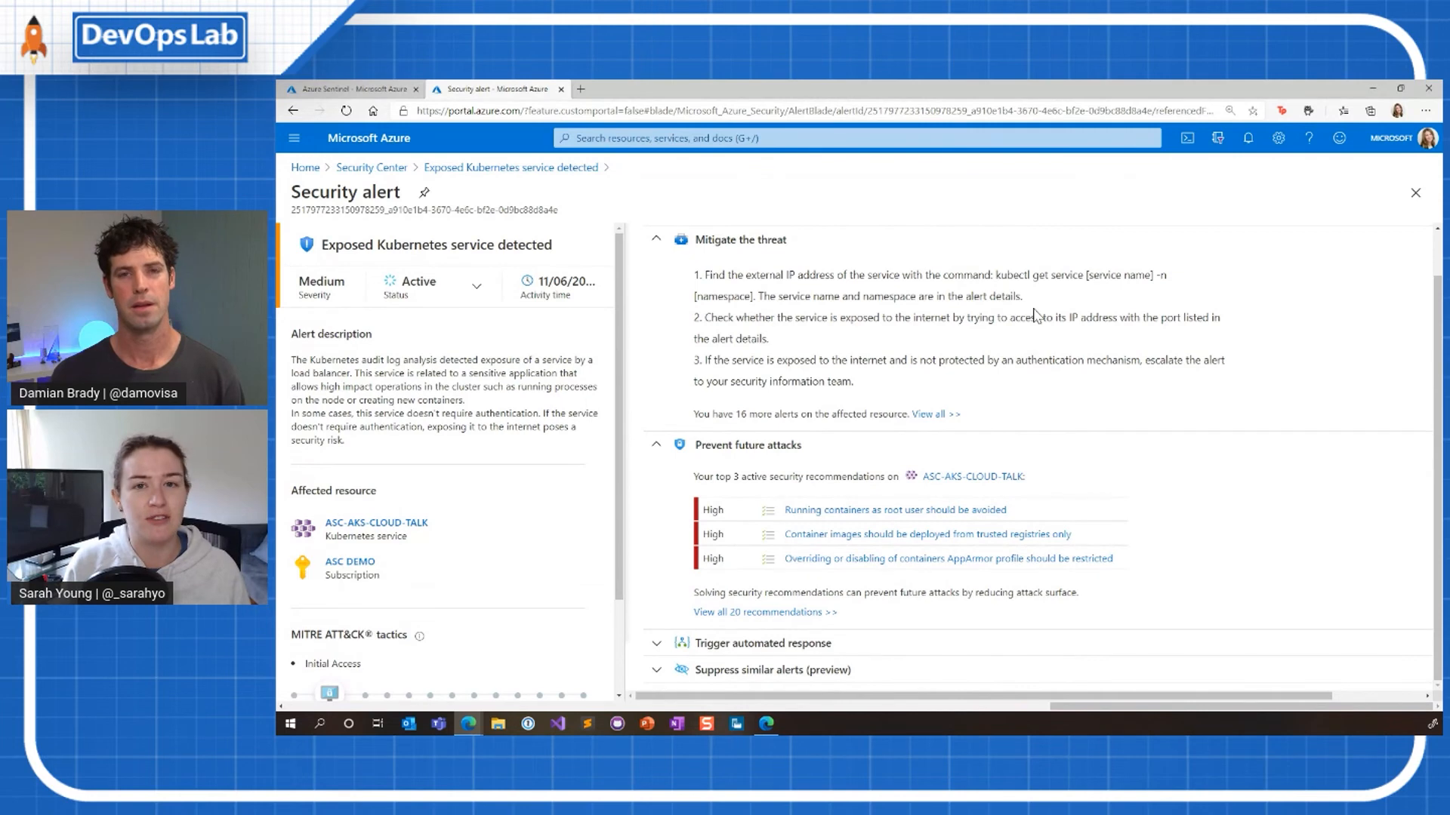